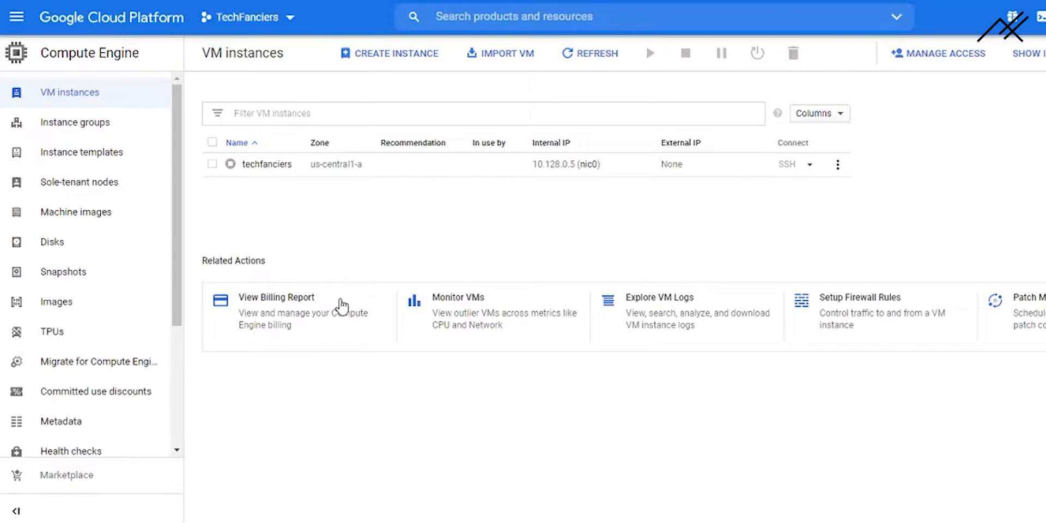
mouse_move(342, 306)
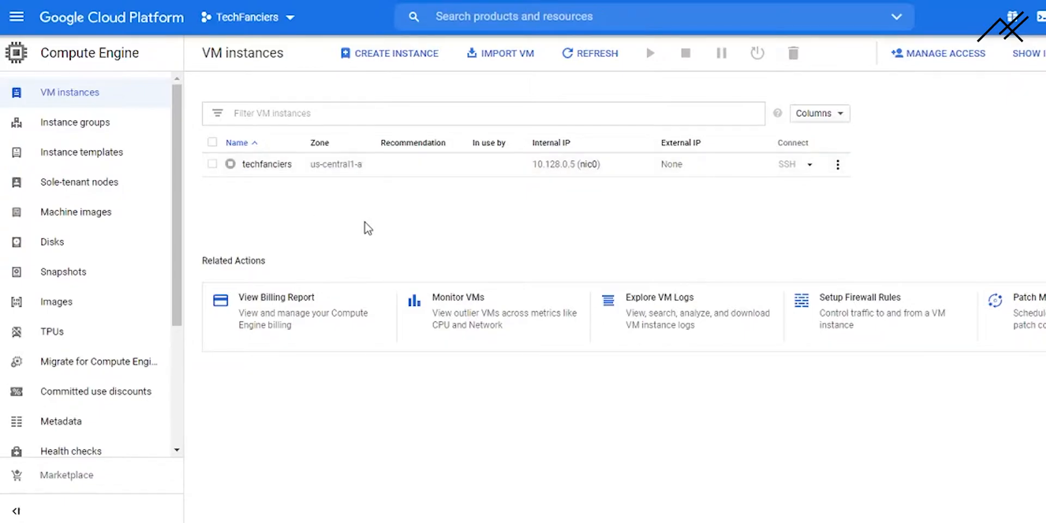
mouse_move(400, 253)
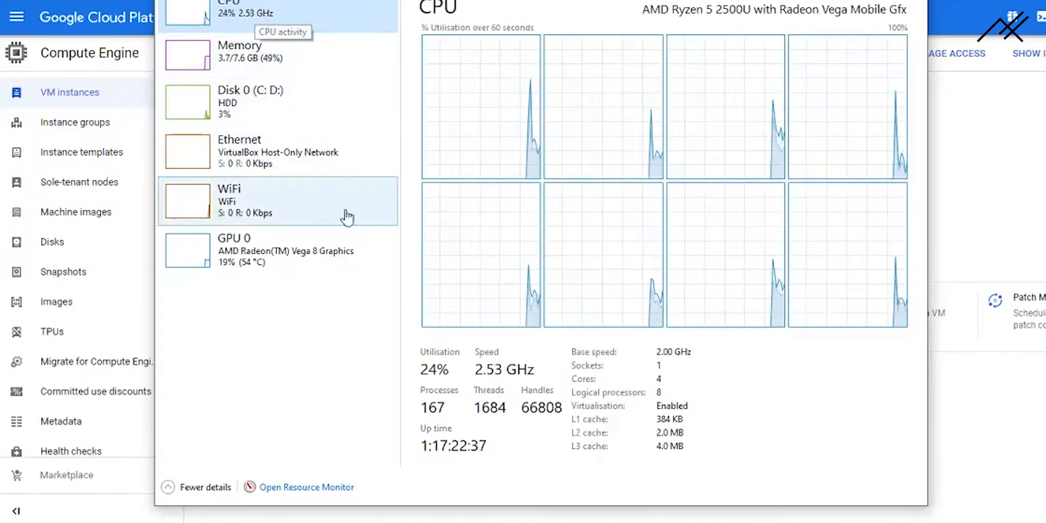
mouse_move(236, 407)
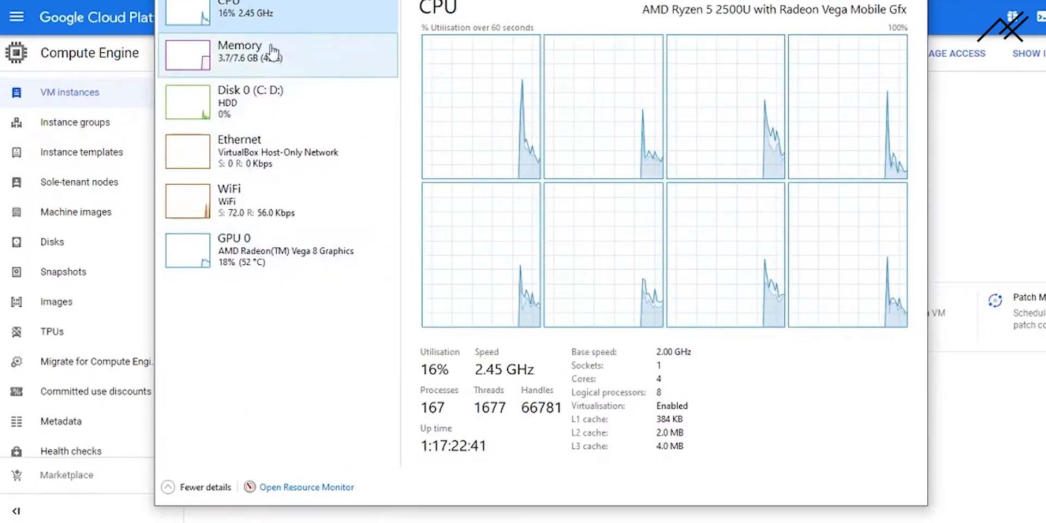
Step: Show the PC's memory details in Task Manager: 3.7 of 7.6 GB in use
left_click(240, 52)
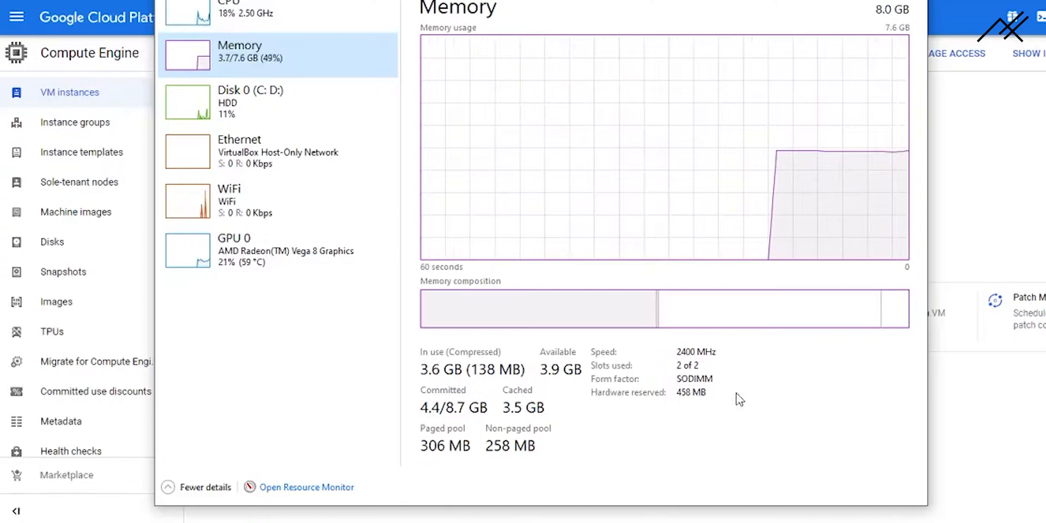
mouse_move(280, 13)
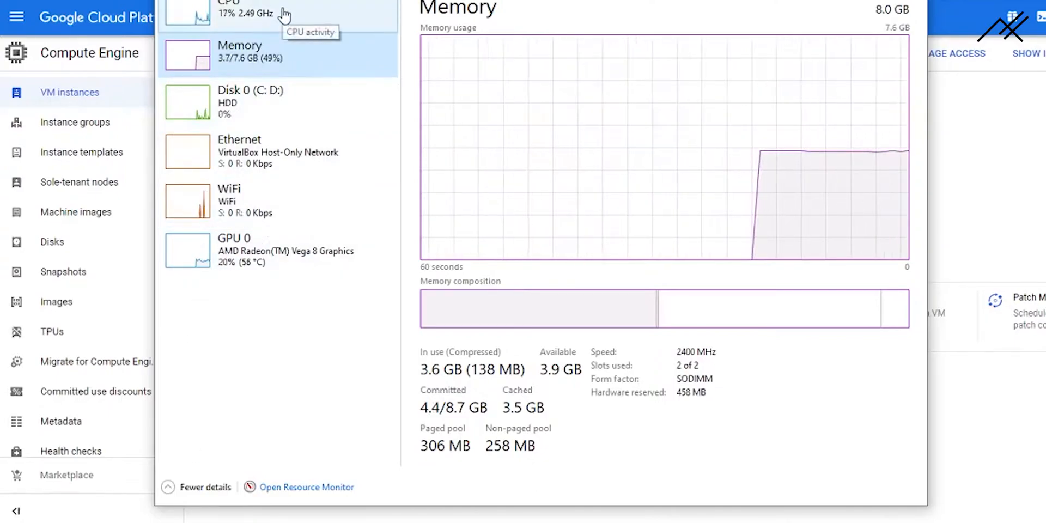
mouse_move(453, 403)
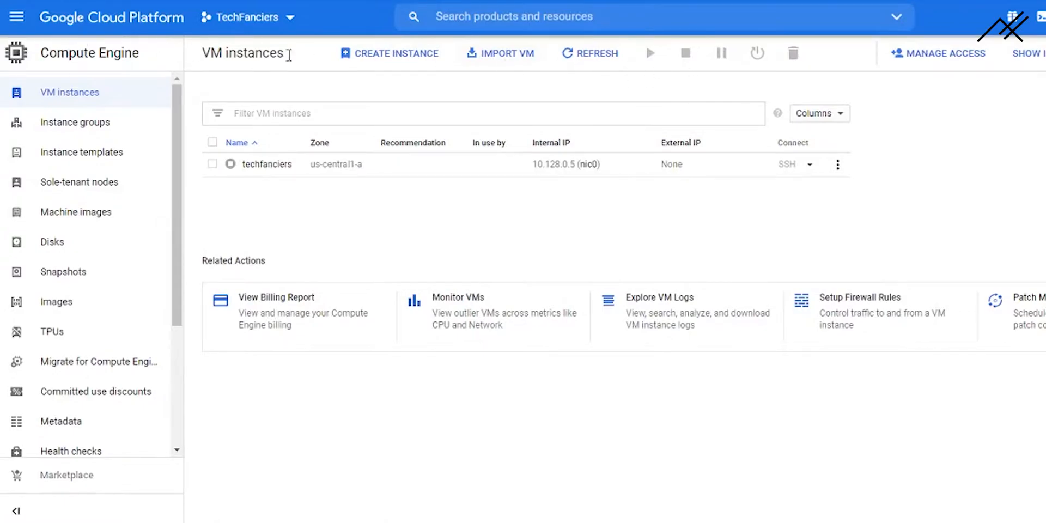
mouse_move(785, 271)
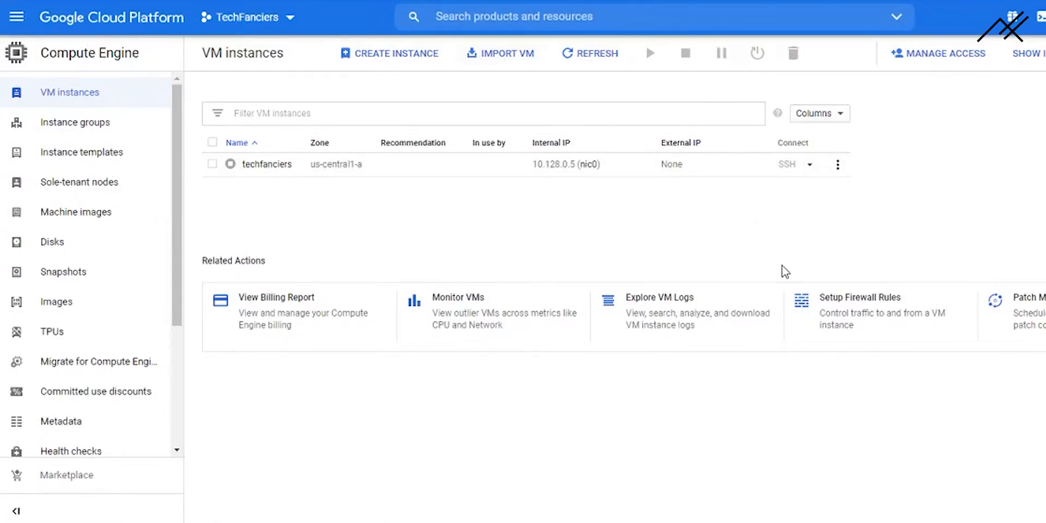
mouse_move(686, 352)
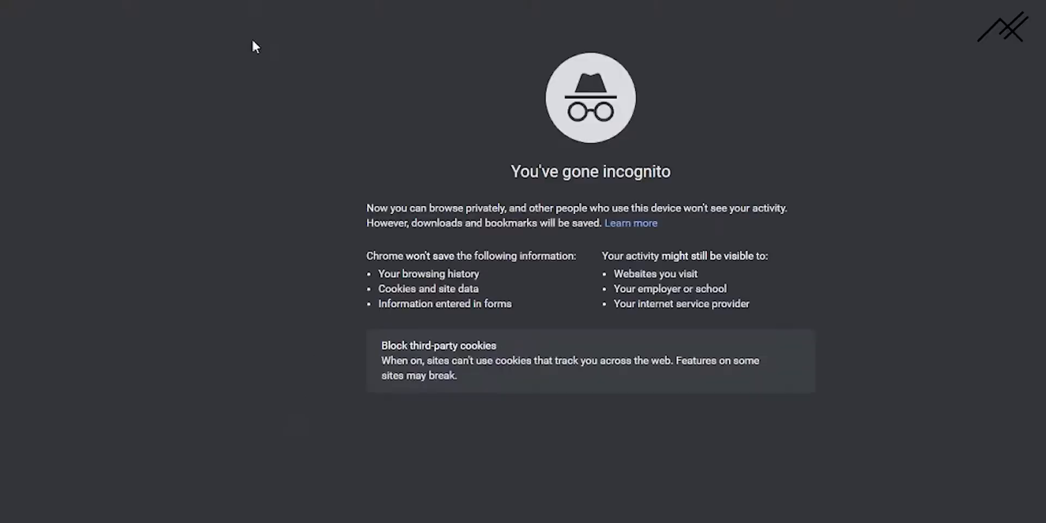
Step: Search privately for a GCP trial and reach the Google Cloud Platform sign-in email field
type("gc")
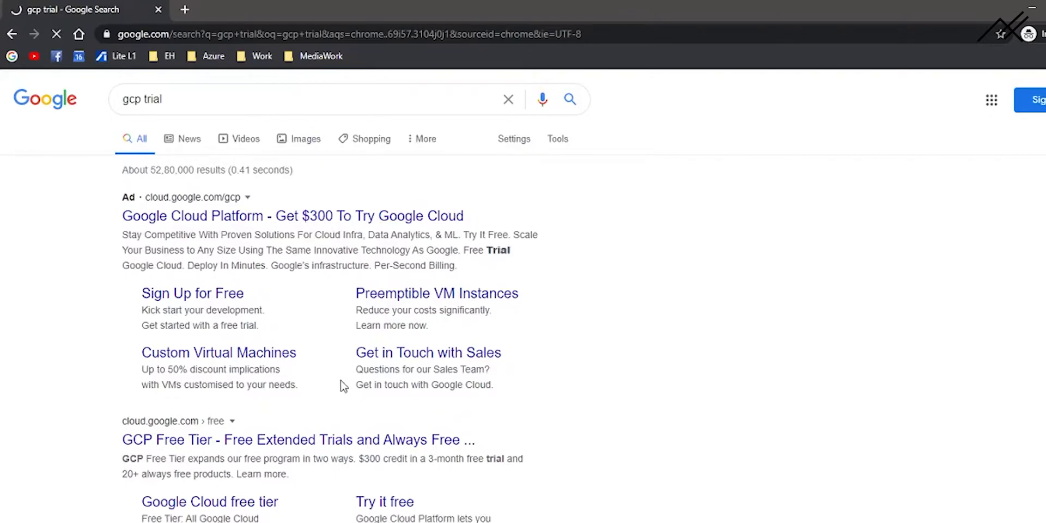
left_click(292, 216)
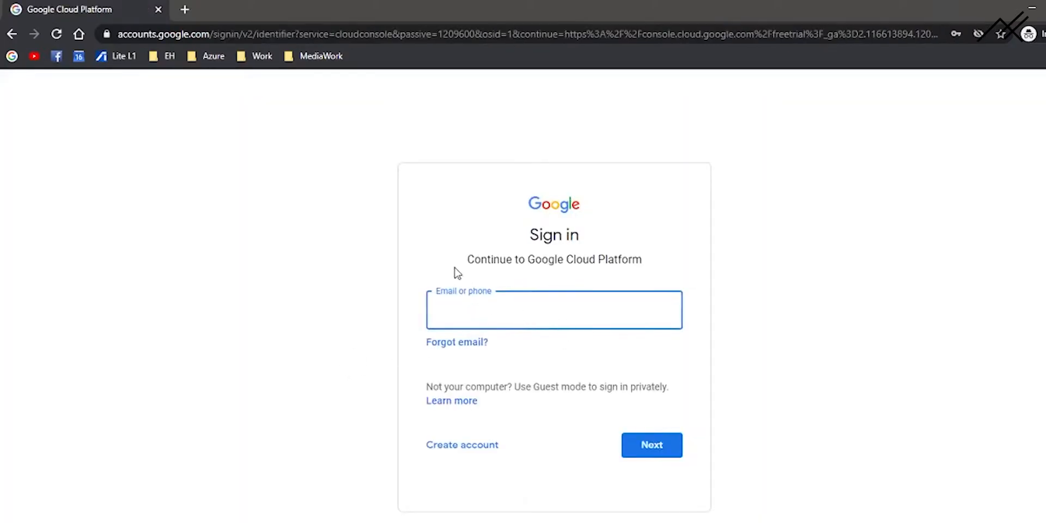
mouse_move(641, 101)
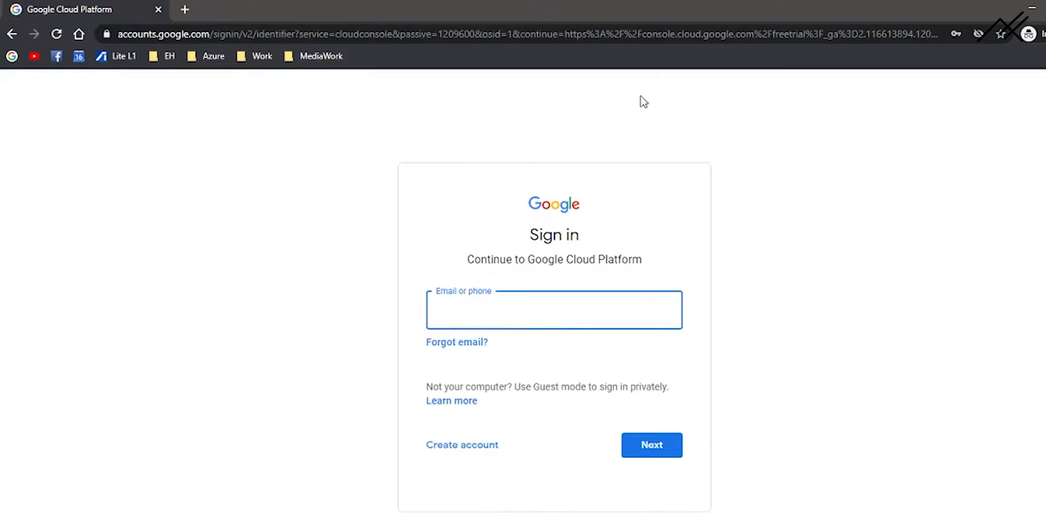
left_click(553, 309)
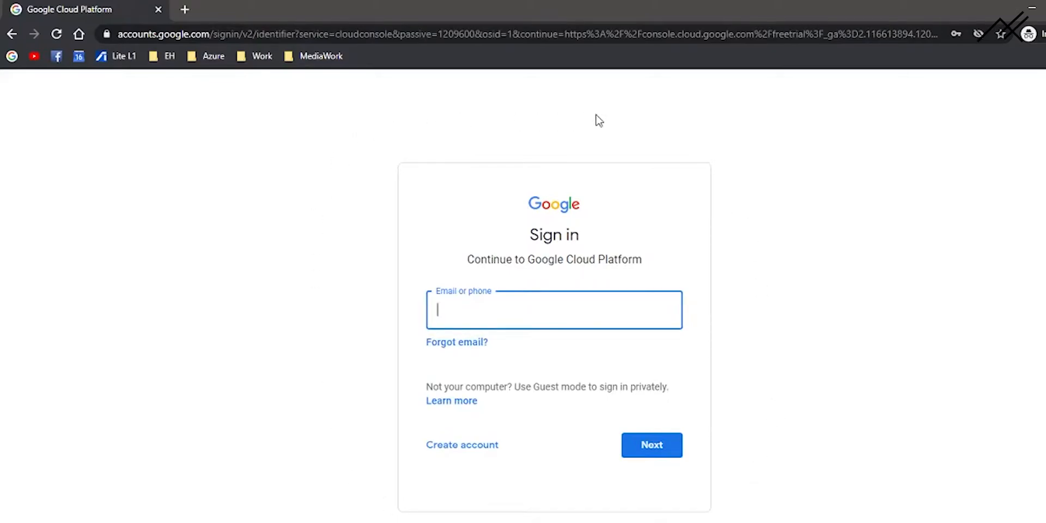
mouse_move(441, 476)
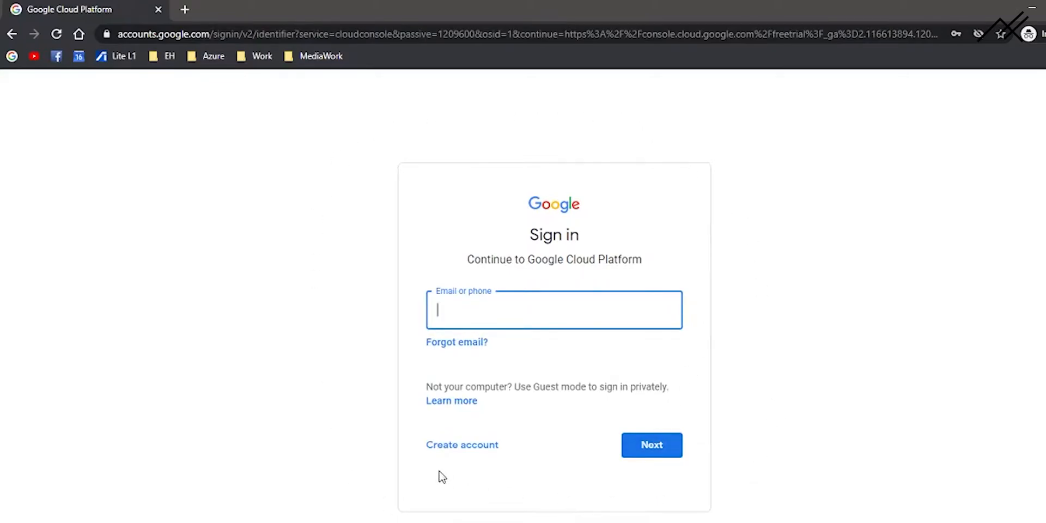
mouse_move(433, 484)
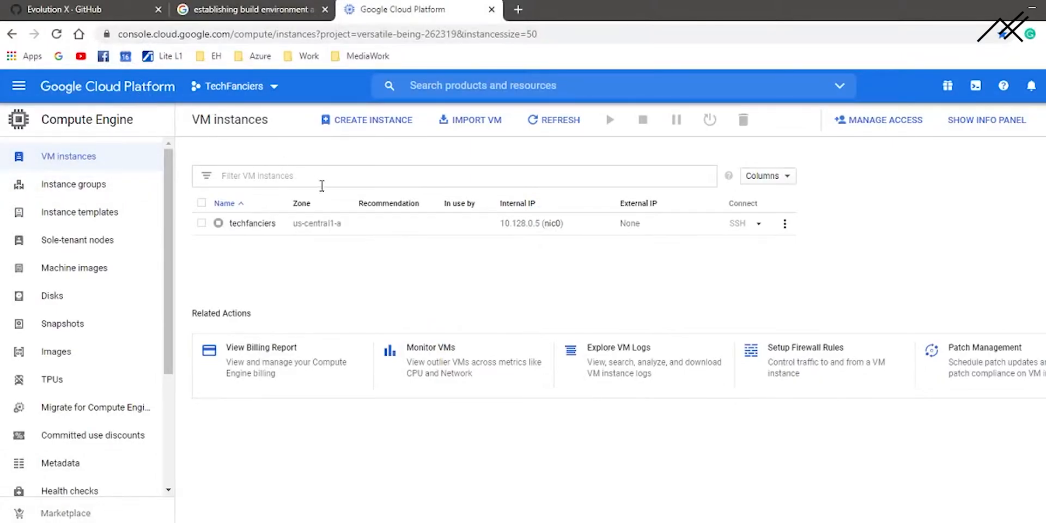
mouse_move(356, 359)
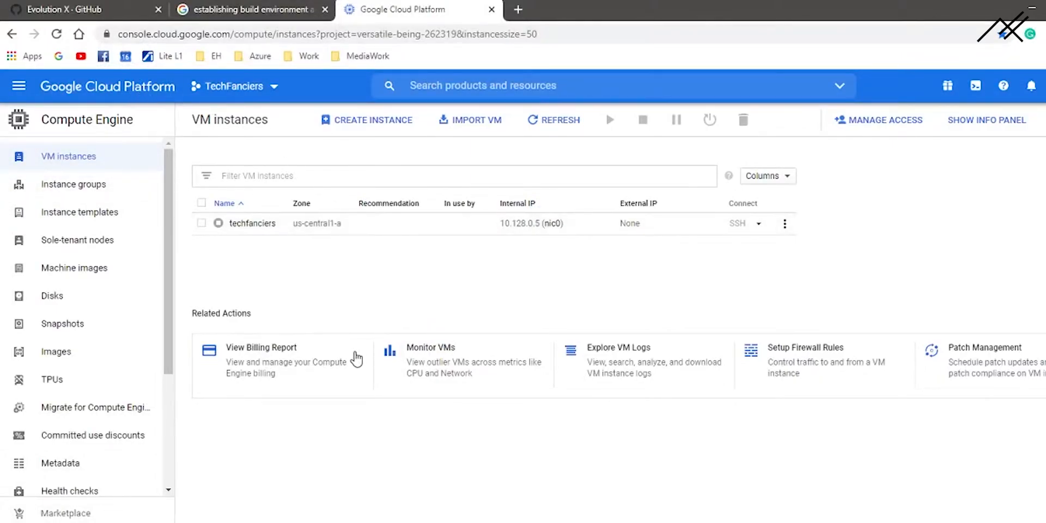
mouse_move(607, 332)
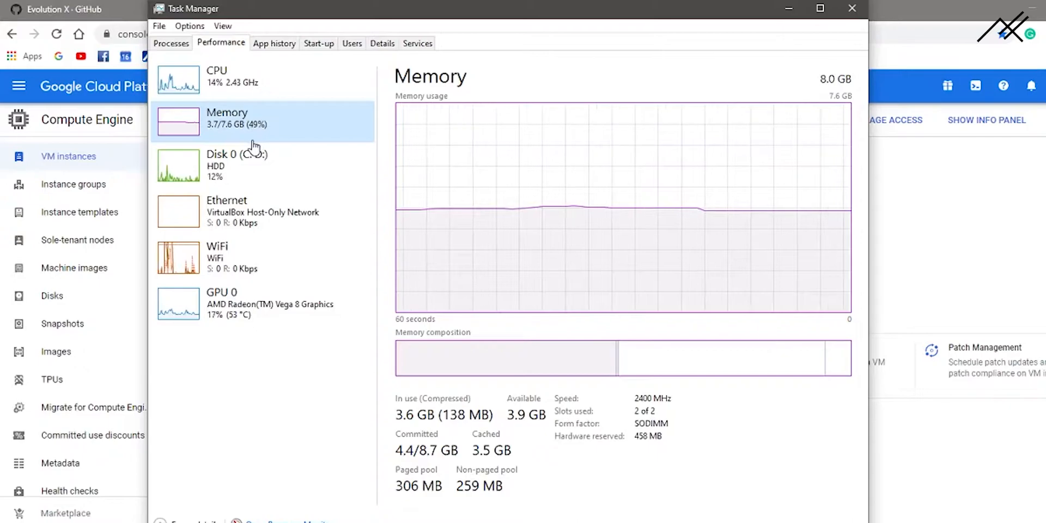
mouse_move(347, 172)
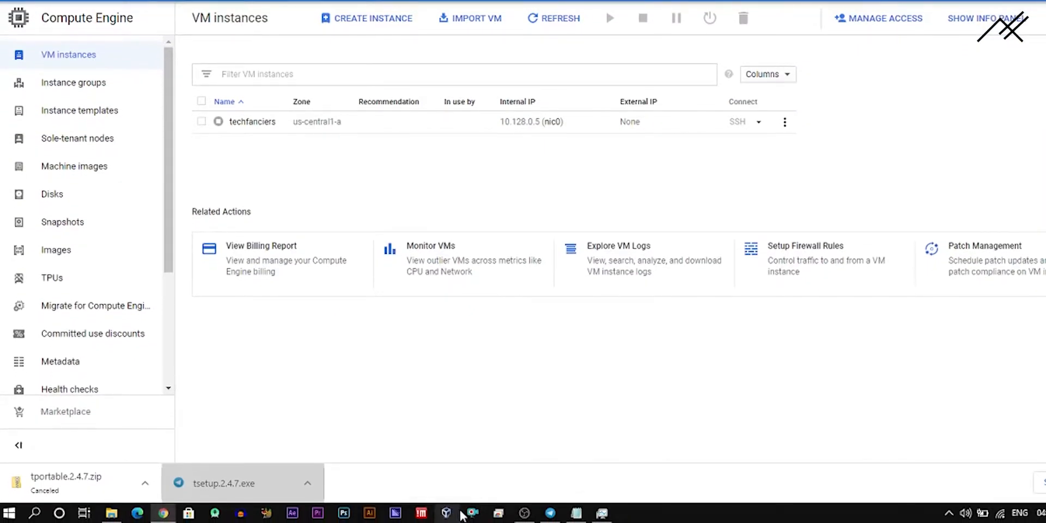
Step: Show VirtualBox Manager with the powered-off Ubuntu 18.04 VM and dismiss the update notice
left_click(446, 514)
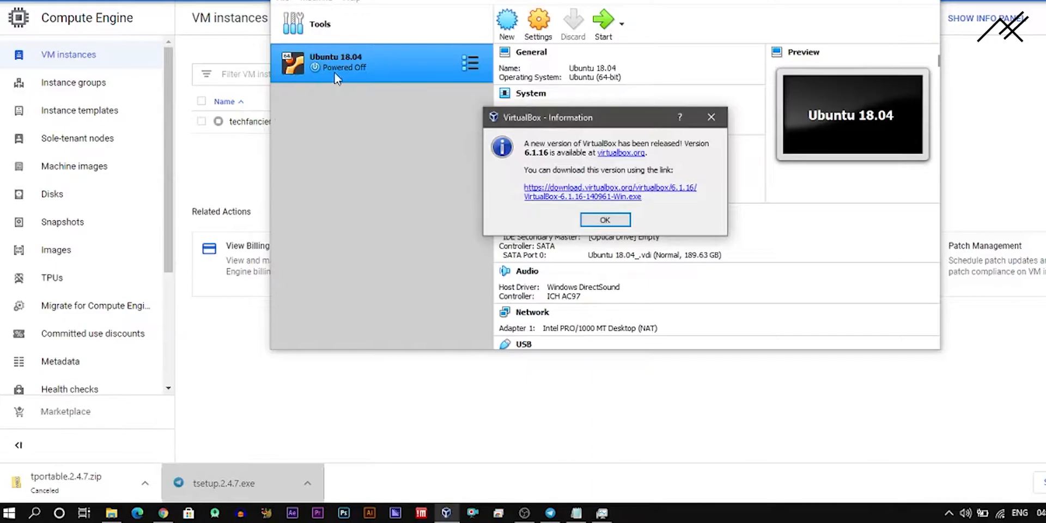
left_click(603, 219)
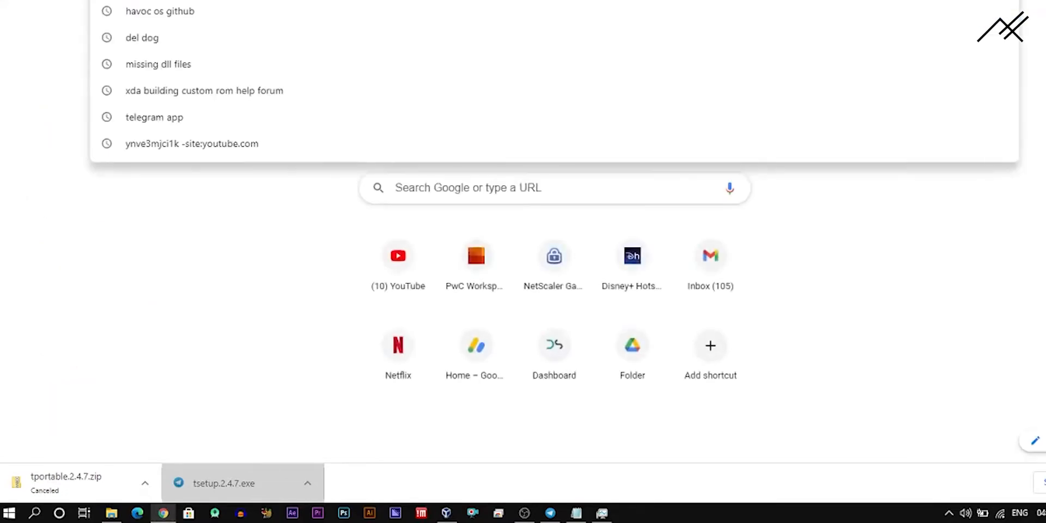
Step: Search Google for 'ubuntu 18.04', then for 'establishing build environment android'
type("ubuntu 18.1")
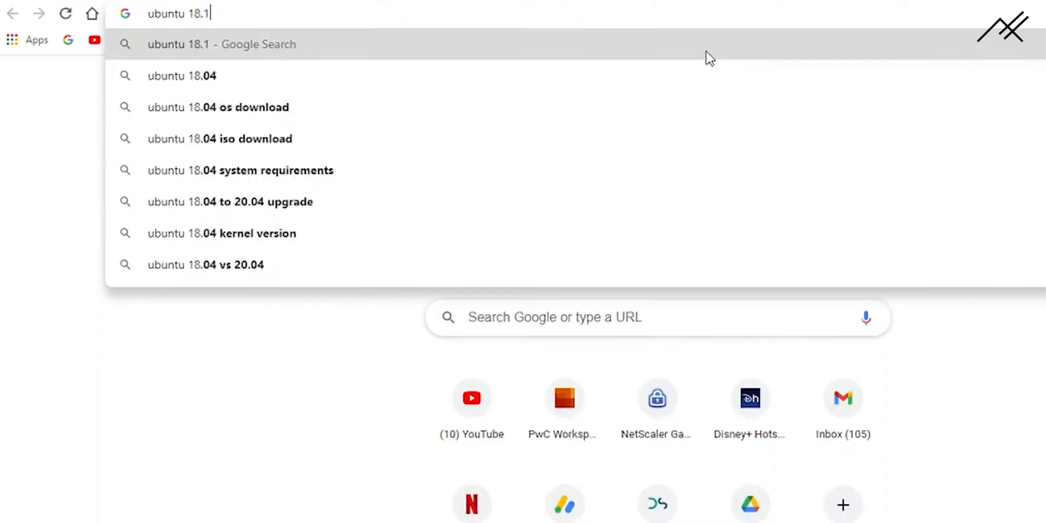
left_click(182, 75)
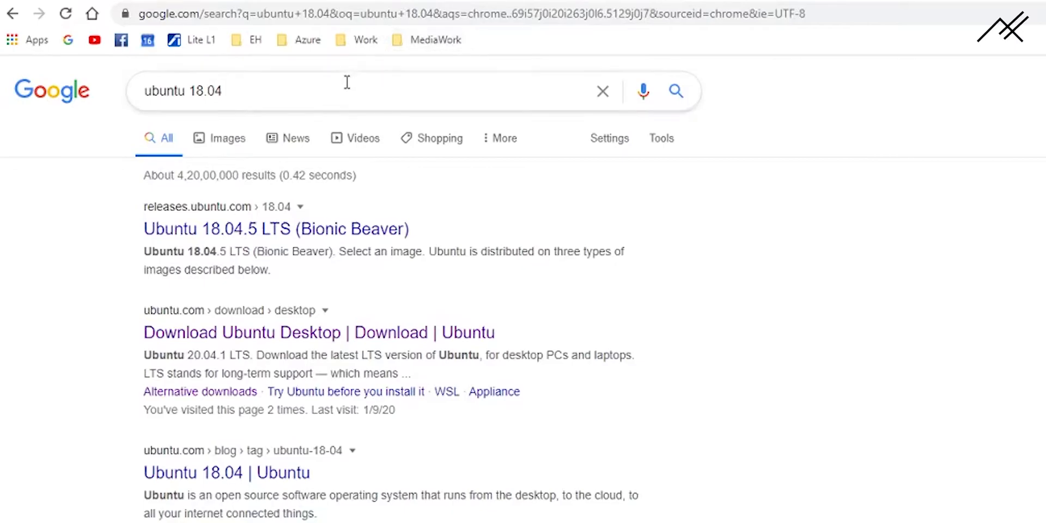
type("establishing build environment android")
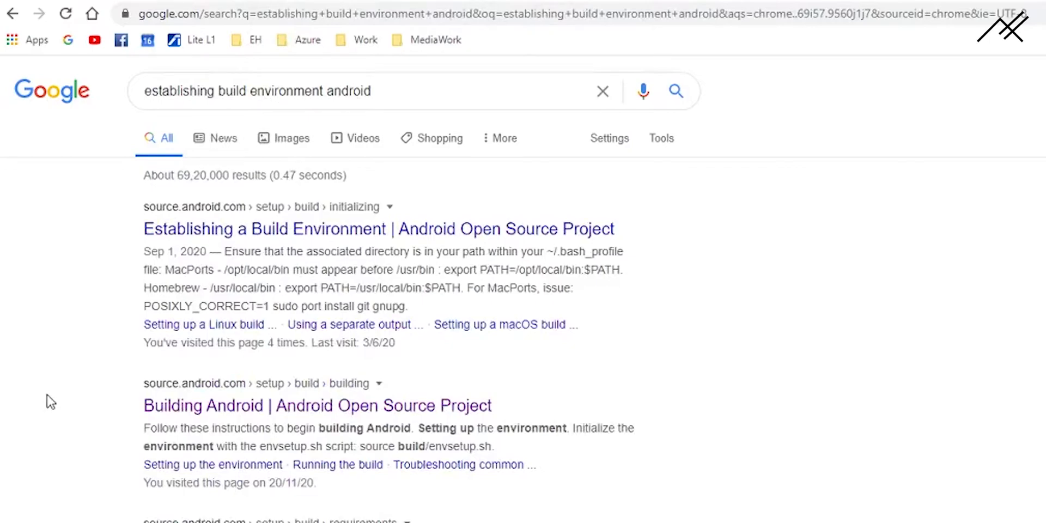
mouse_move(62, 417)
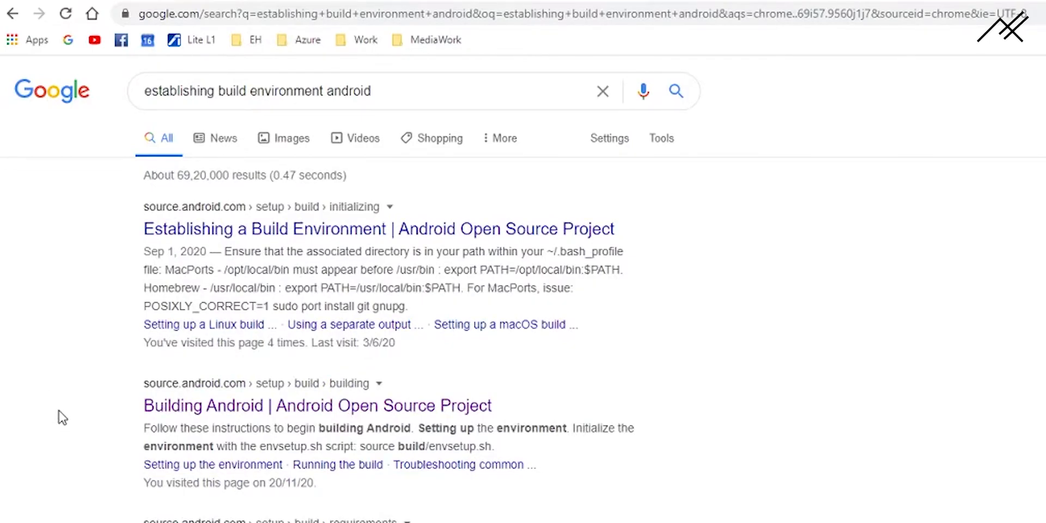
left_click(225, 91)
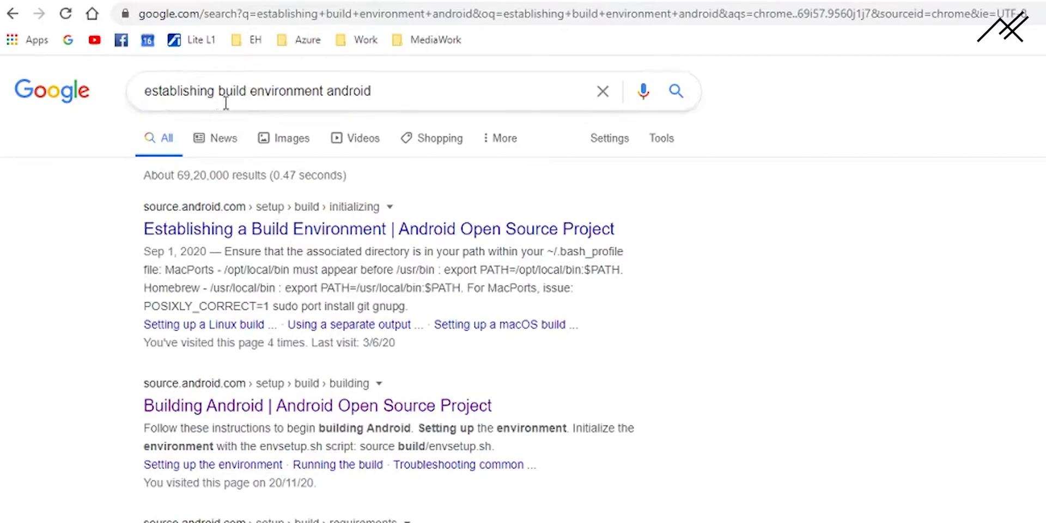
mouse_move(279, 241)
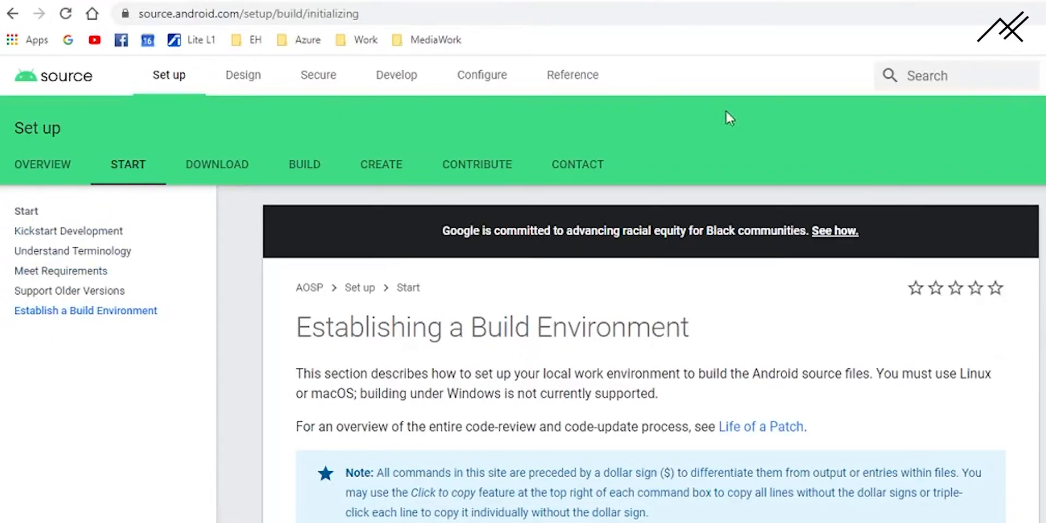
Step: View AOSP's 'Establishing a Build Environment' guide at the Ubuntu 18.04 required-packages section
scroll("down", 3)
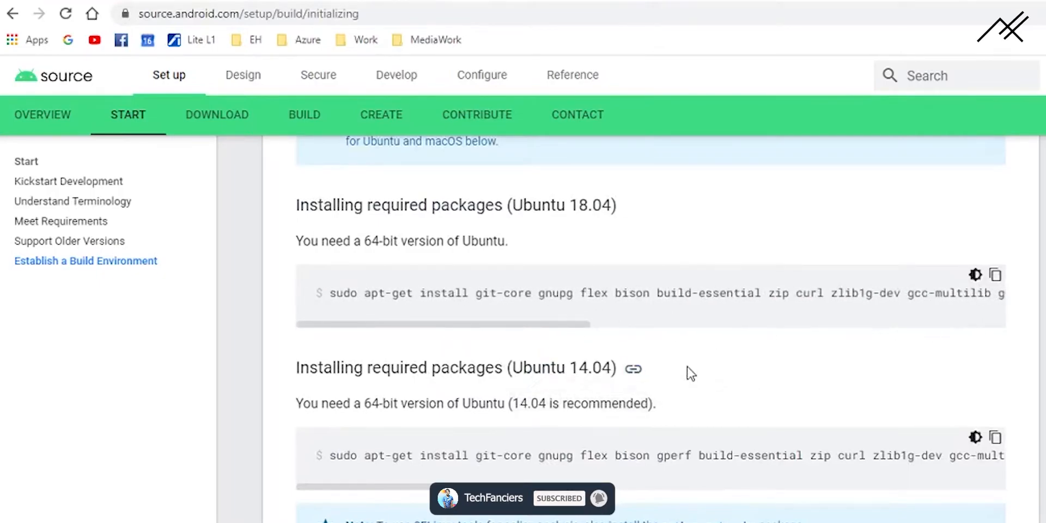
mouse_move(378, 267)
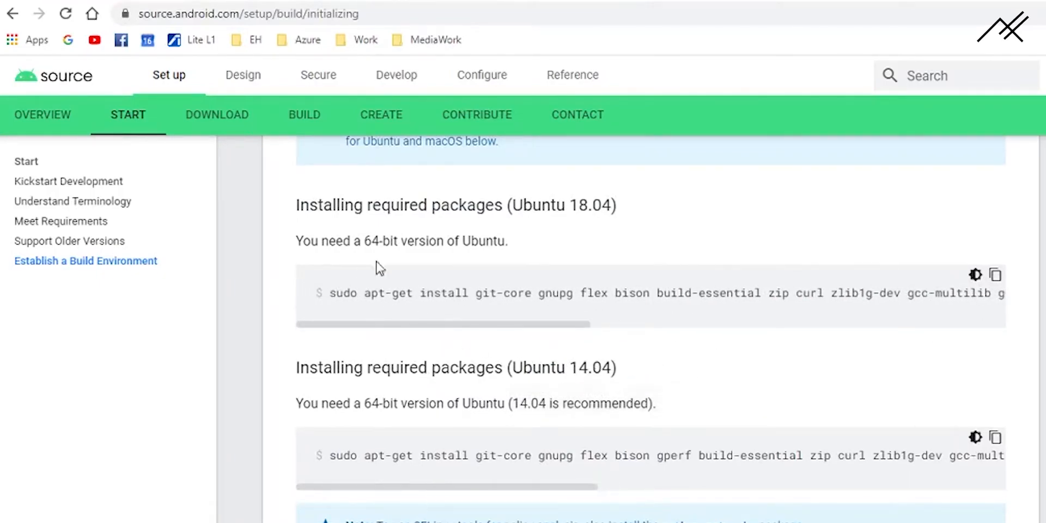
double_click(329, 205)
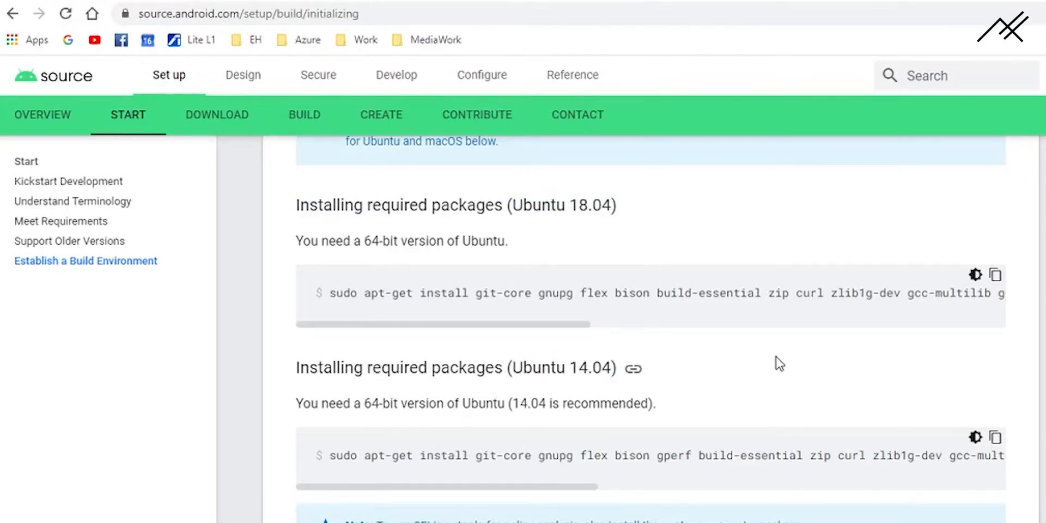
left_click_drag(515, 403, 656, 403)
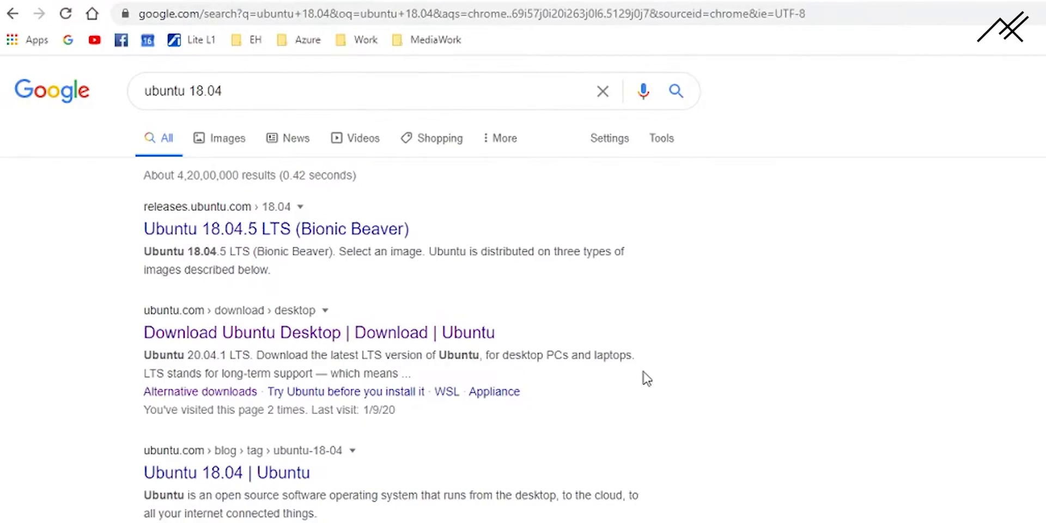
Step: Download ubuntu-18.04.5-desktop-amd64.iso from the releases.ubuntu.com 18.04 page
left_click(276, 229)
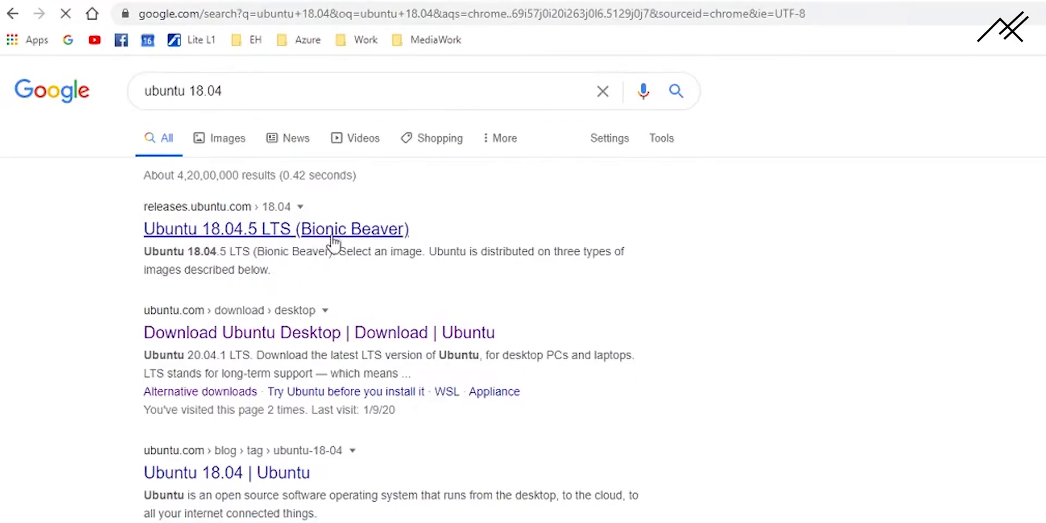
left_click(276, 229)
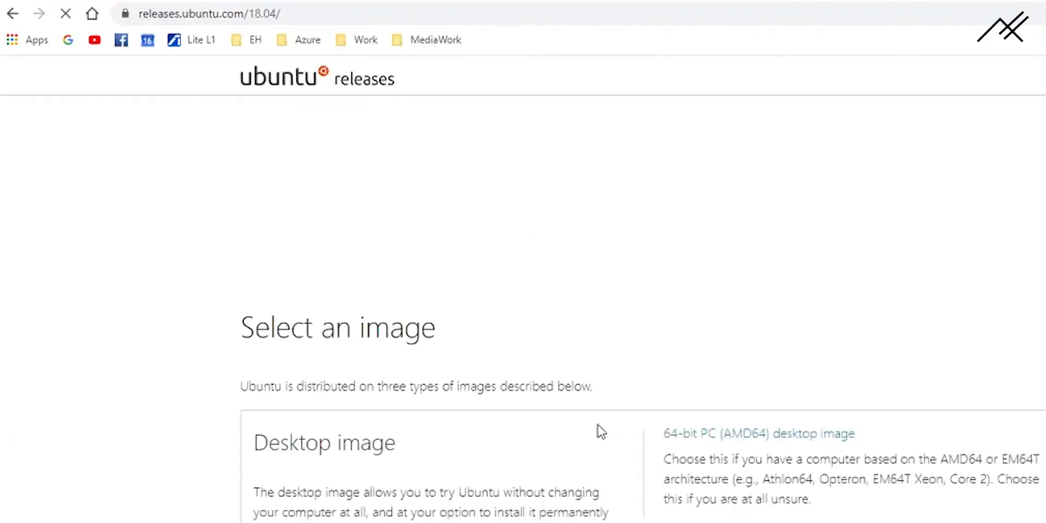
scroll("down", 3)
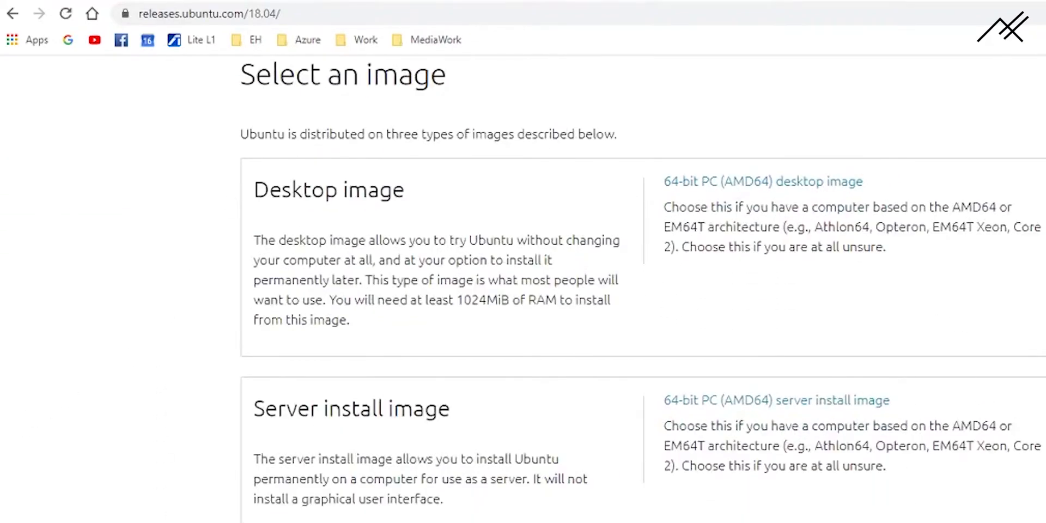
scroll("down", 3)
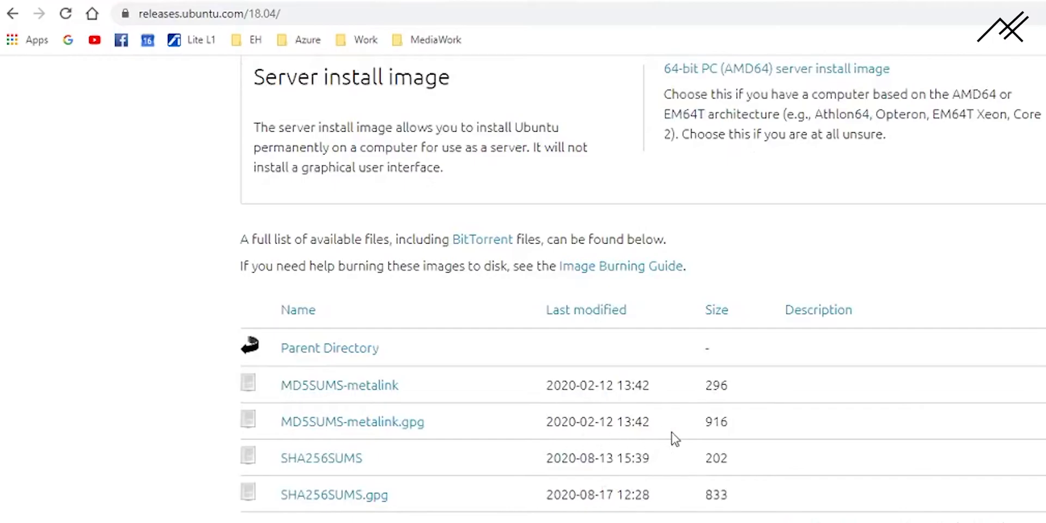
scroll("down", 3)
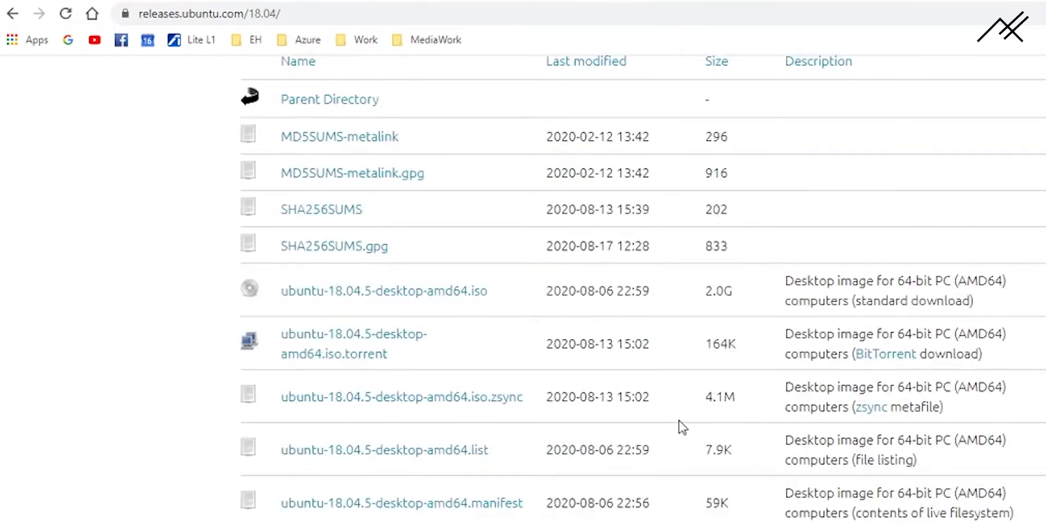
mouse_move(396, 305)
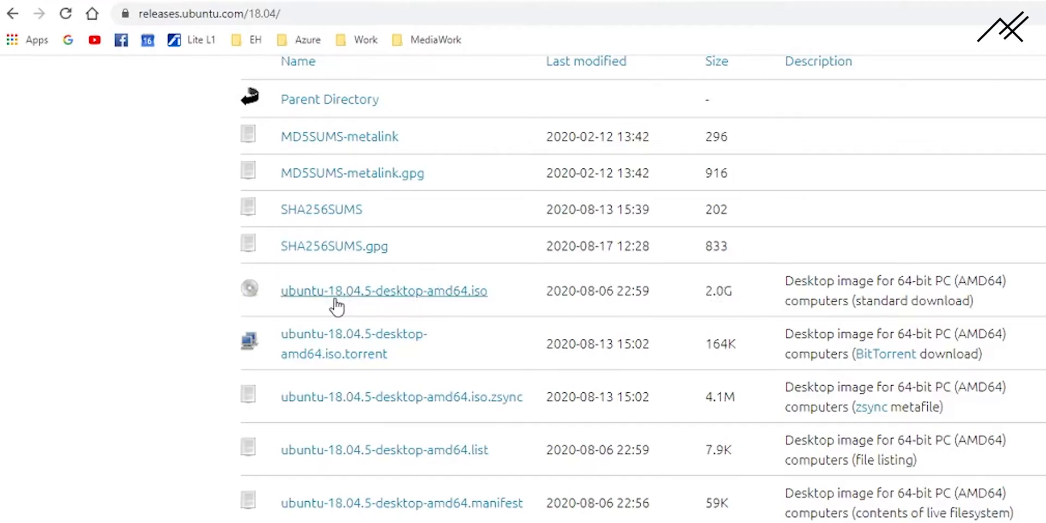
left_click(383, 291)
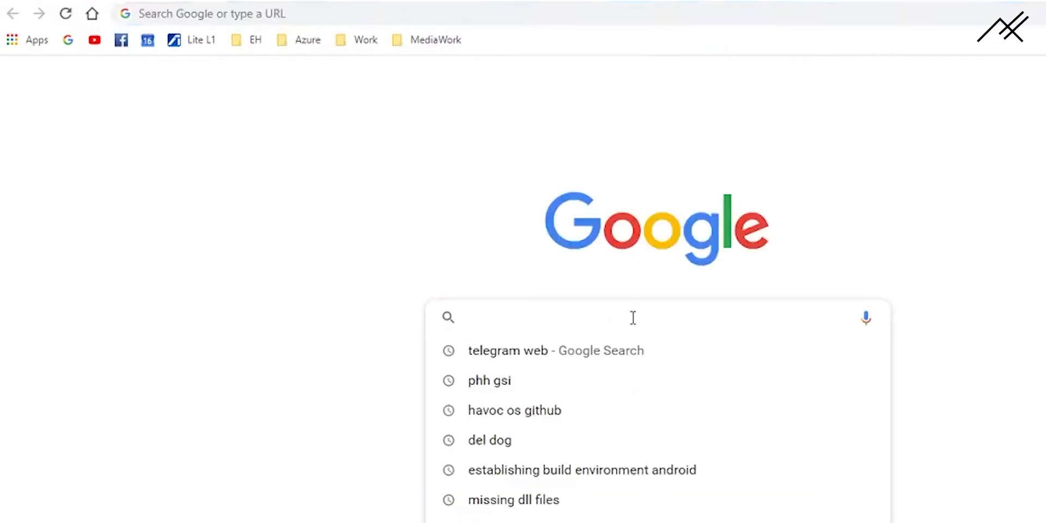
Step: Search 'oracle virtualbox' and reach the virtualbox.org VirtualBox 6.1 downloads page
type("oracle virtualbox")
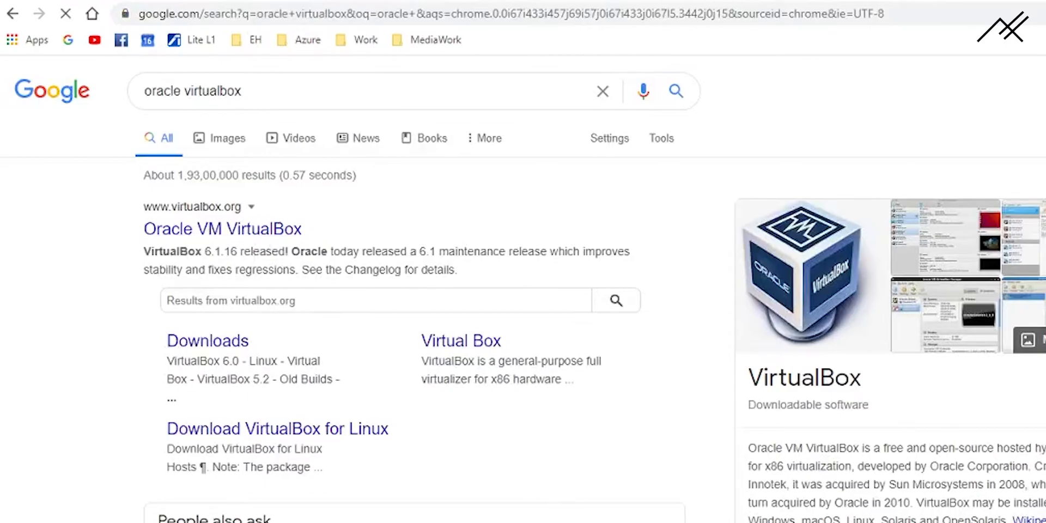
left_click(222, 228)
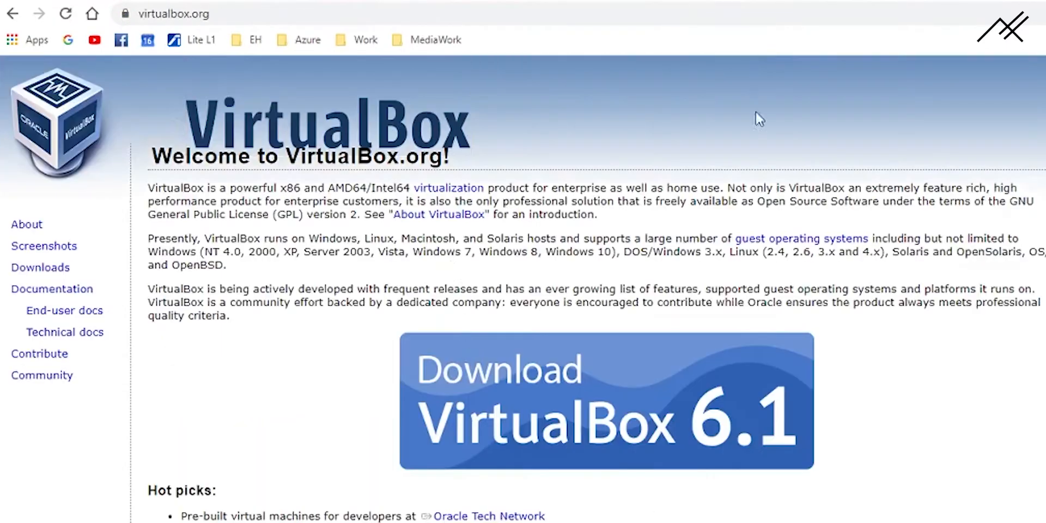
scroll("down", 3)
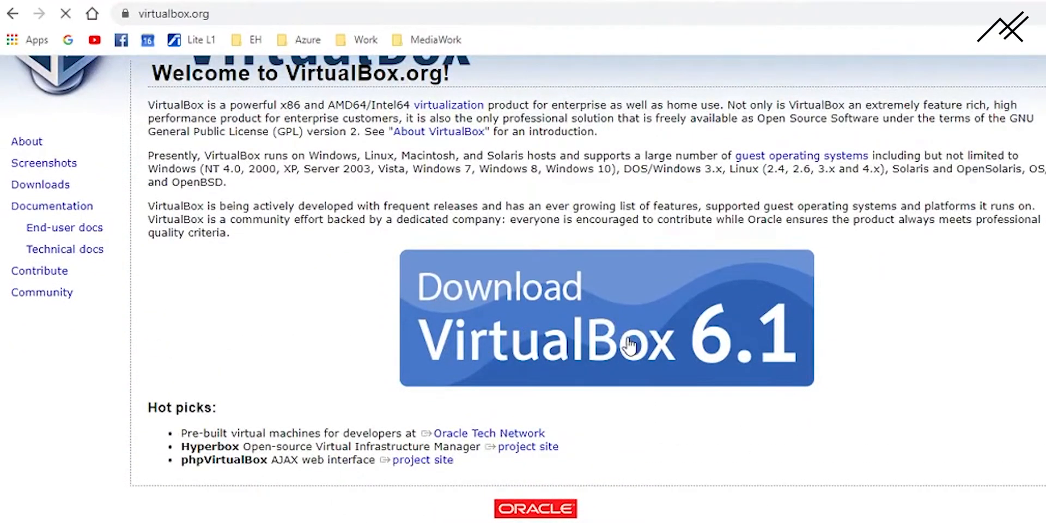
left_click(606, 317)
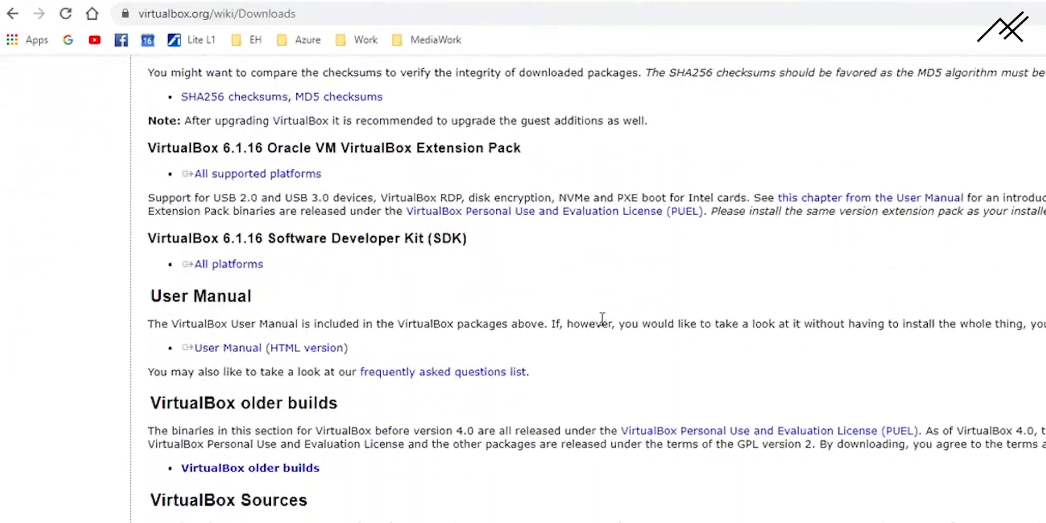
scroll("down", 3)
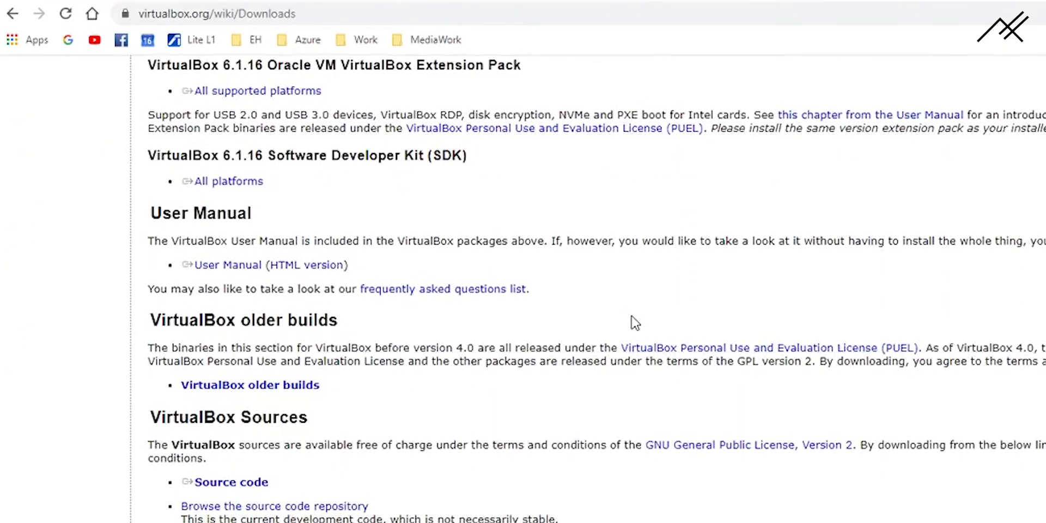
scroll("down", 3)
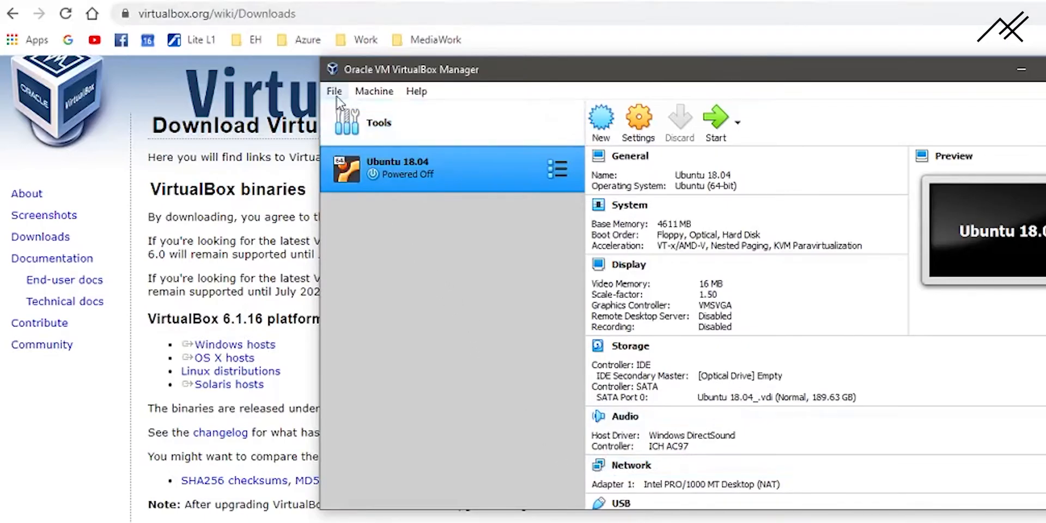
Step: Start a new VM named 'Ubuntu New' as Linux Ubuntu (64-bit)
left_click(416, 91)
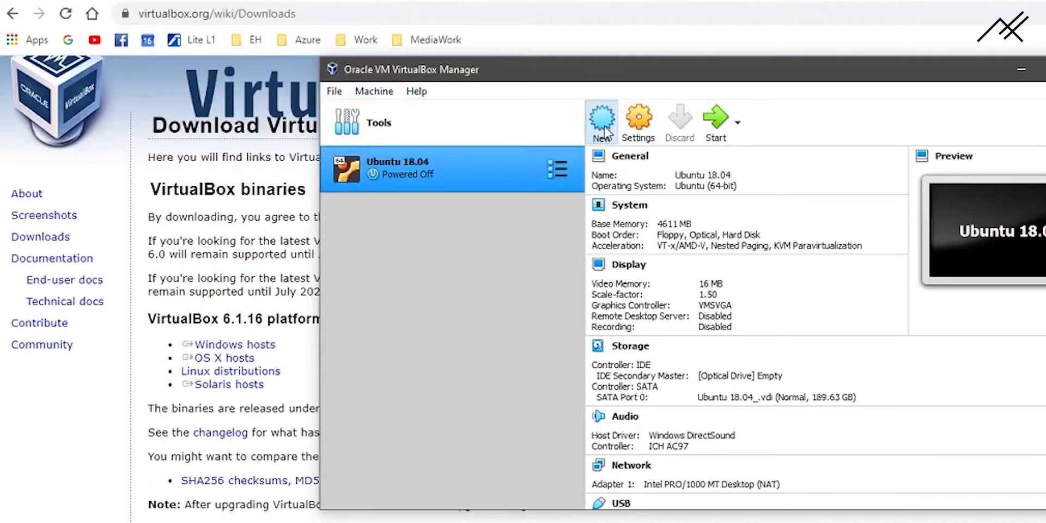
left_click(601, 122)
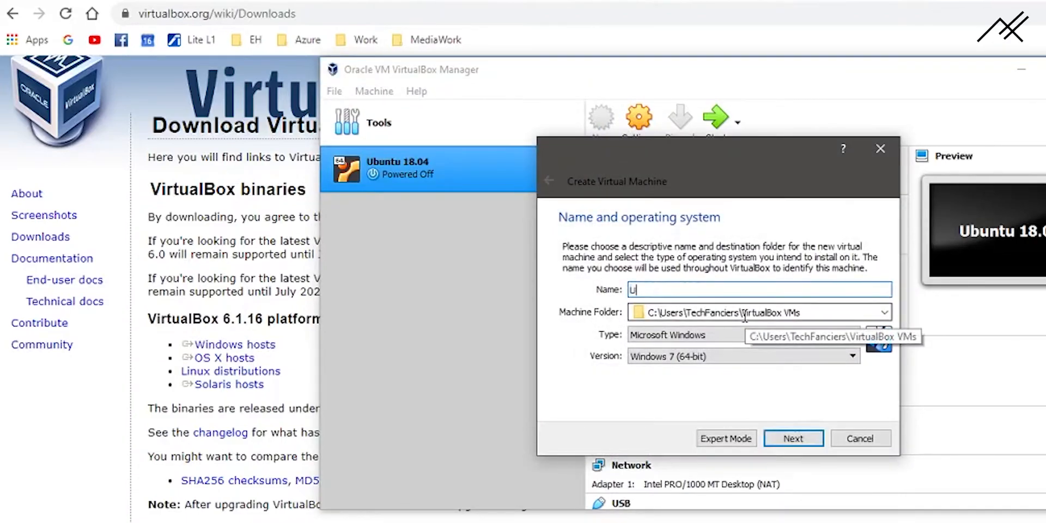
type("Ubuntu New")
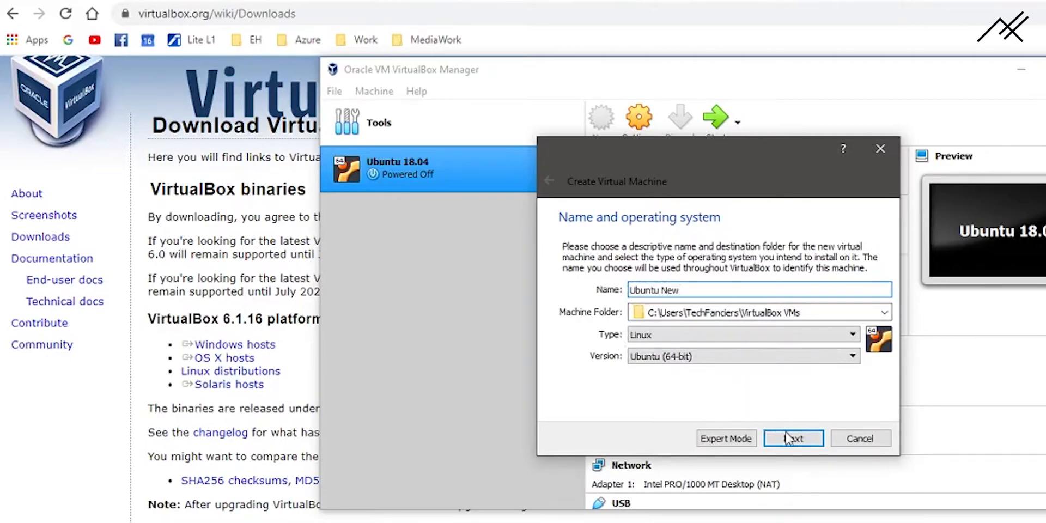
left_click(793, 438)
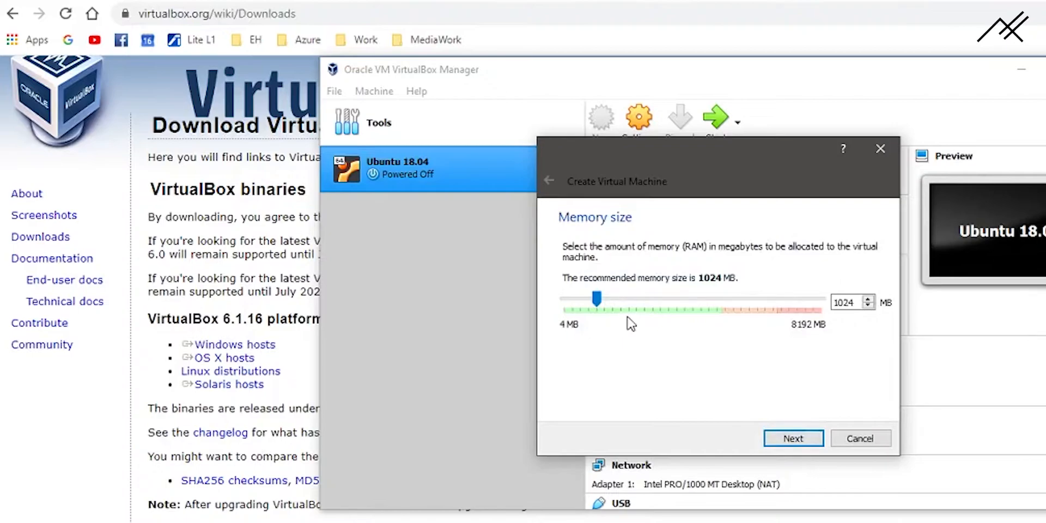
Step: Set the new VM's memory to 512 MB
left_click_drag(597, 299, 690, 299)
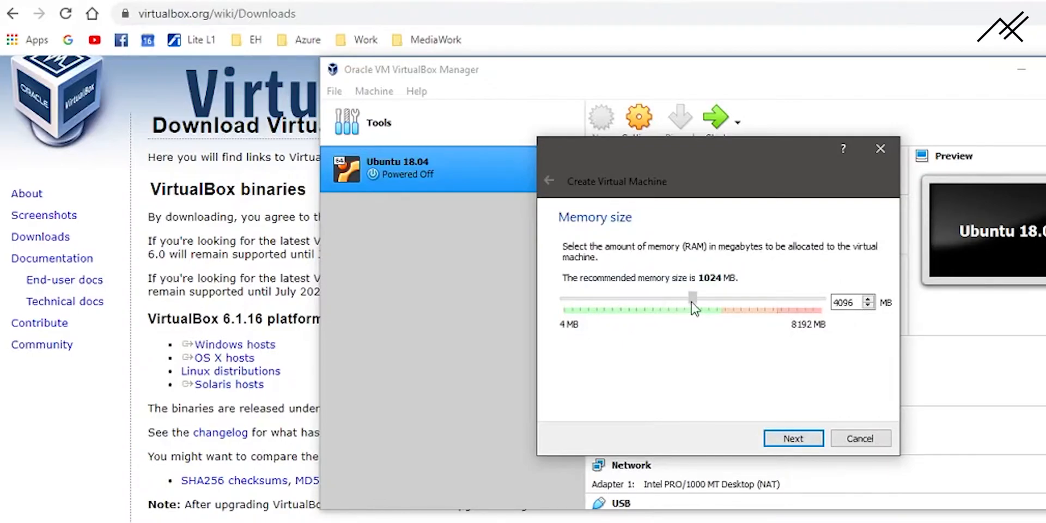
left_click_drag(692, 298, 717, 297)
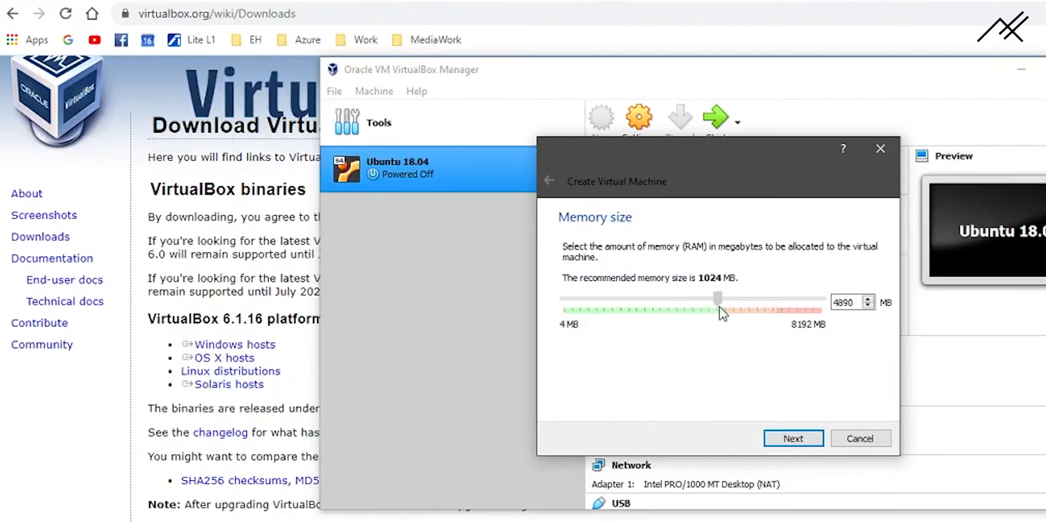
left_click_drag(719, 299, 660, 299)
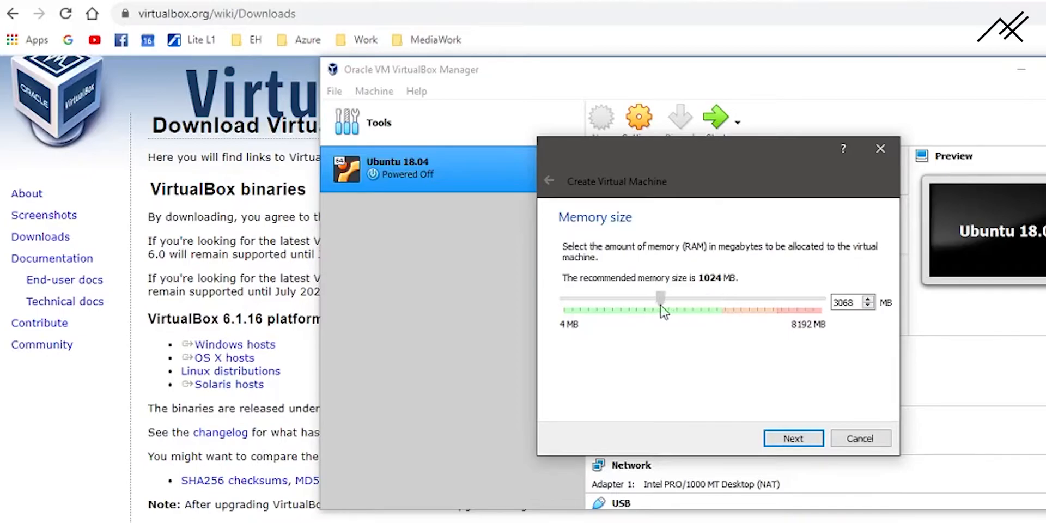
left_click_drag(660, 298, 580, 298)
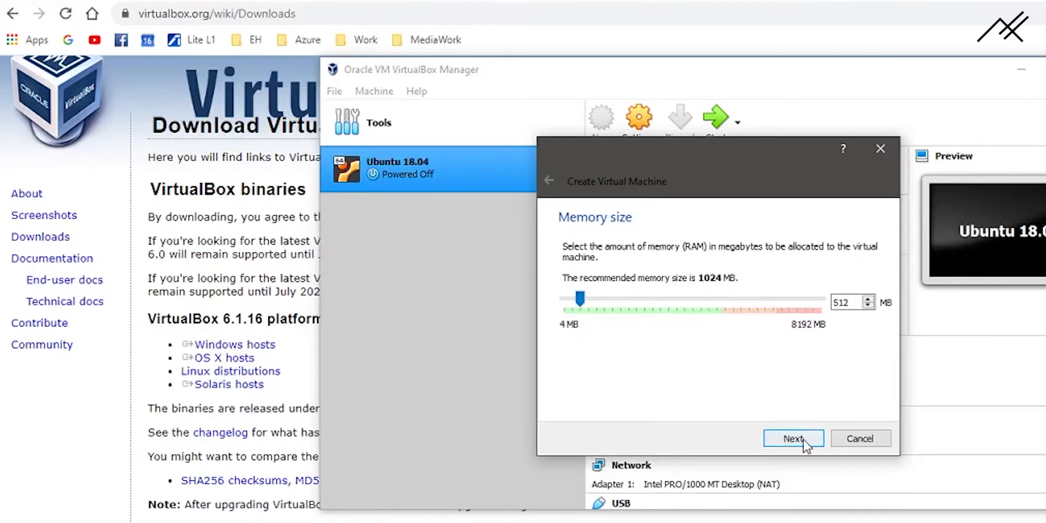
left_click(793, 438)
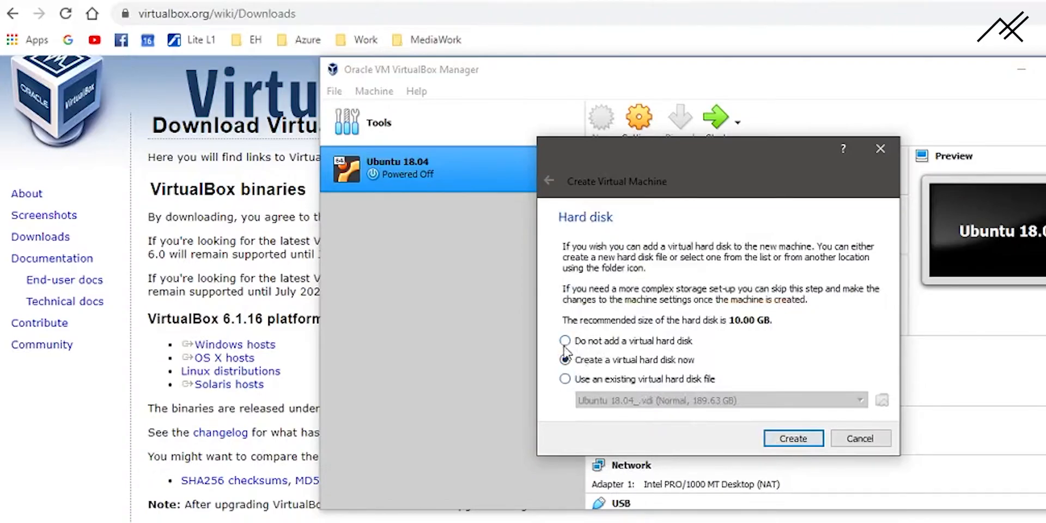
left_click(564, 359)
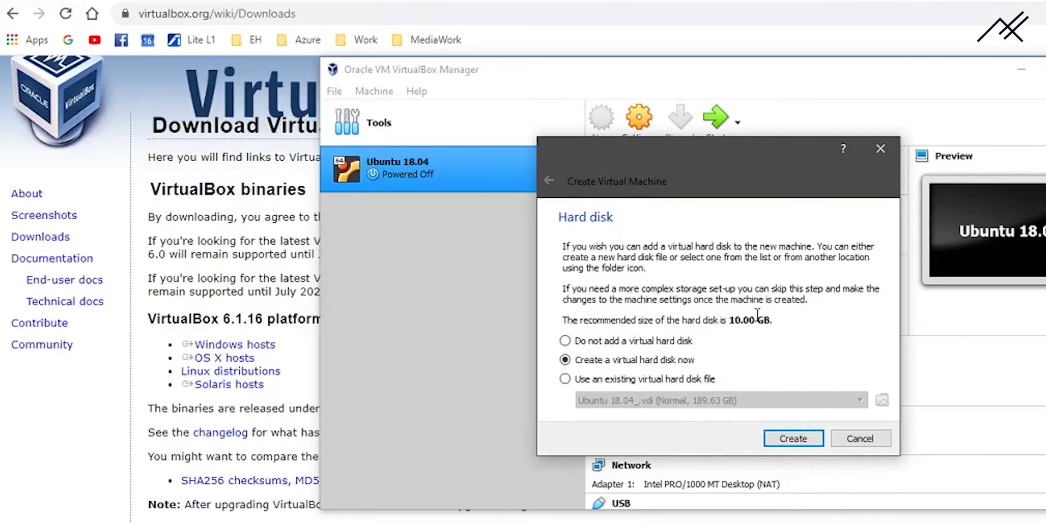
mouse_move(796, 387)
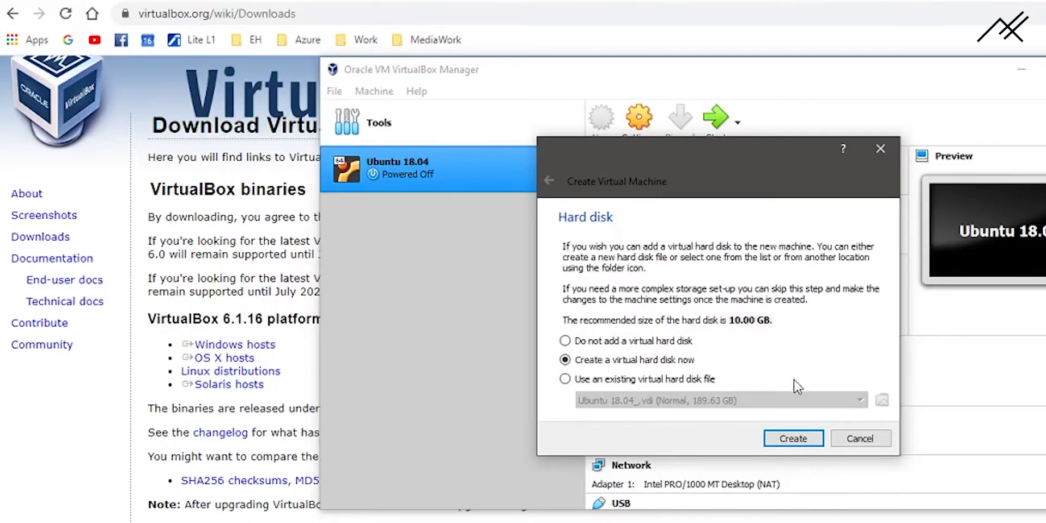
mouse_move(777, 380)
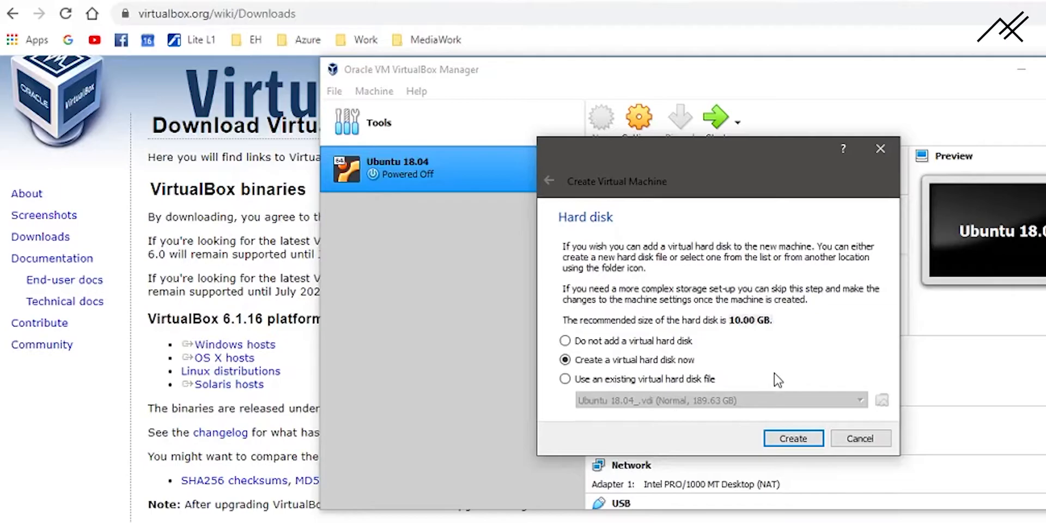
left_click(564, 379)
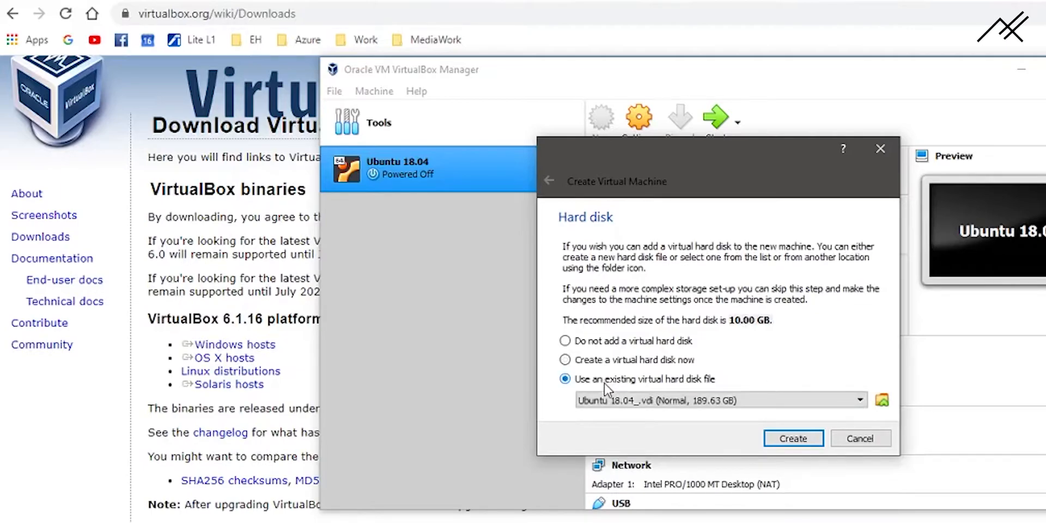
left_click(565, 359)
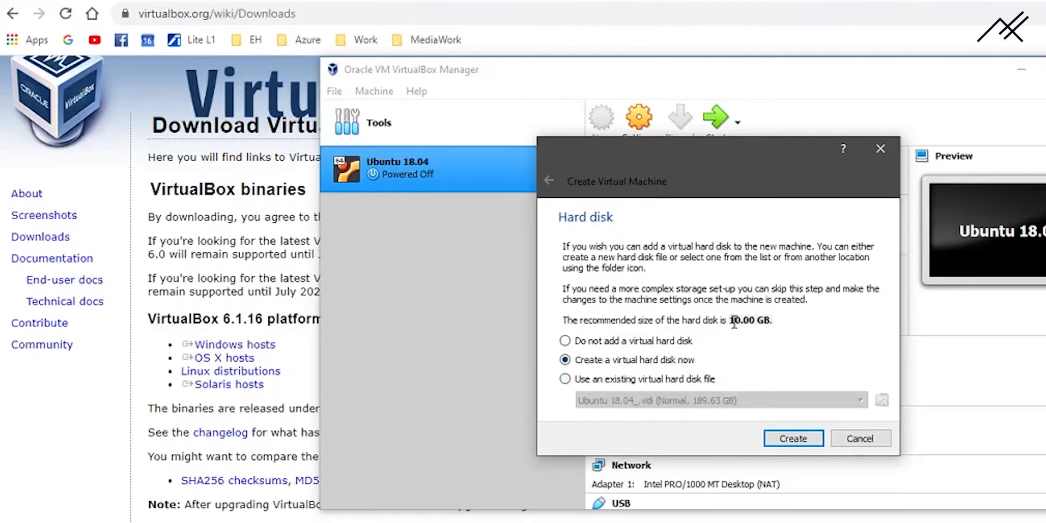
mouse_move(771, 346)
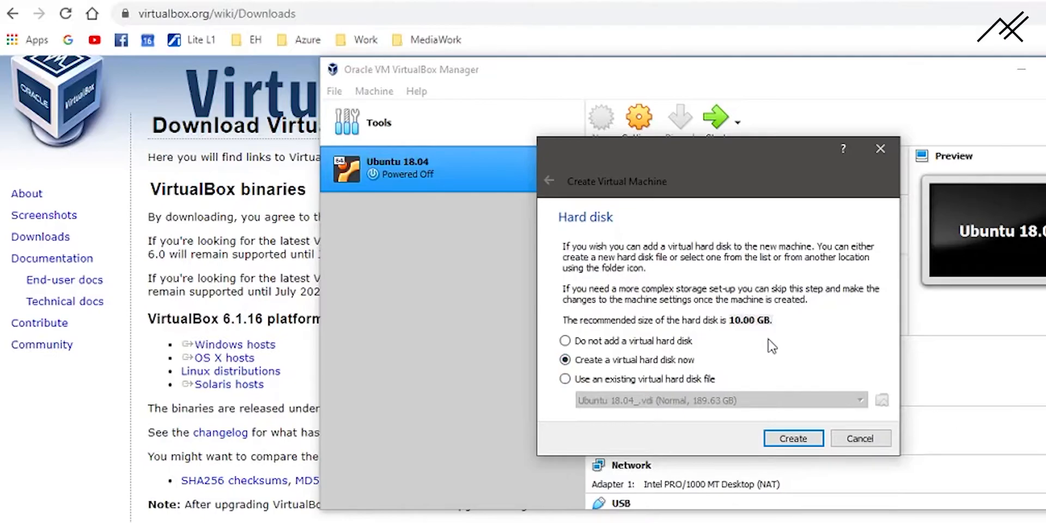
mouse_move(779, 351)
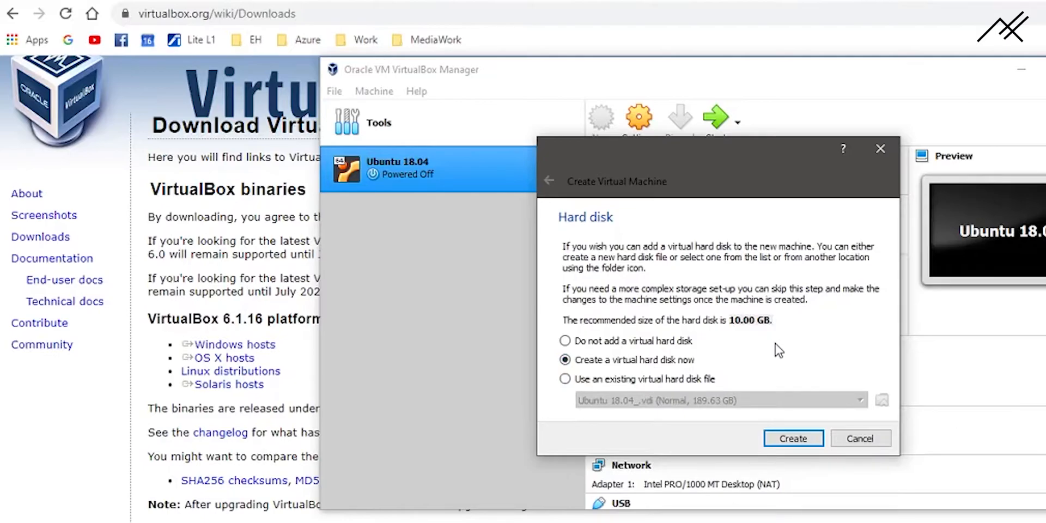
mouse_move(784, 340)
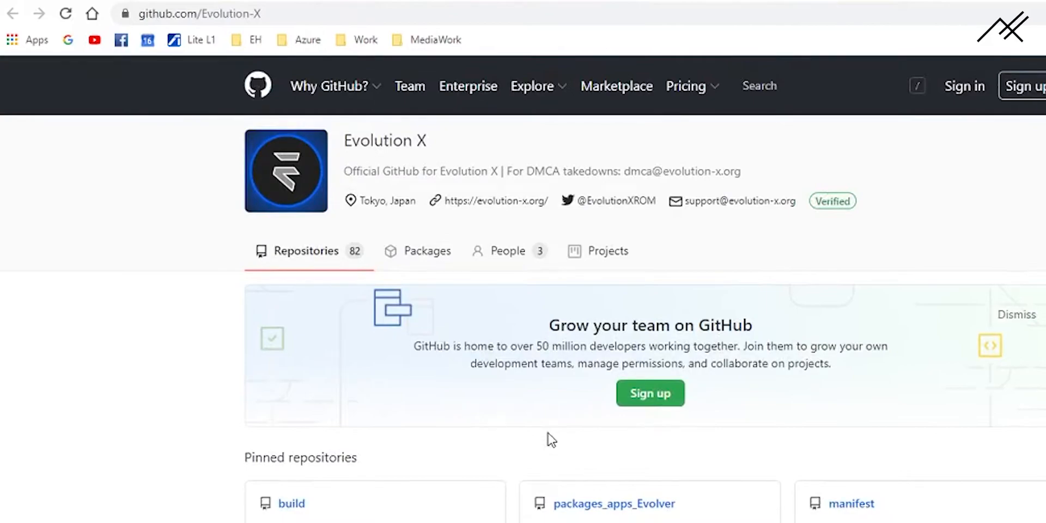
mouse_move(546, 447)
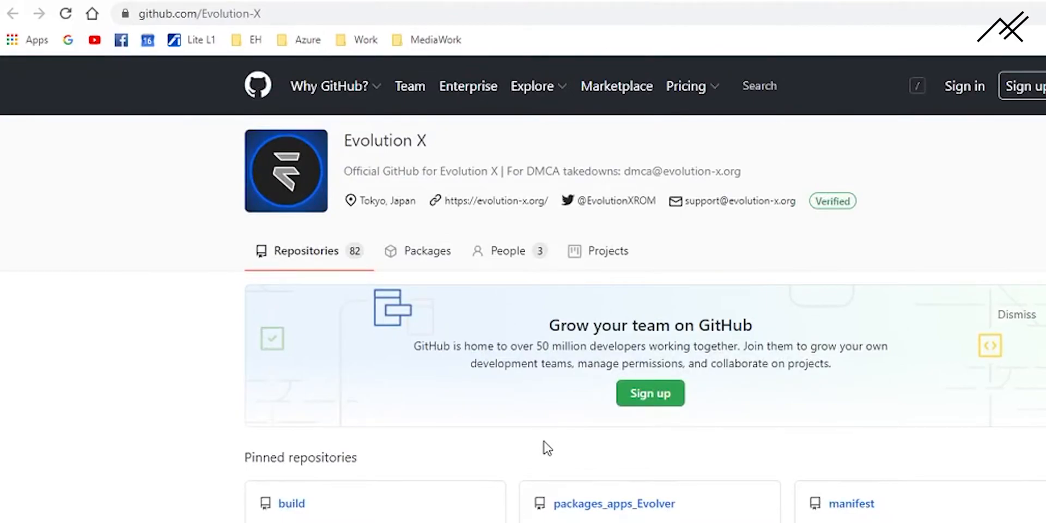
mouse_move(543, 454)
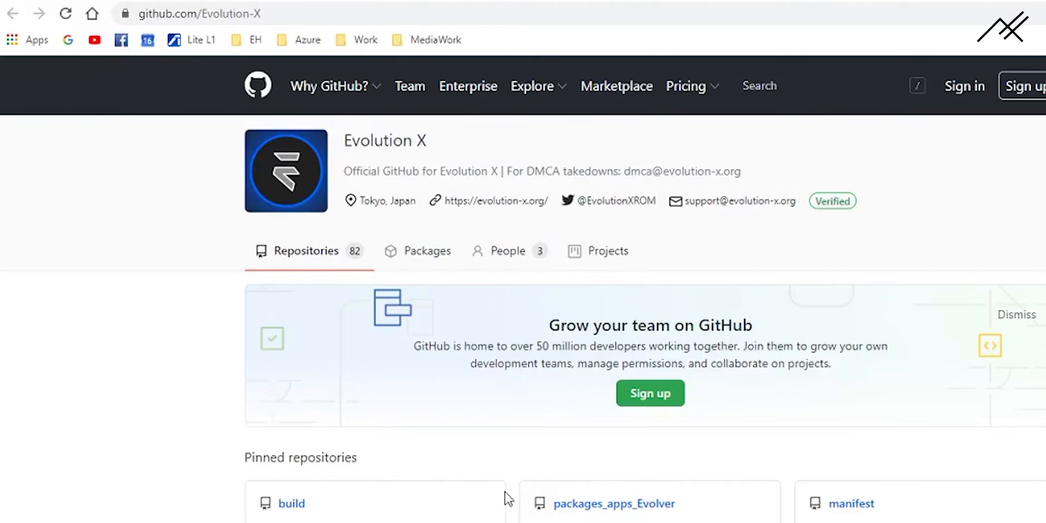
mouse_move(507, 499)
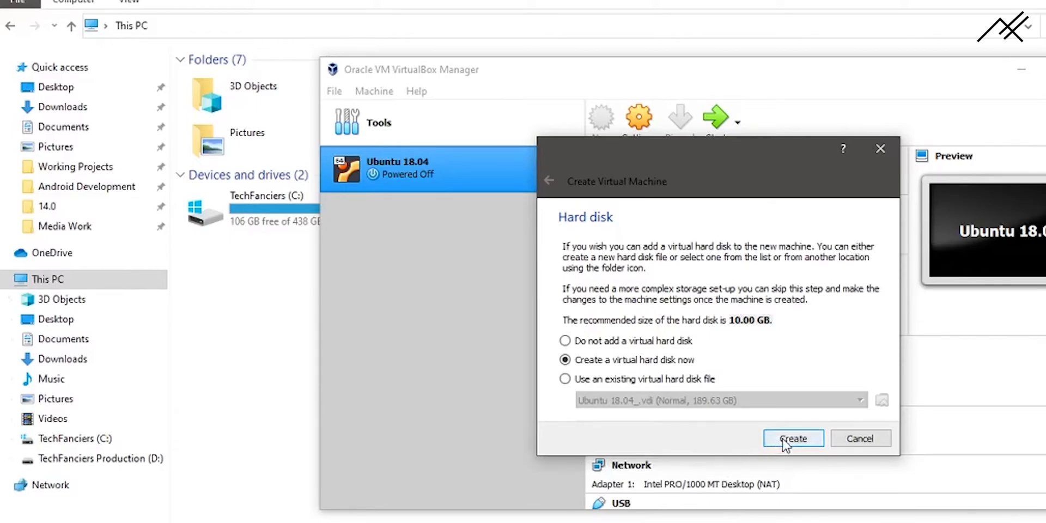
left_click(792, 438)
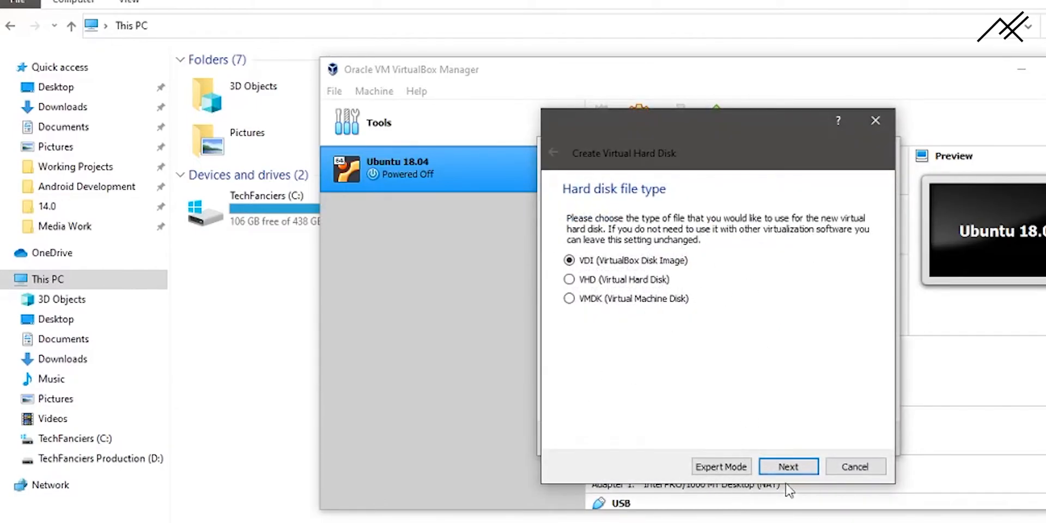
left_click(787, 466)
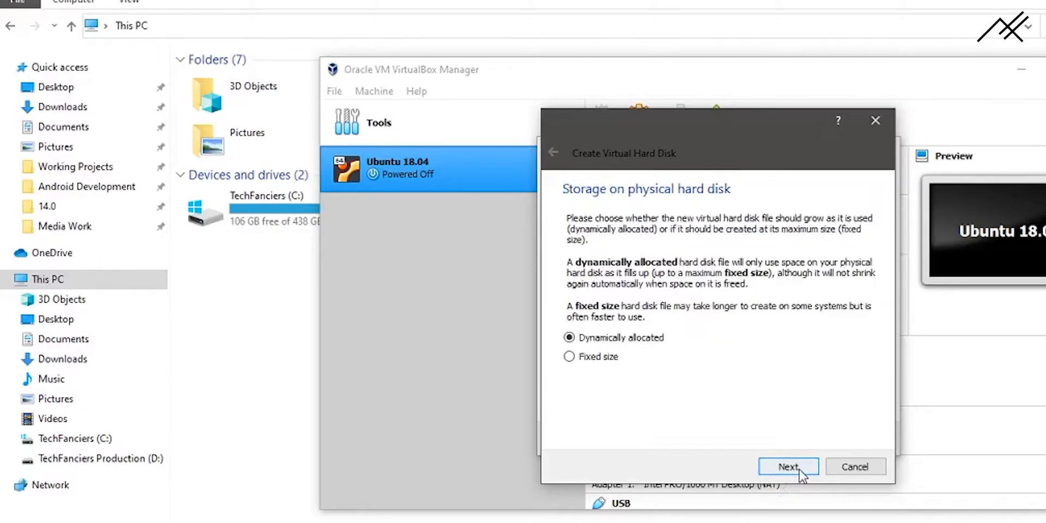
left_click(569, 356)
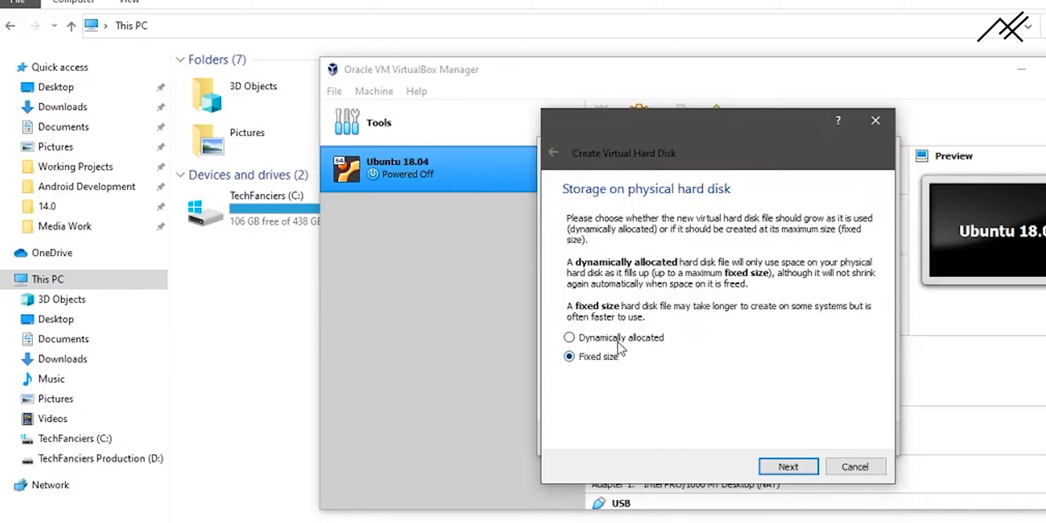
left_click(568, 337)
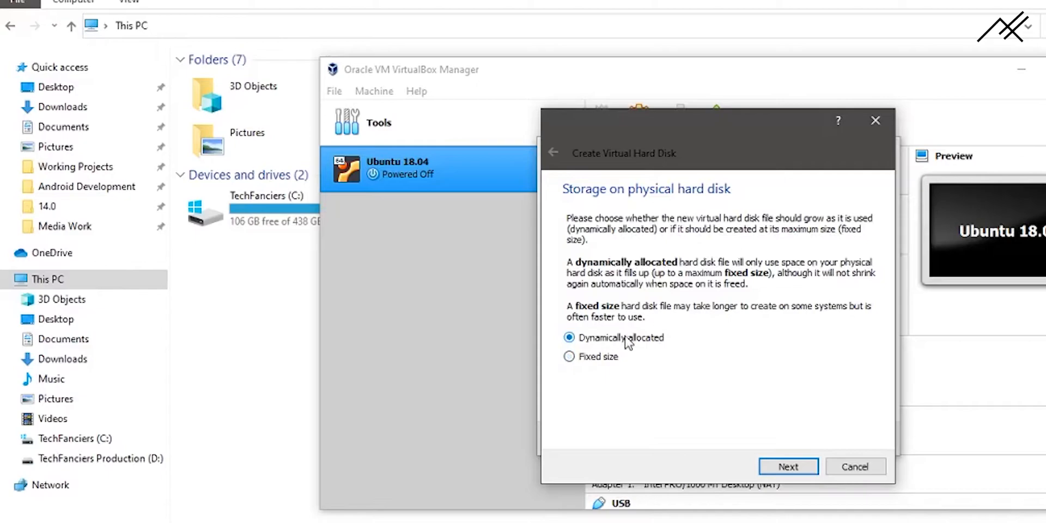
mouse_move(690, 440)
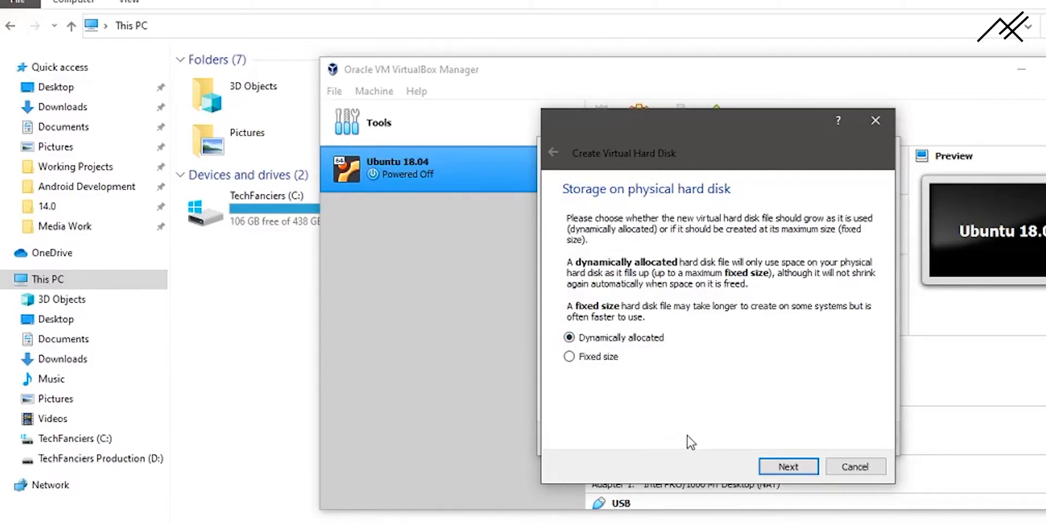
mouse_move(644, 377)
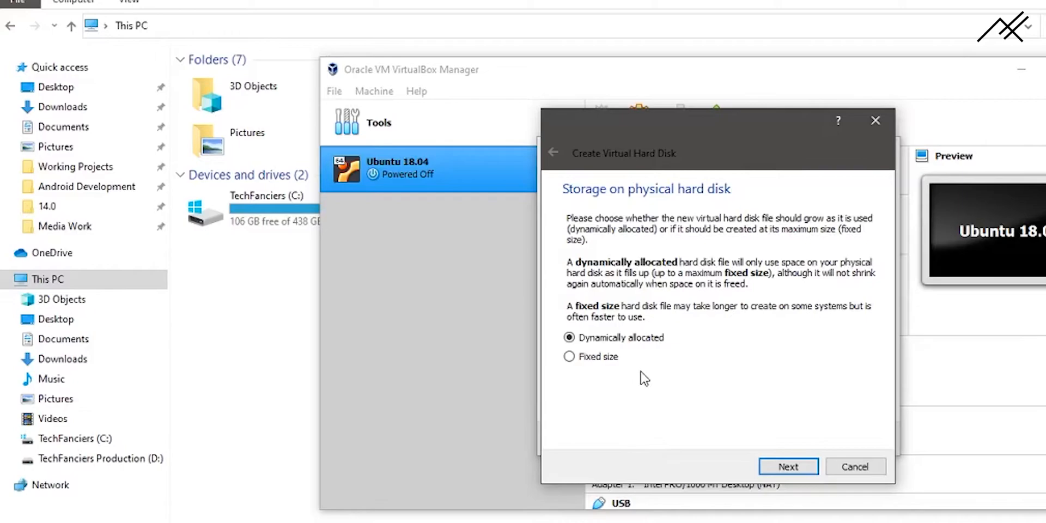
mouse_move(648, 373)
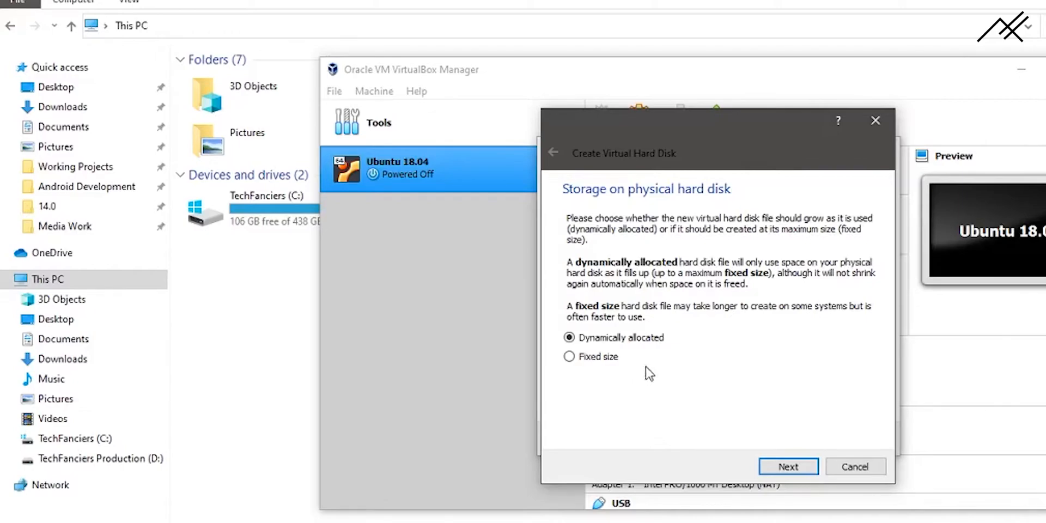
left_click(568, 356)
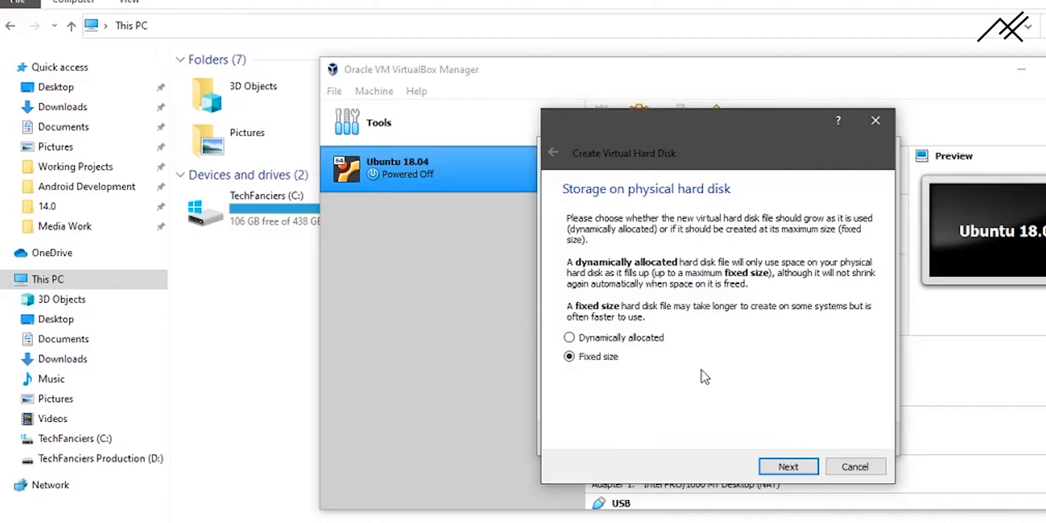
mouse_move(732, 380)
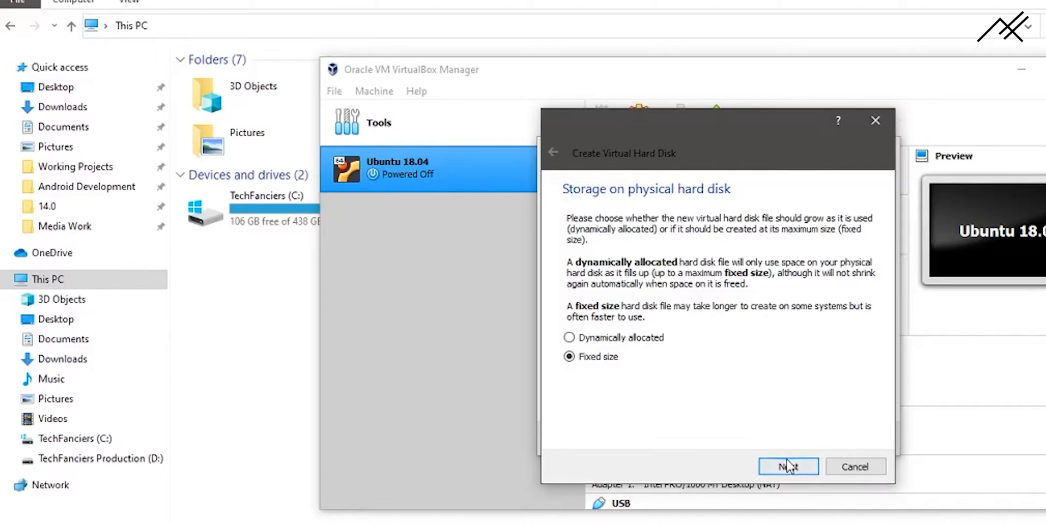
left_click(787, 466)
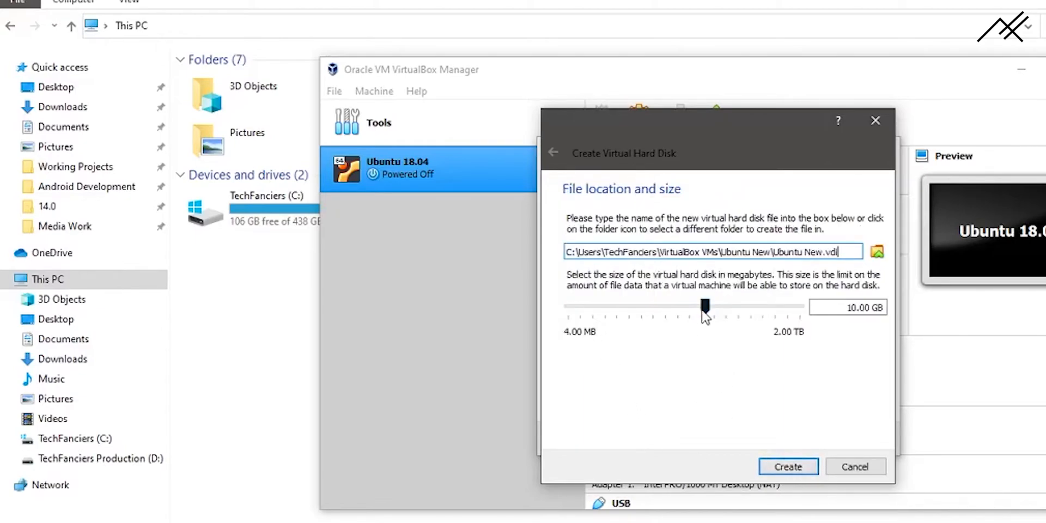
left_click_drag(705, 308, 762, 307)
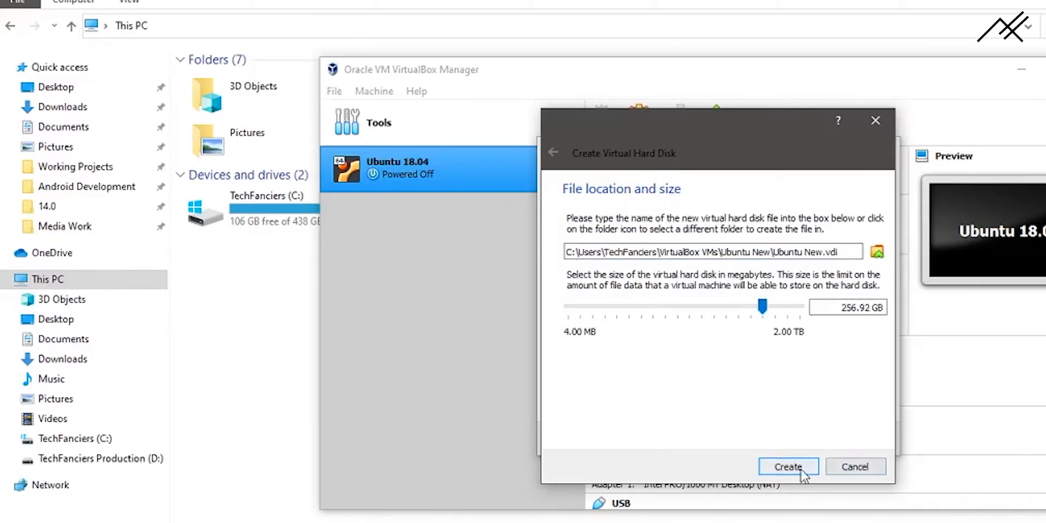
left_click(787, 466)
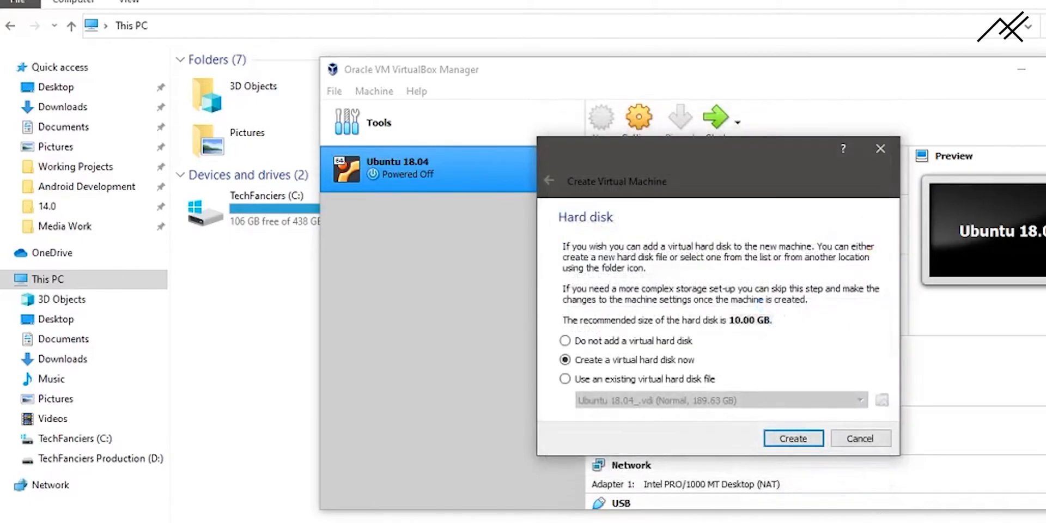
Step: Cancel the new-machine wizard and open the Ubuntu 18.04 machine's settings
left_click(792, 438)
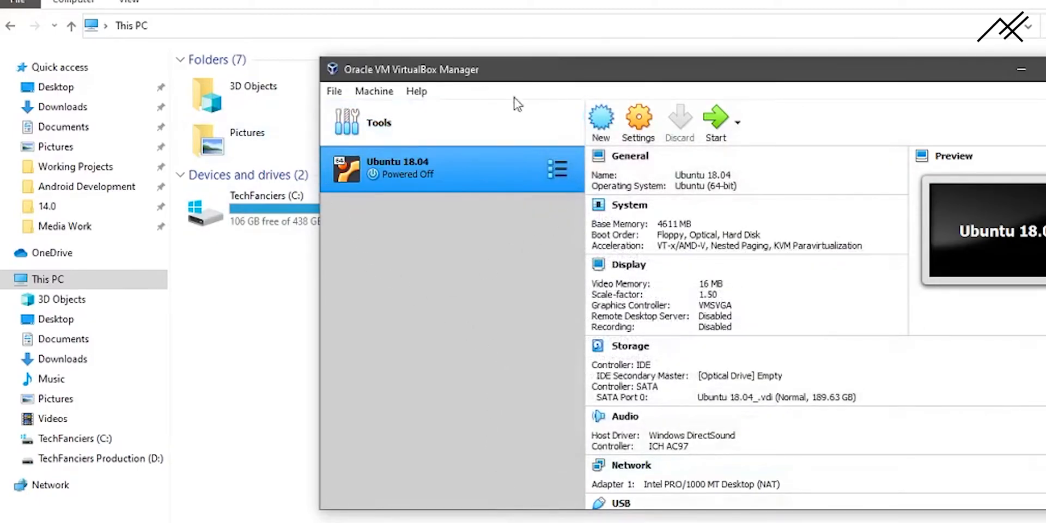
left_click(556, 168)
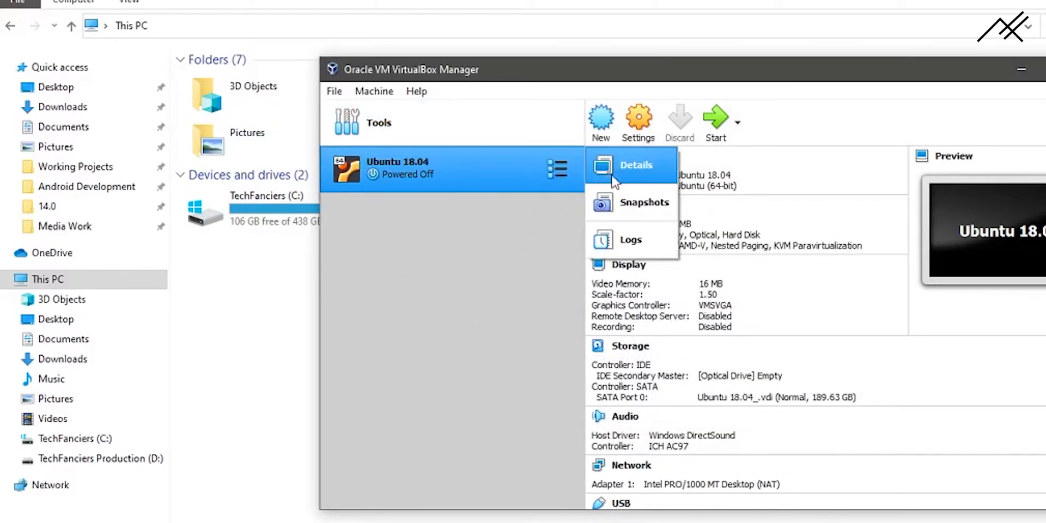
right_click(450, 170)
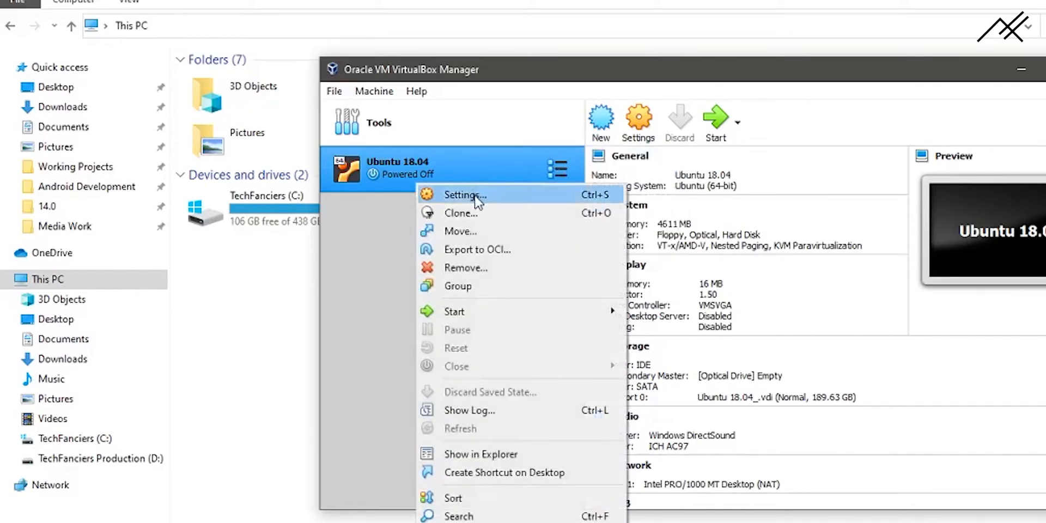
left_click(464, 194)
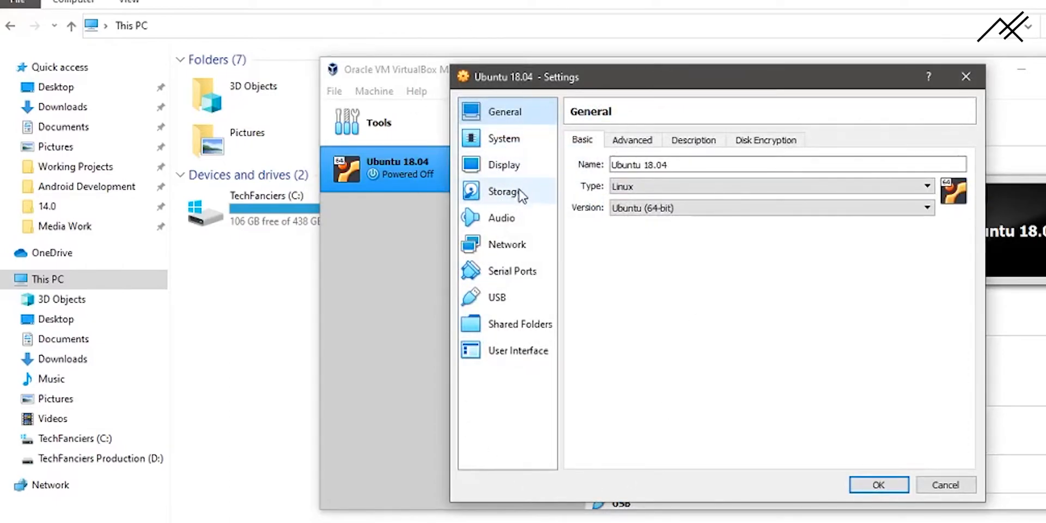
Step: Insert ubuntu-18.04.3-desktop-amd64.iso into the empty optical drive and save
left_click(505, 191)
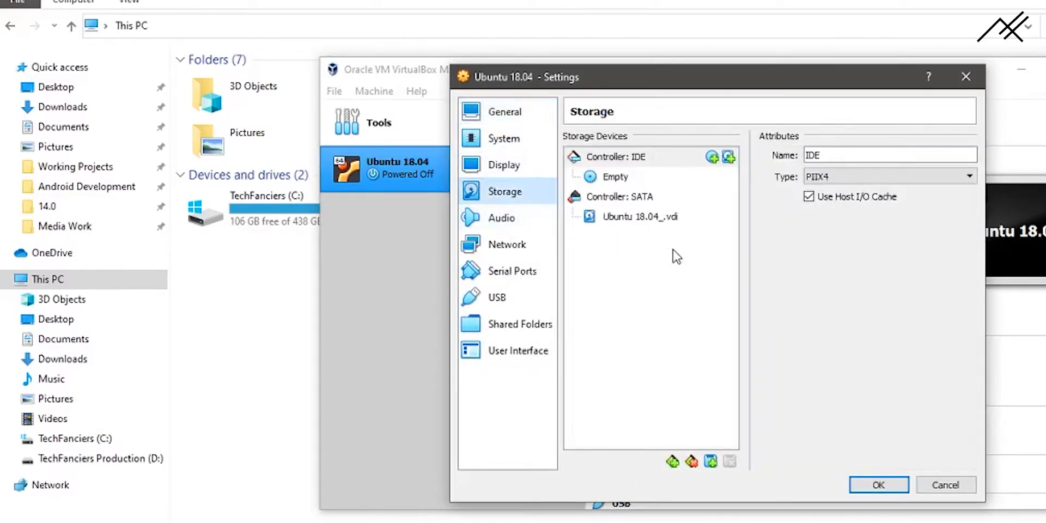
left_click(503, 165)
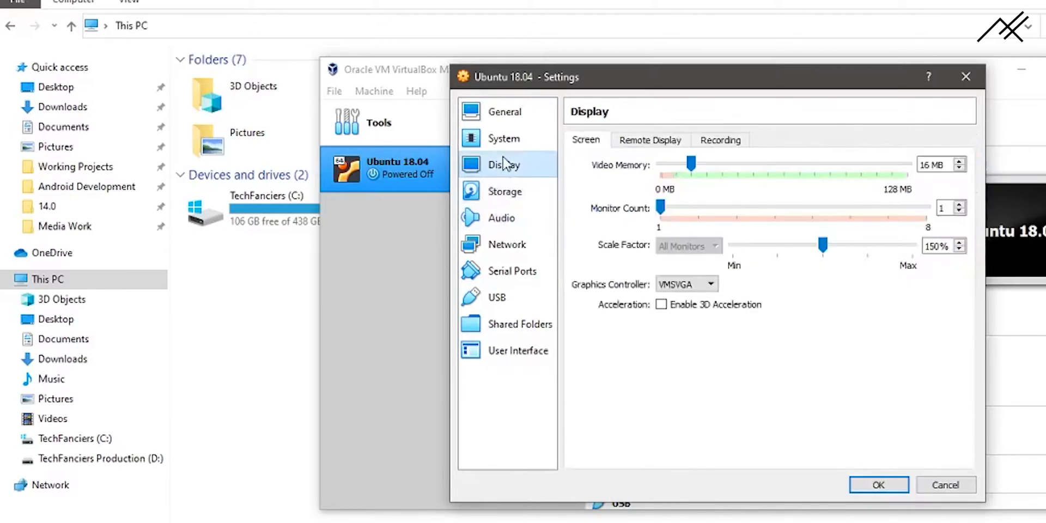
left_click(504, 191)
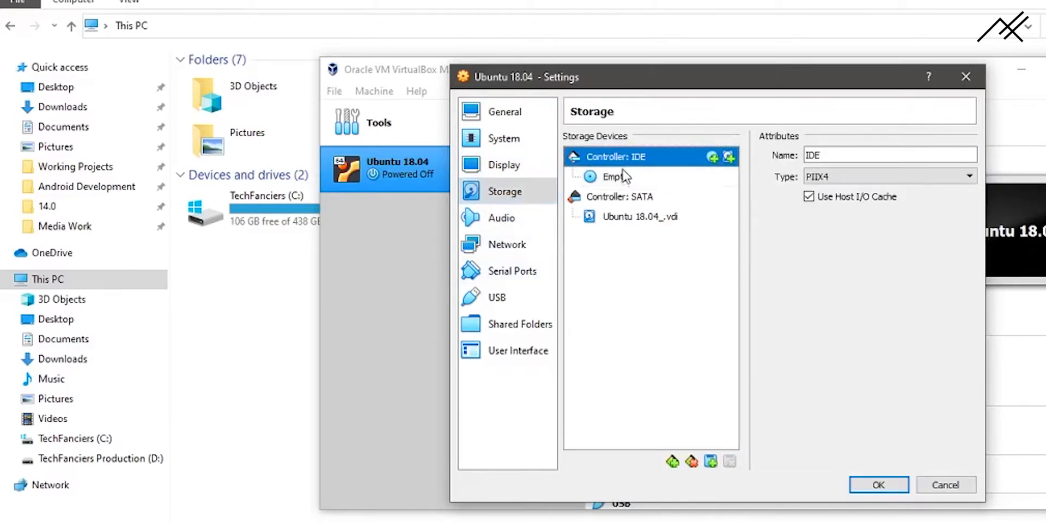
left_click(615, 176)
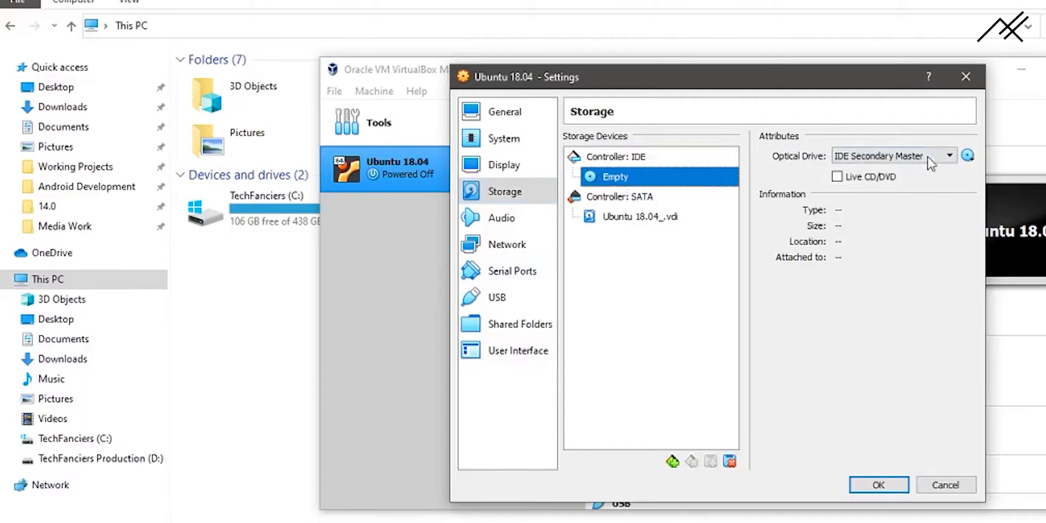
left_click(968, 155)
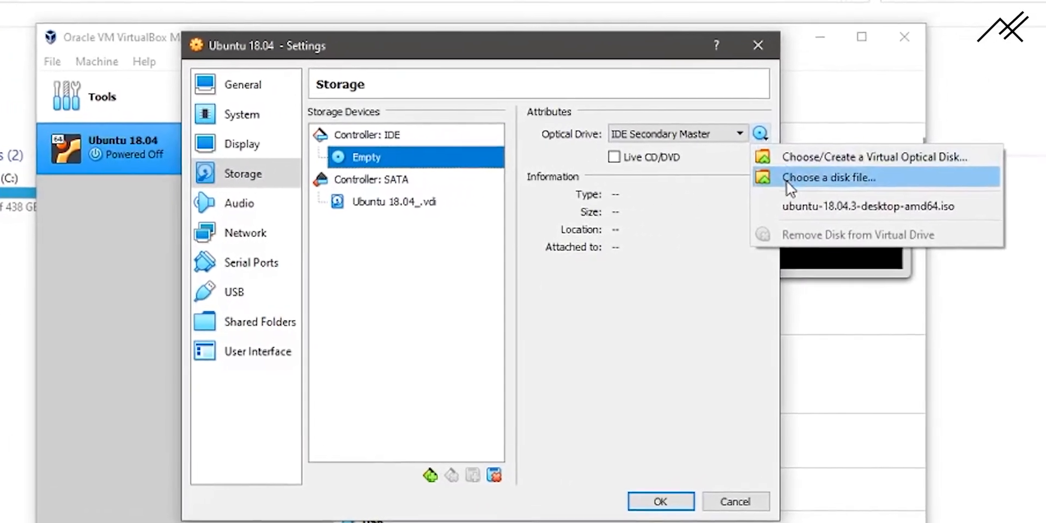
left_click(826, 177)
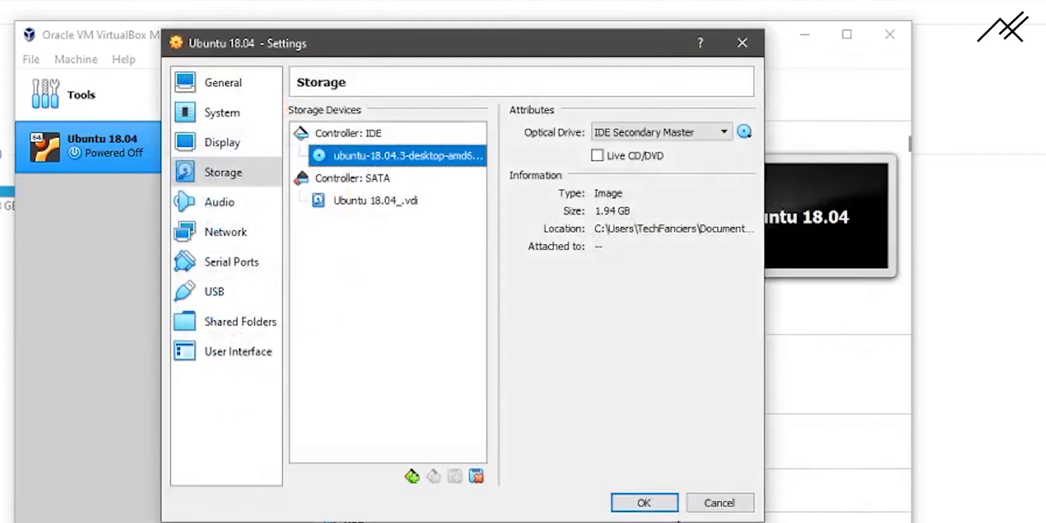
left_click(642, 502)
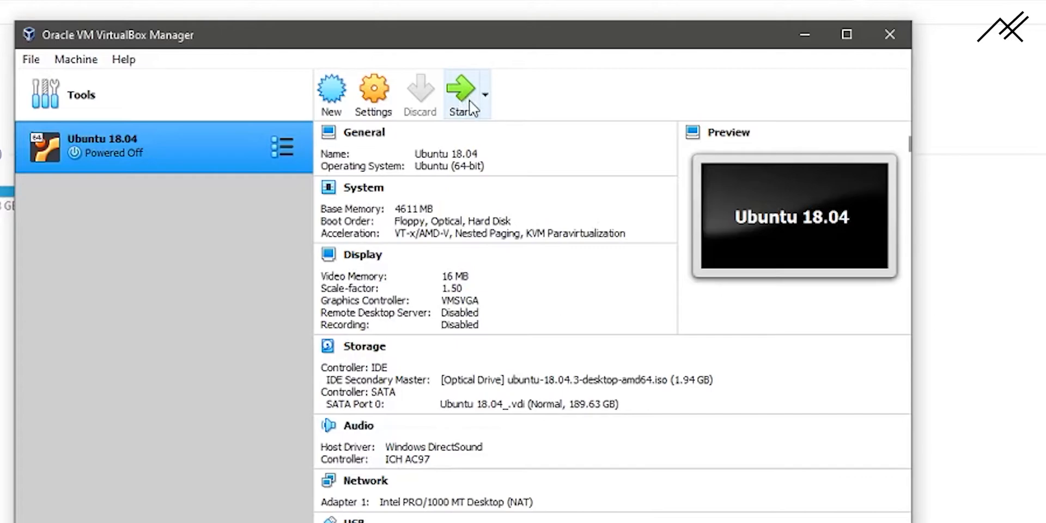
left_click(283, 148)
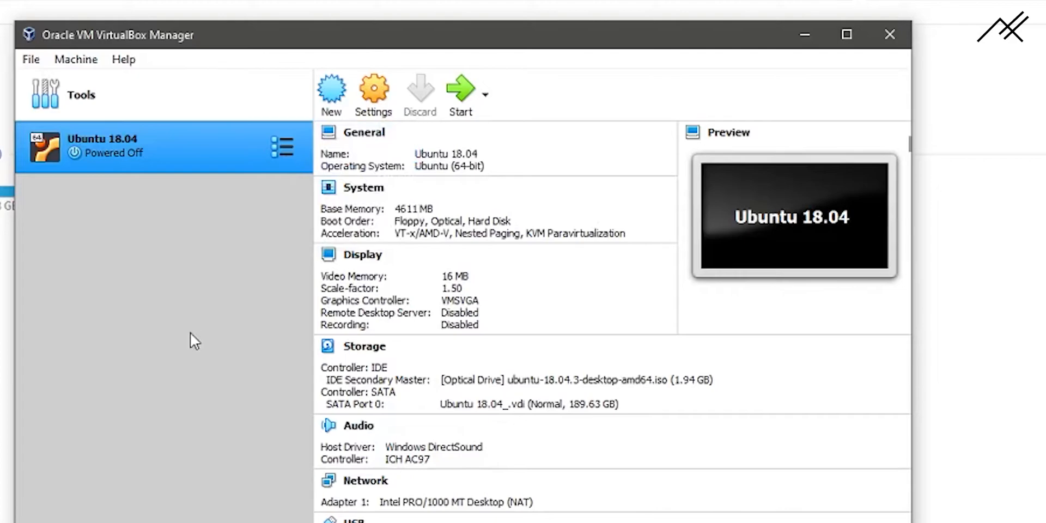
mouse_move(203, 344)
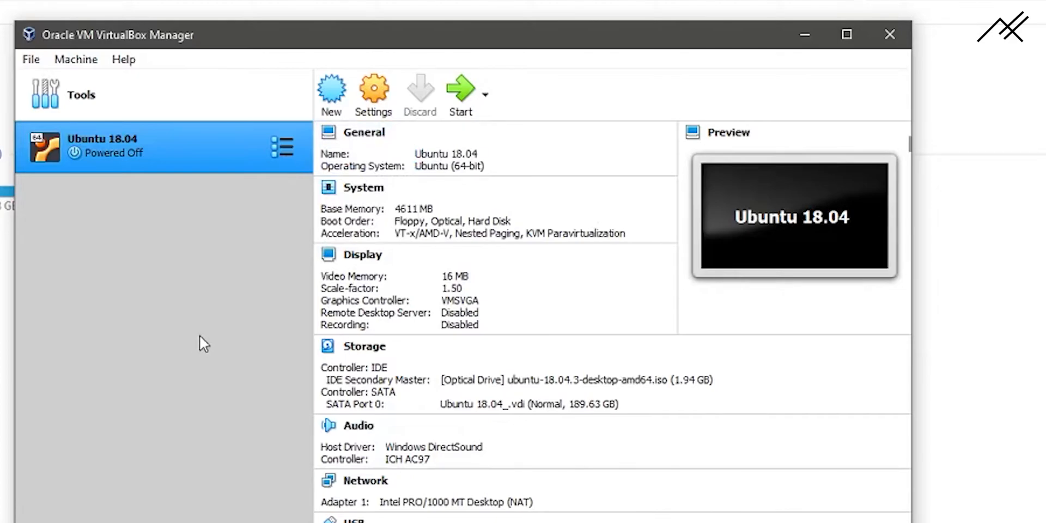
mouse_move(90, 464)
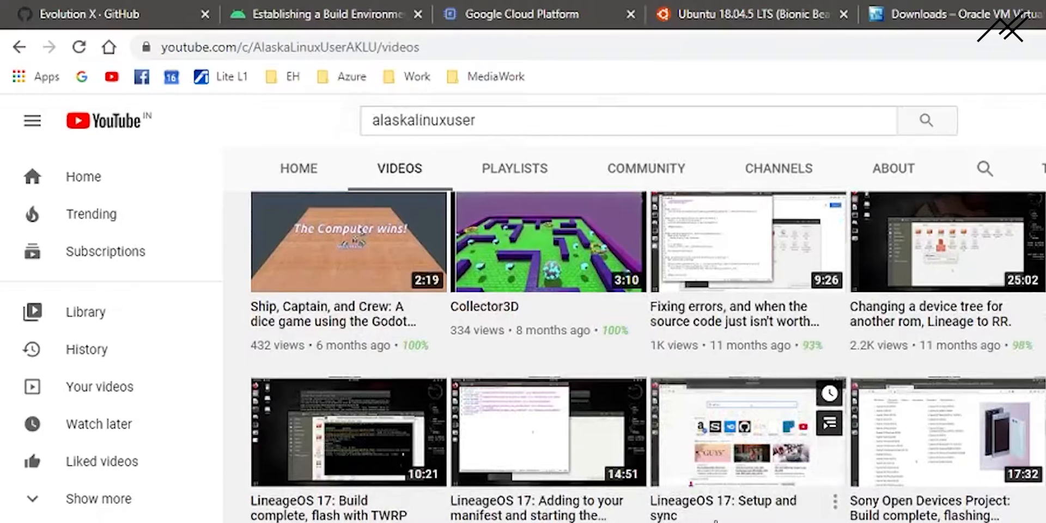
Step: Scroll the alaskalinuxuser Videos list, then return to the VirtualBox downloads tab
scroll("down", 3)
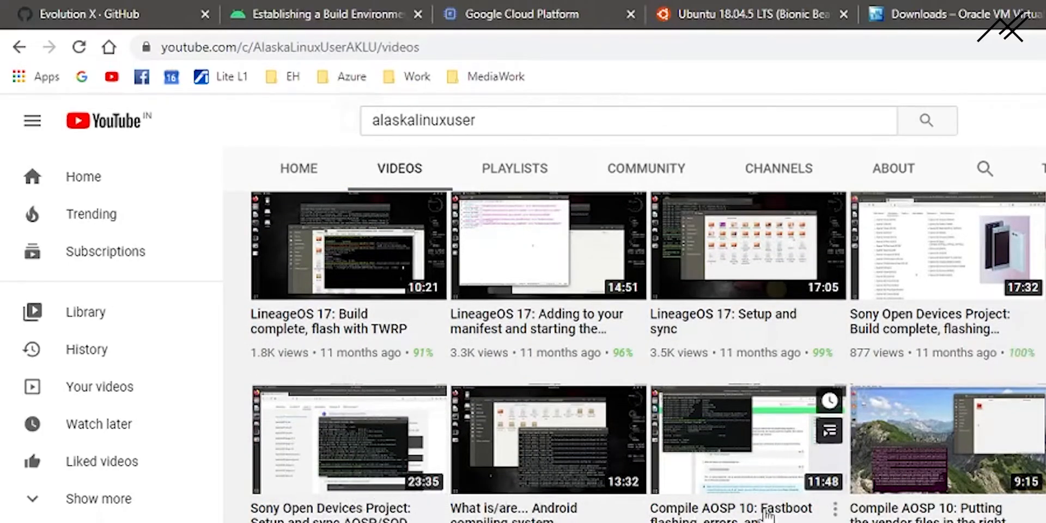
scroll("down", 3)
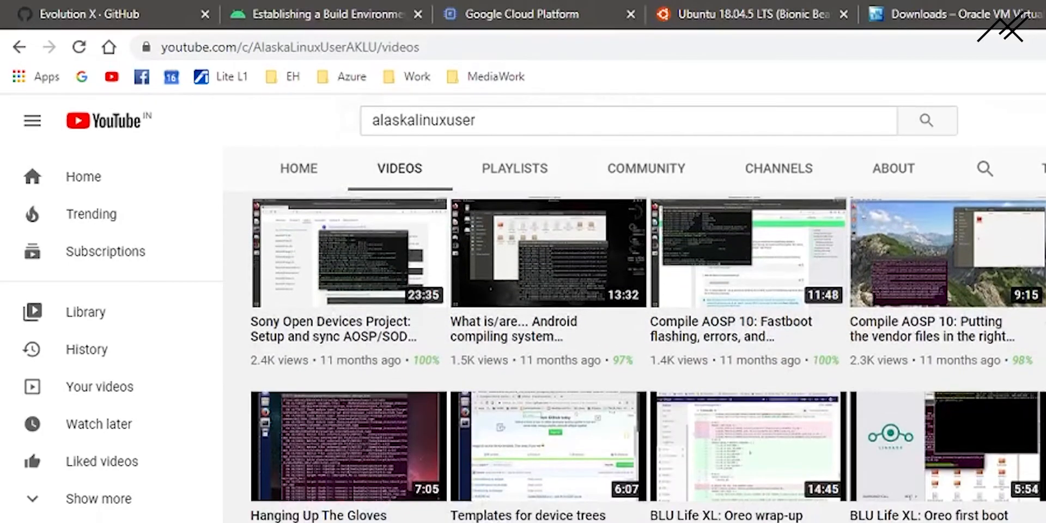
scroll("down", 3)
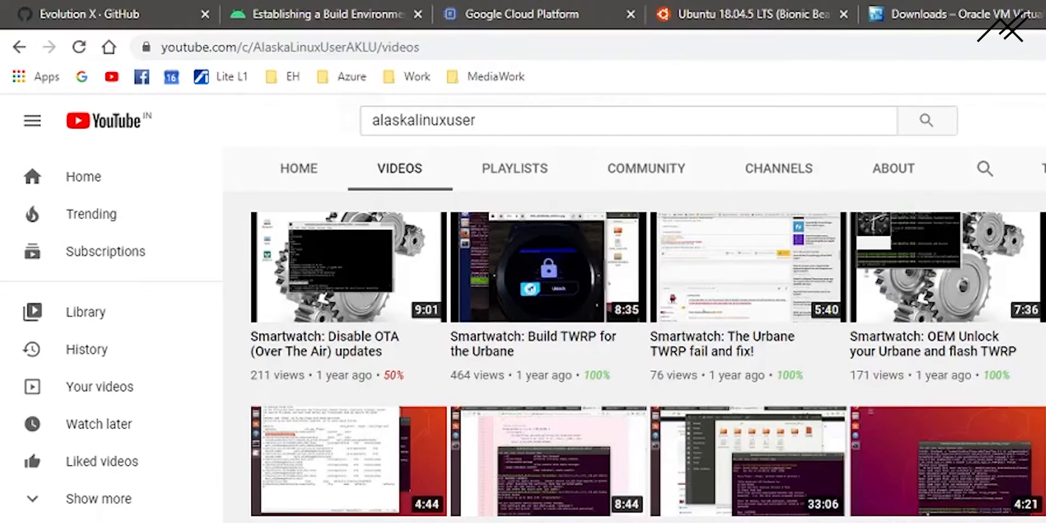
left_click(967, 14)
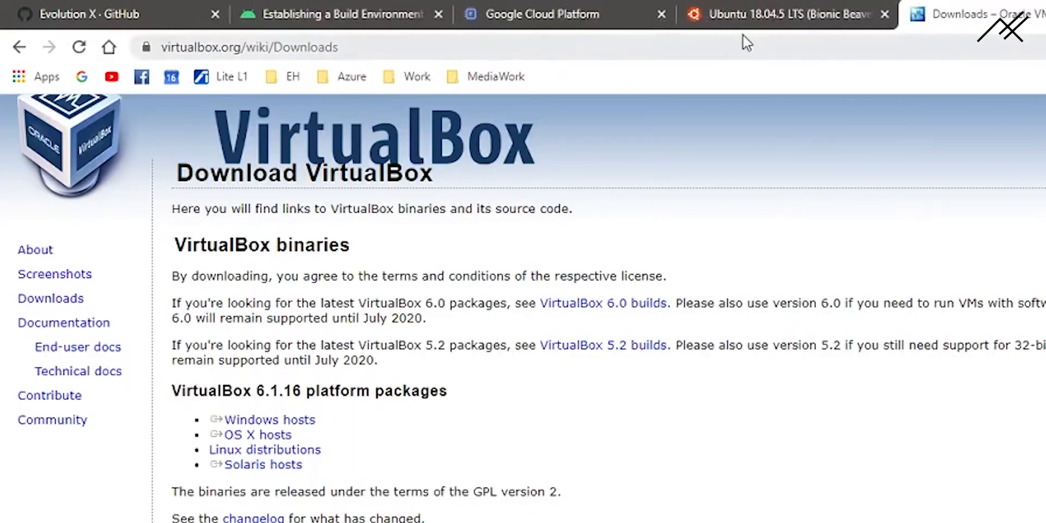
Step: Go back to the TechFanciers project home dashboard using the Google Cloud Platform logo
left_click(540, 14)
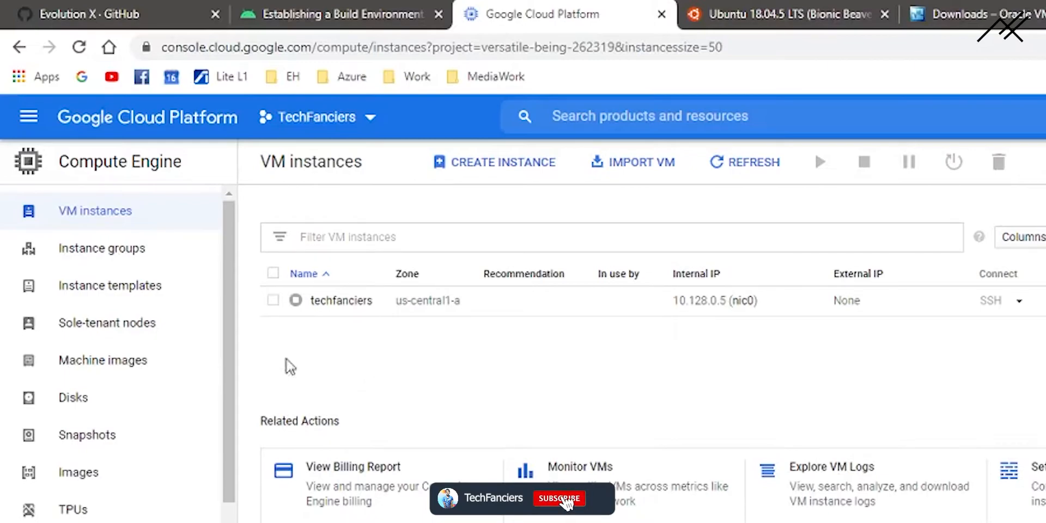
left_click(559, 498)
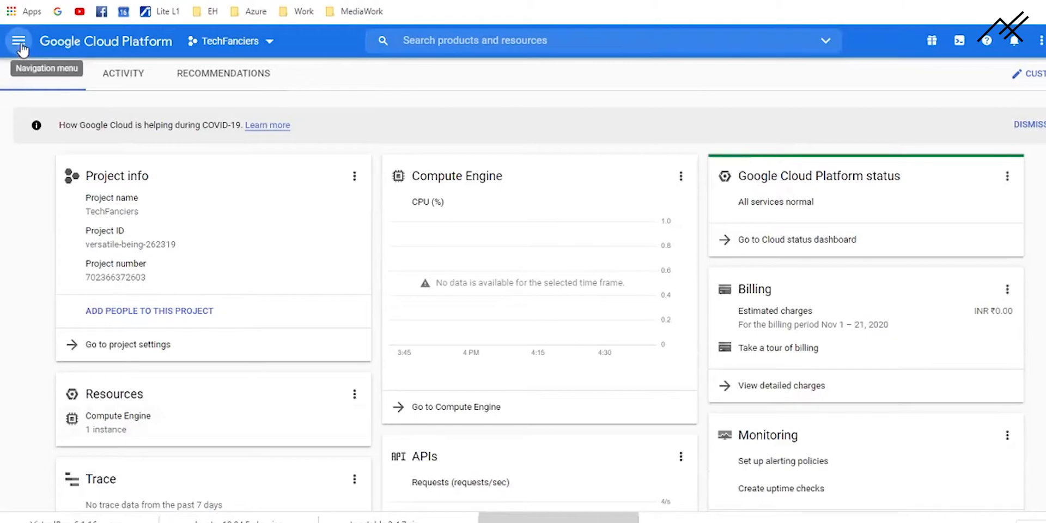
Step: Go to Compute Engine > VM instances from the Navigation menu
left_click(19, 41)
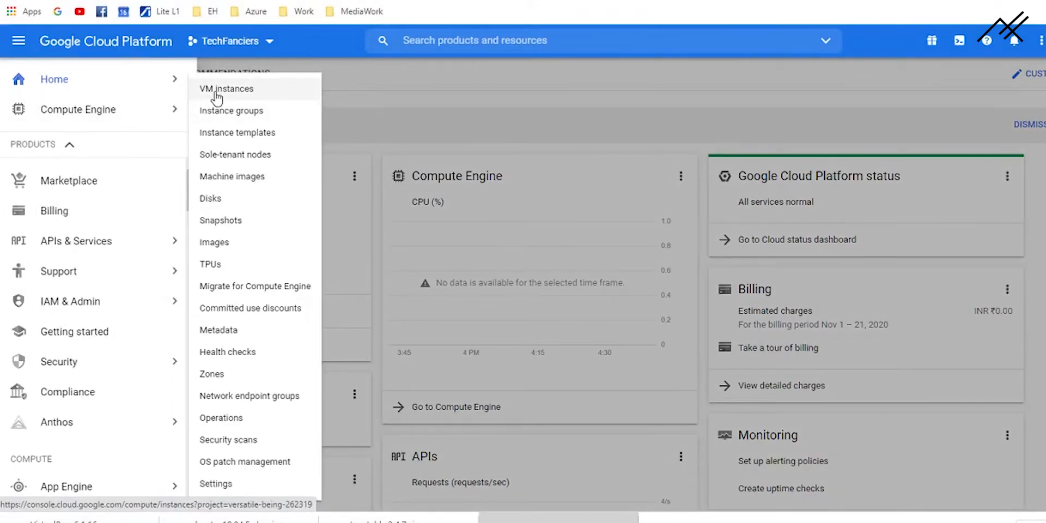
left_click(226, 89)
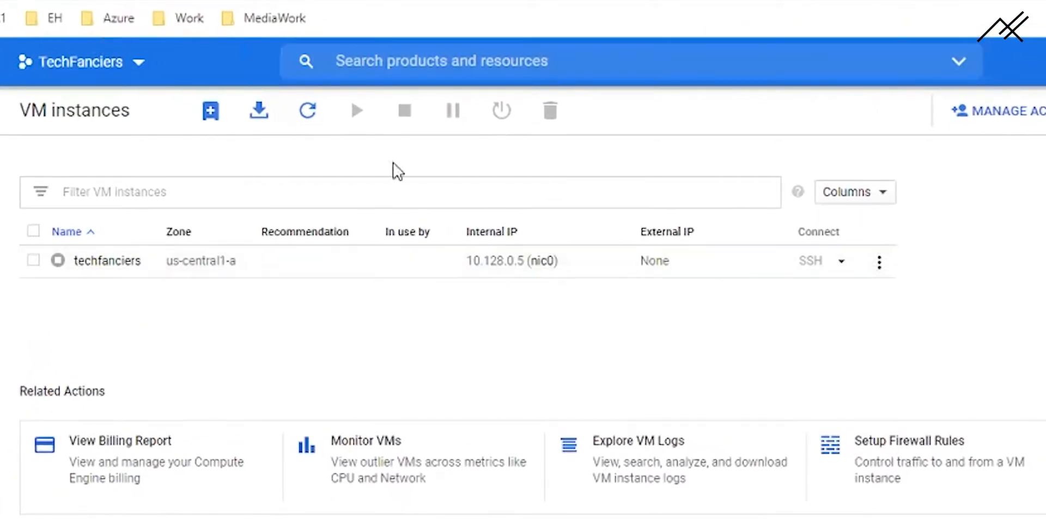
mouse_move(209, 111)
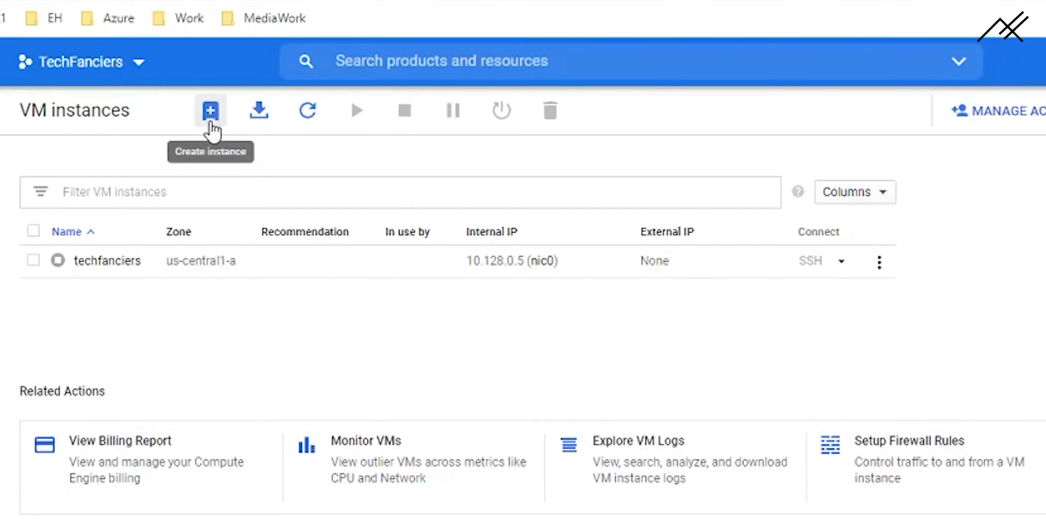
Step: Start a new instance named techfanciers1, keeping region us-central1 (Iowa)
left_click(209, 110)
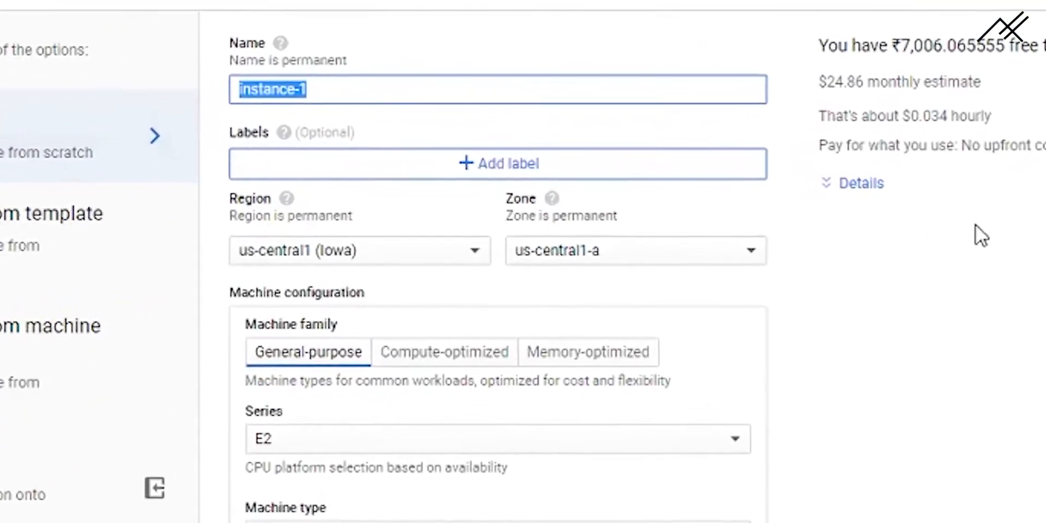
type("Techfancoers")
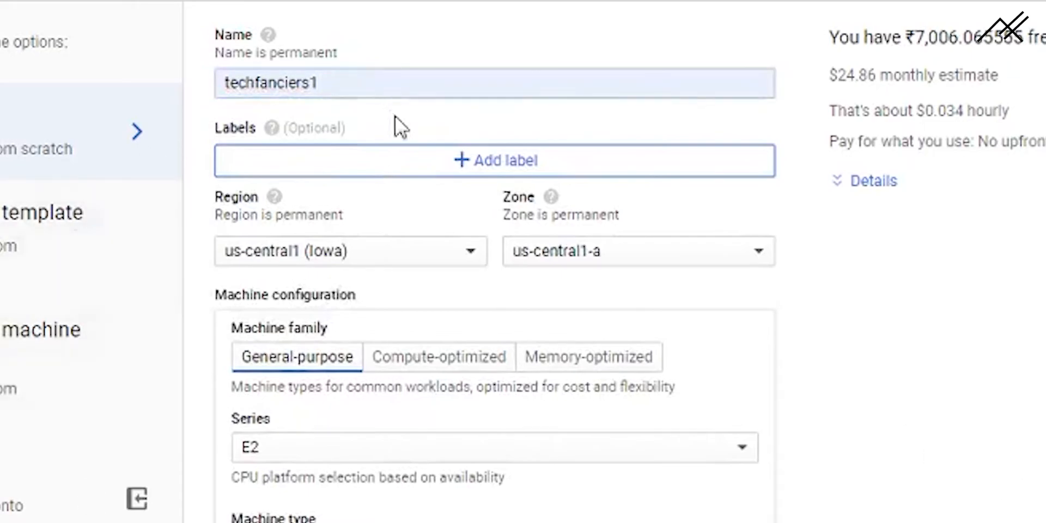
mouse_move(424, 270)
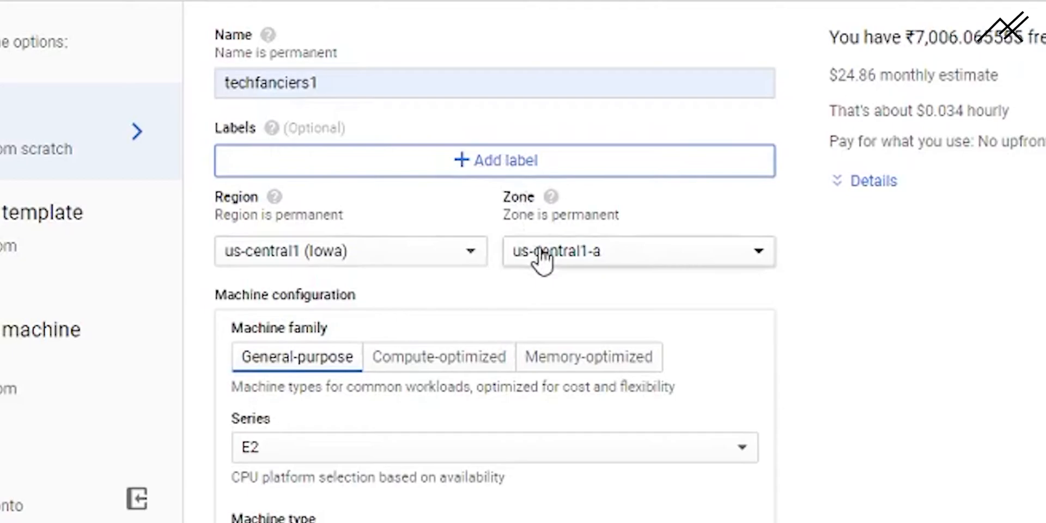
mouse_move(471, 273)
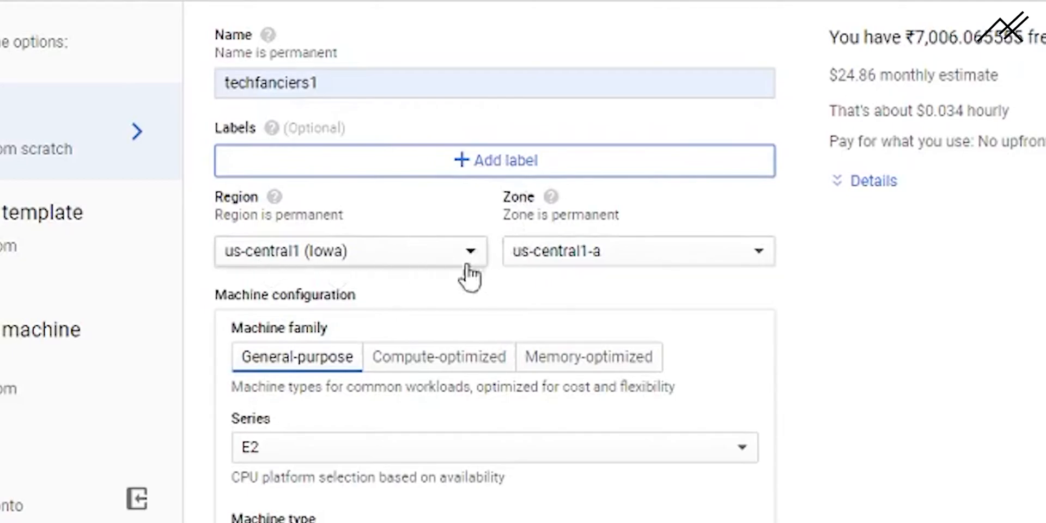
mouse_move(386, 279)
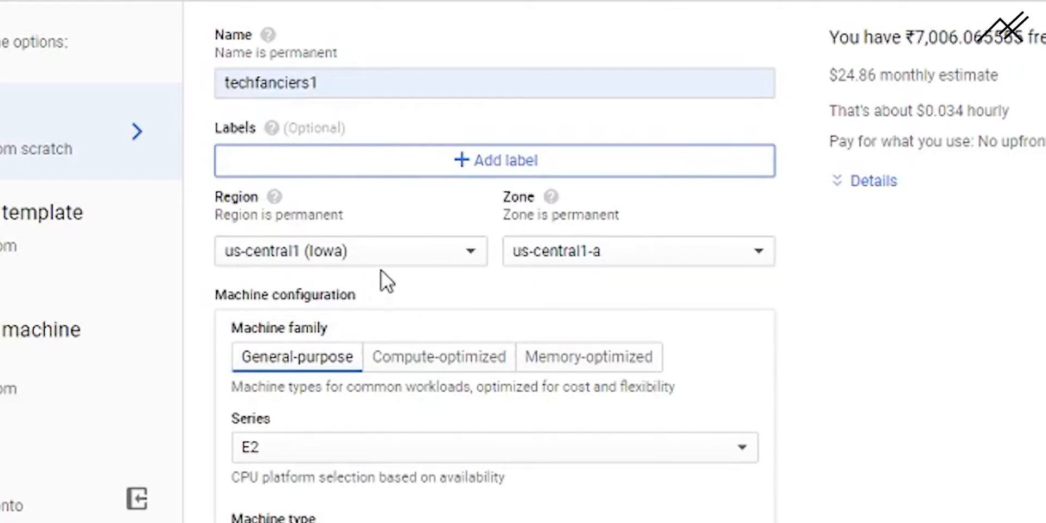
mouse_move(457, 367)
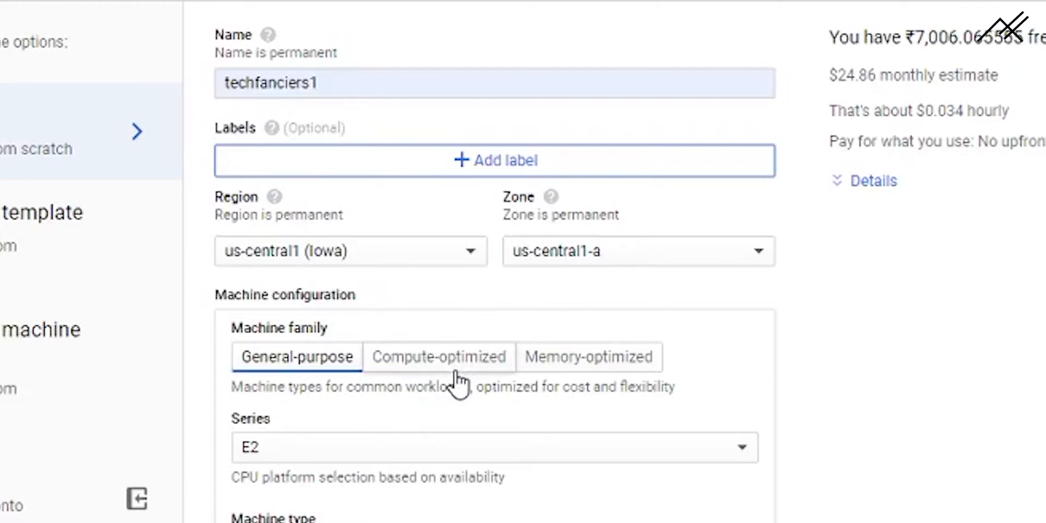
mouse_move(407, 296)
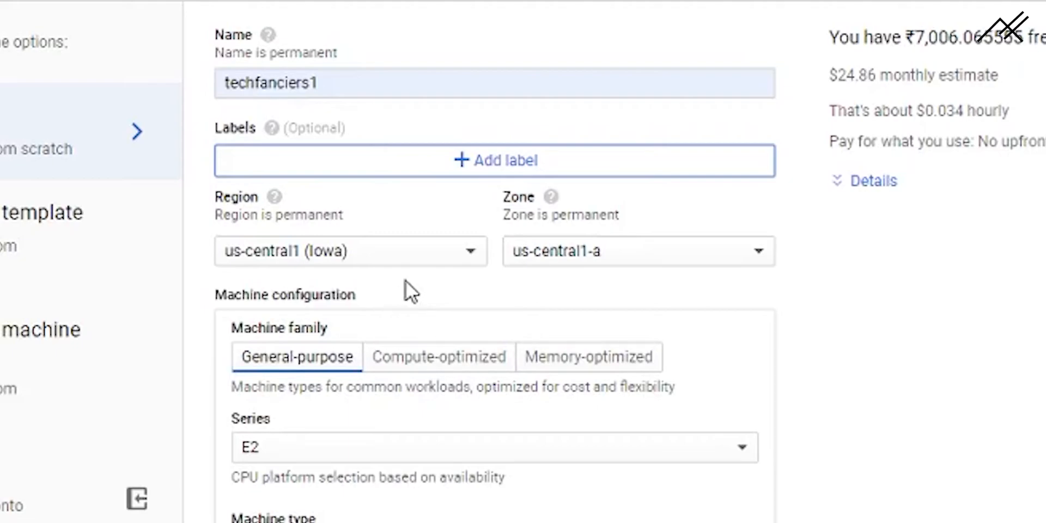
mouse_move(409, 303)
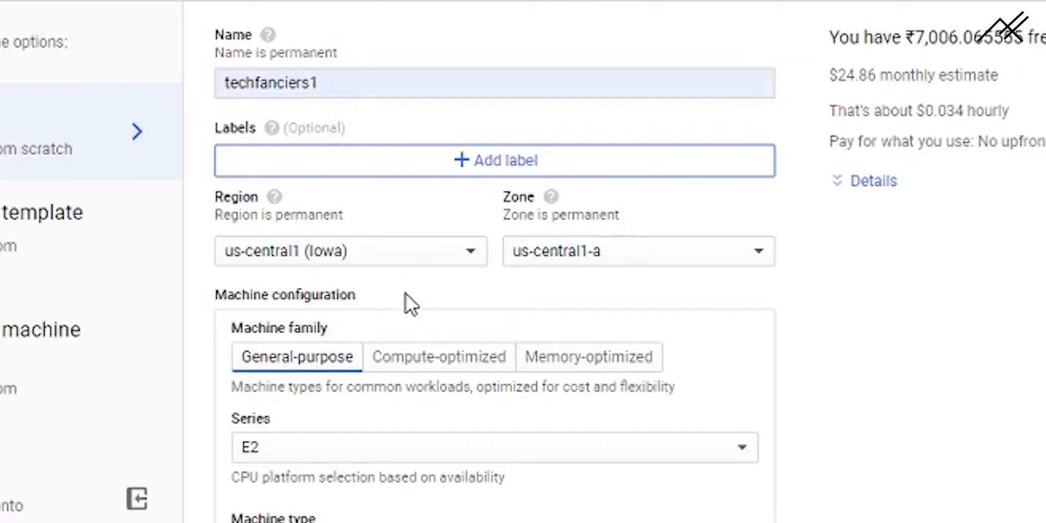
mouse_move(414, 294)
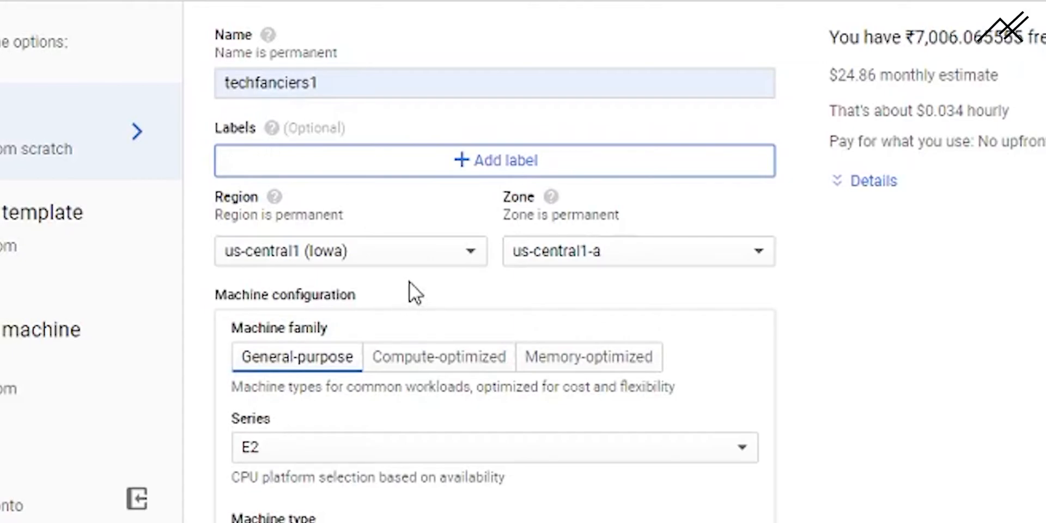
mouse_move(426, 267)
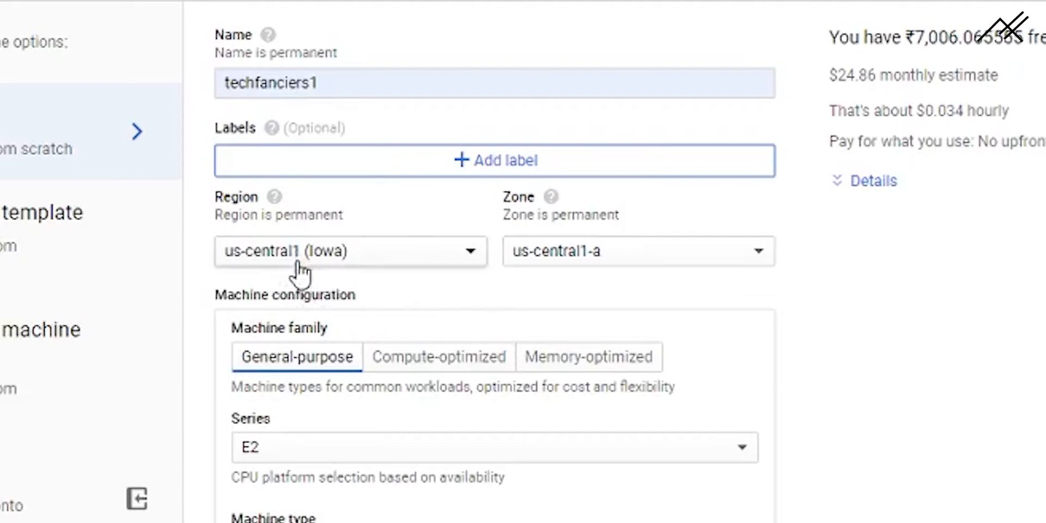
mouse_move(380, 288)
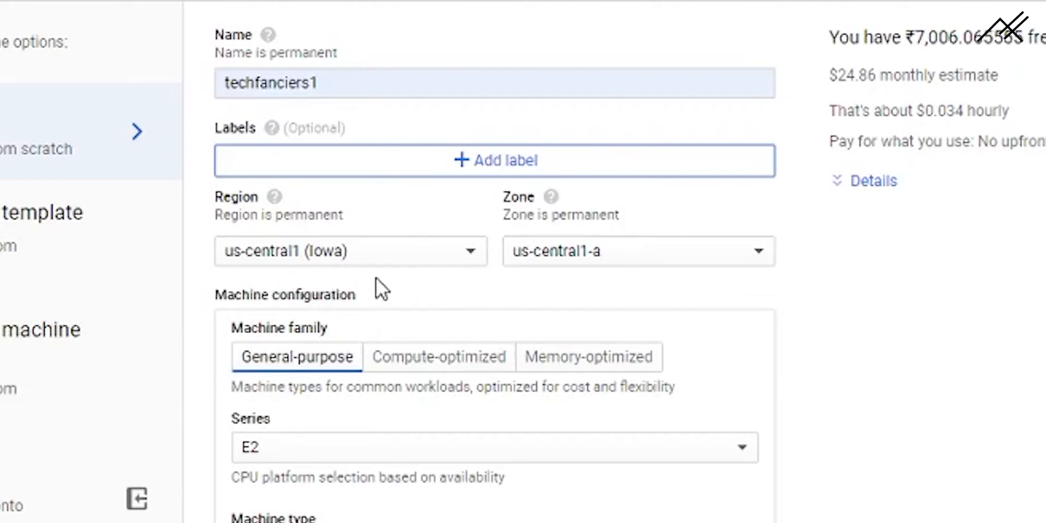
left_click(350, 250)
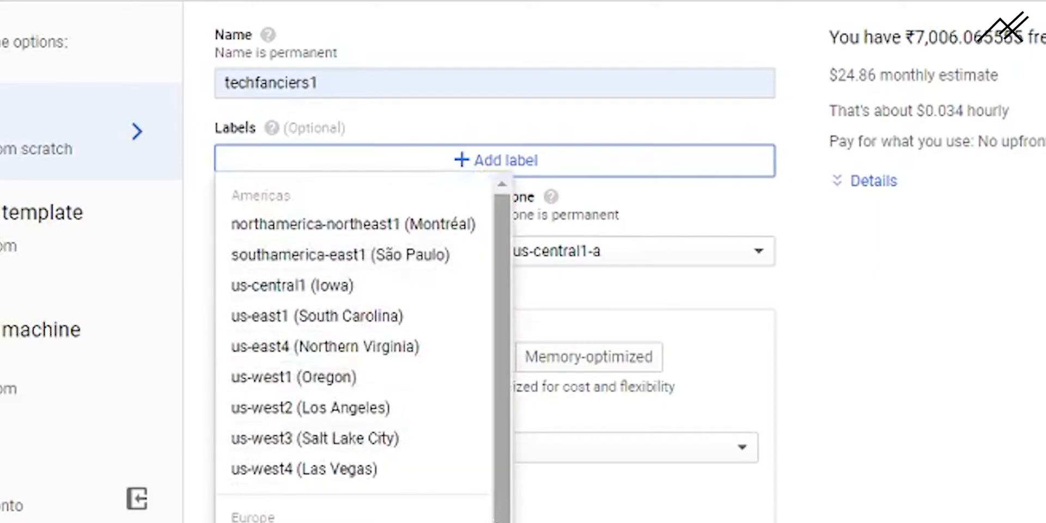
scroll("down", 3)
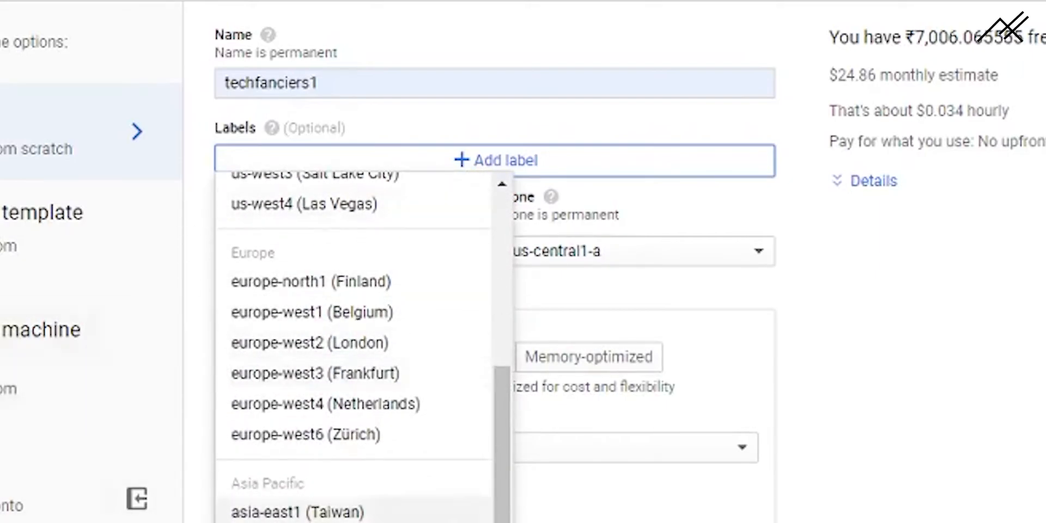
mouse_move(453, 514)
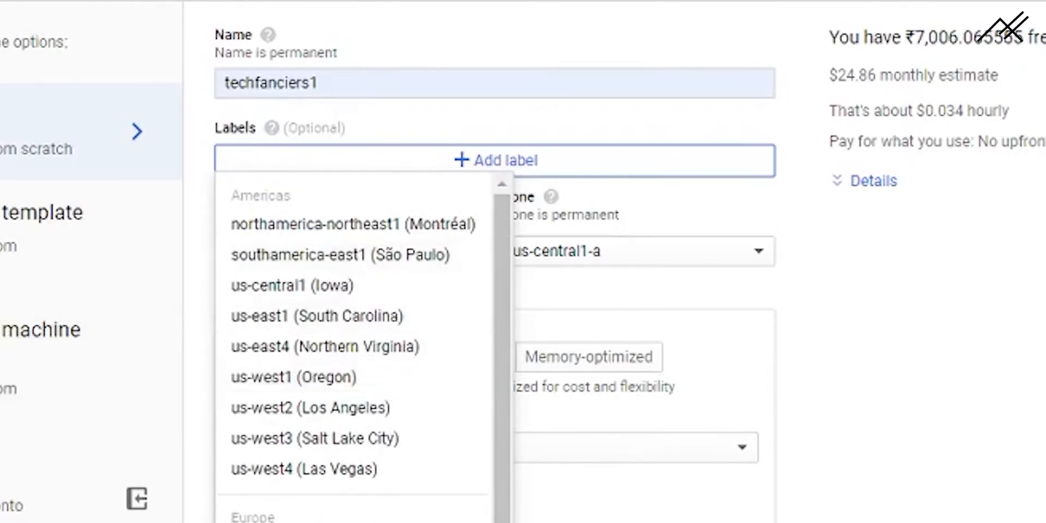
left_click(292, 285)
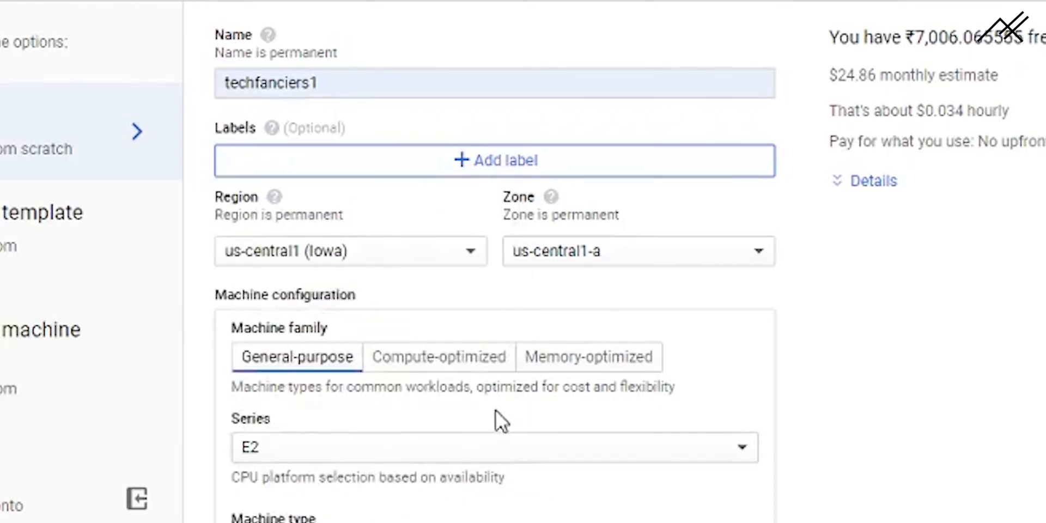
mouse_move(298, 393)
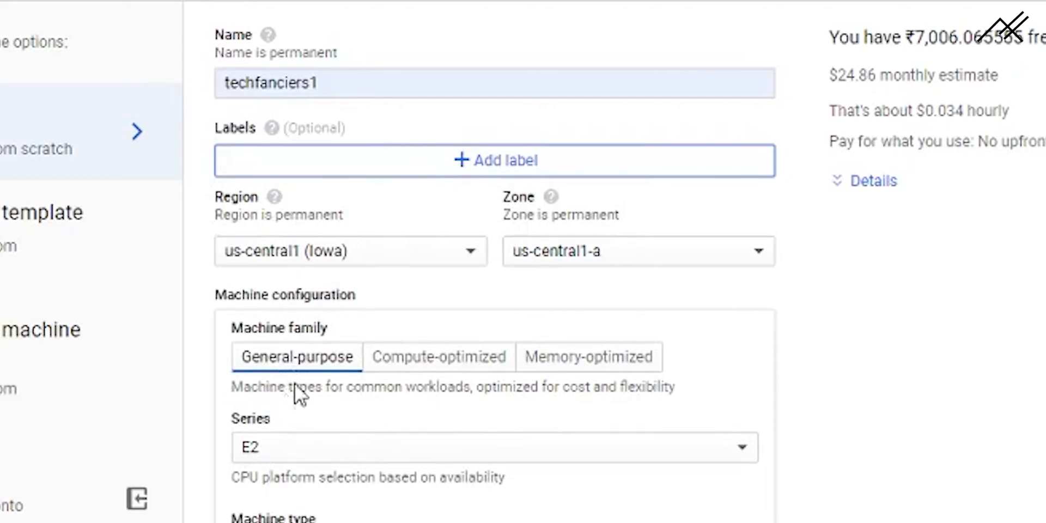
scroll("down", 3)
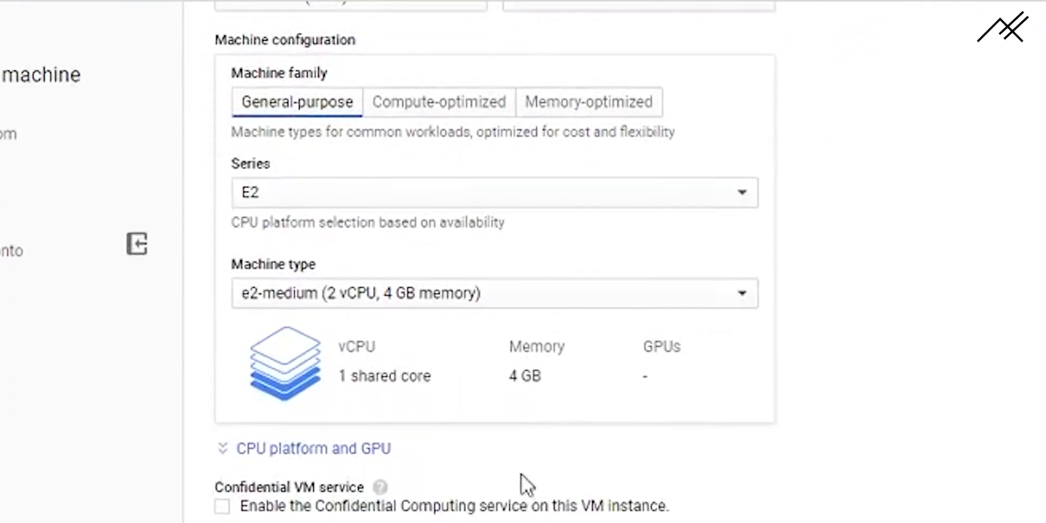
Step: Switch to a custom E2 machine type with 8 vCPUs and 16 GB memory
left_click(494, 292)
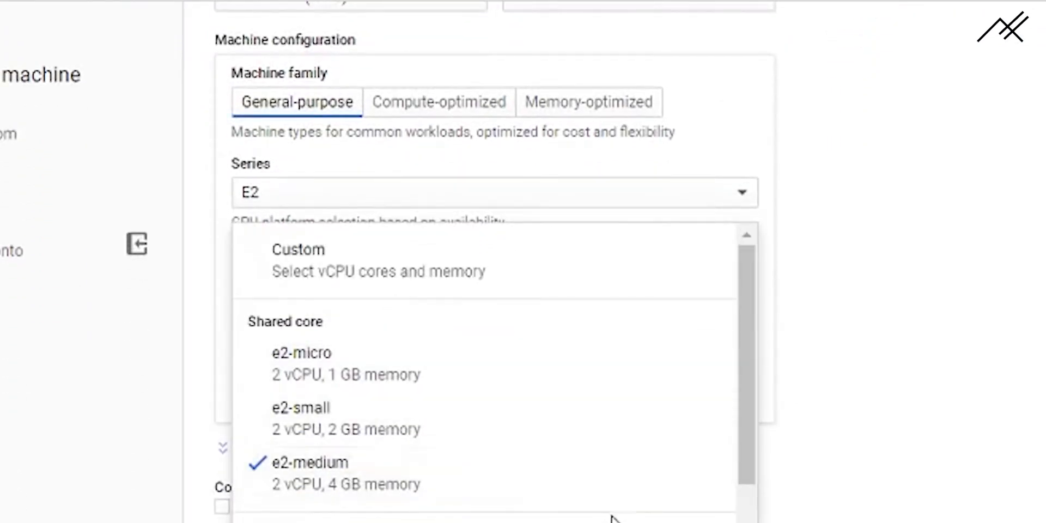
scroll("down", 3)
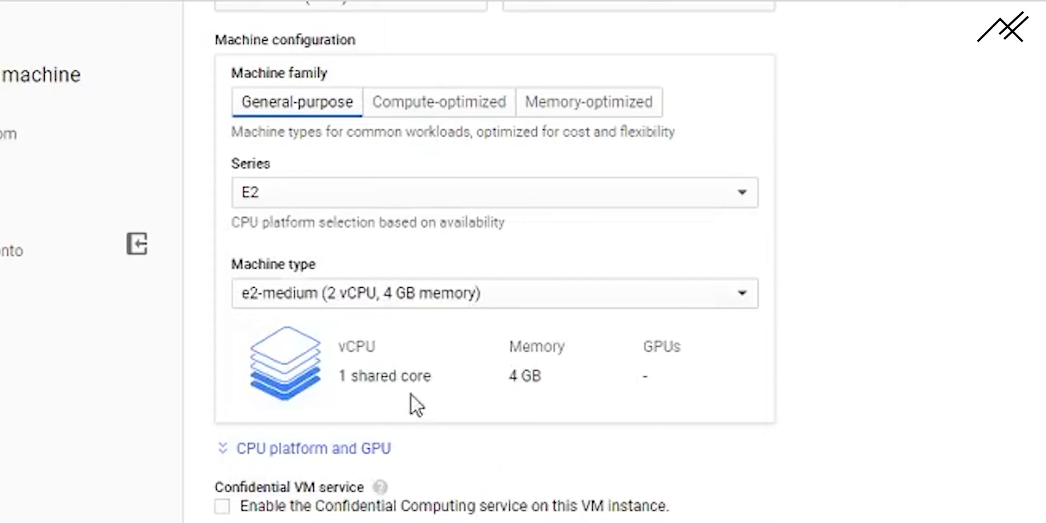
scroll("down", 3)
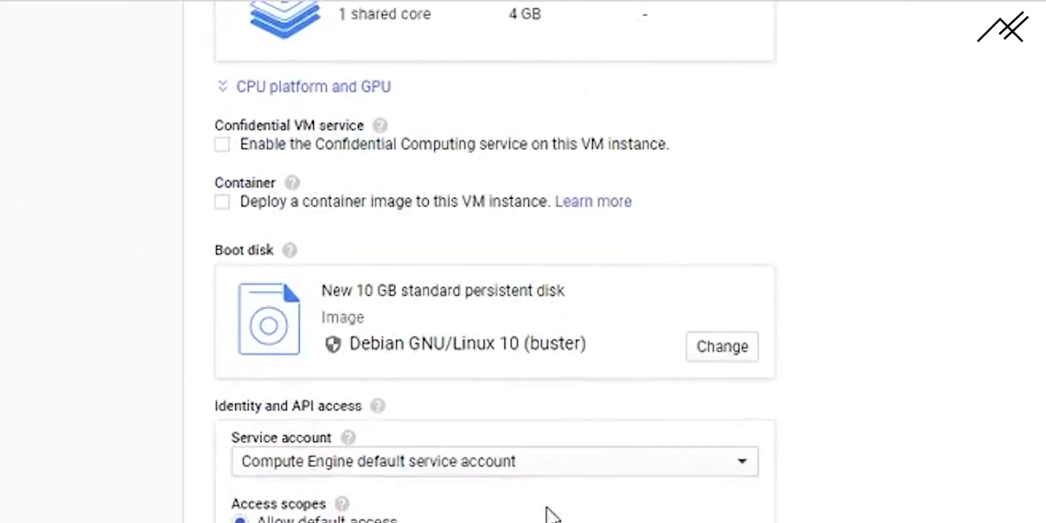
scroll("up", 3)
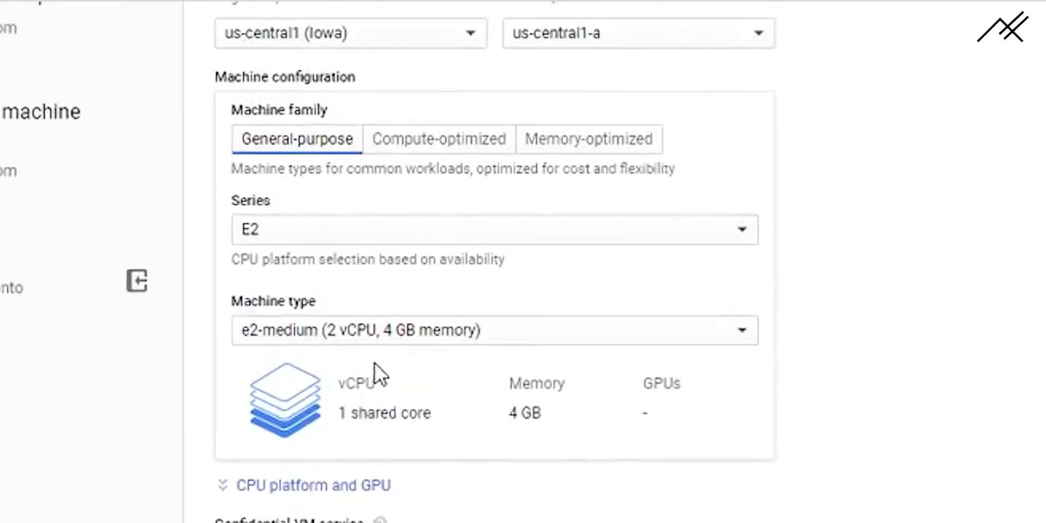
left_click(493, 330)
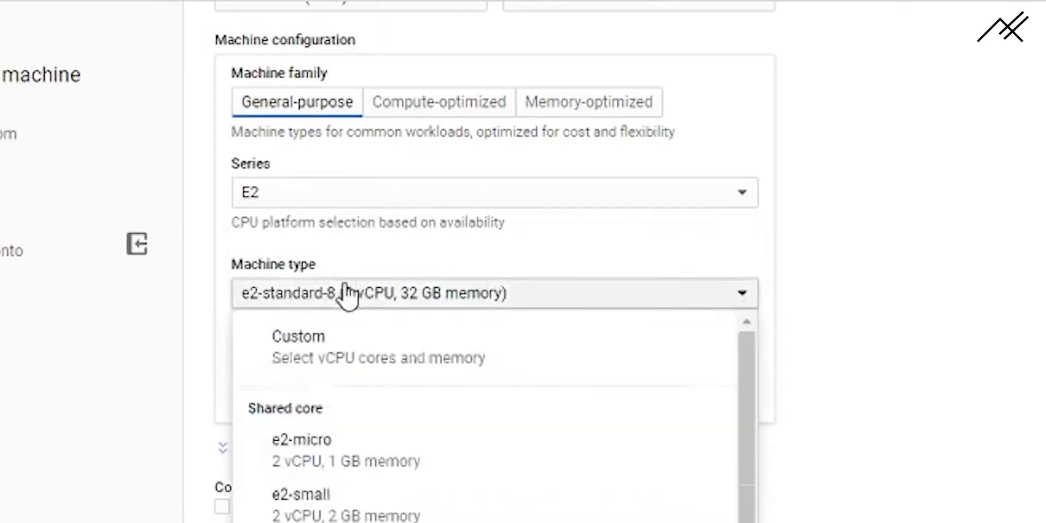
left_click(298, 336)
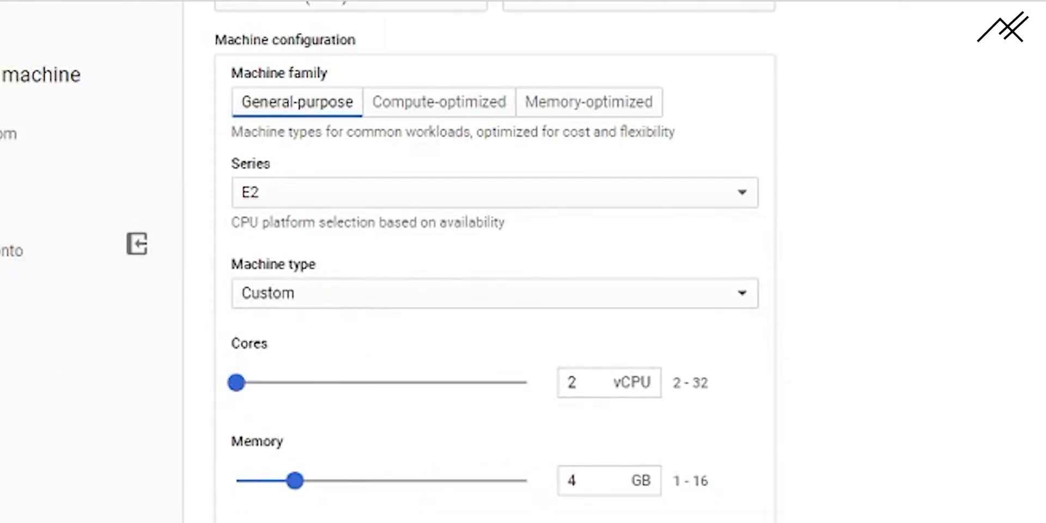
left_click_drag(235, 382, 313, 382)
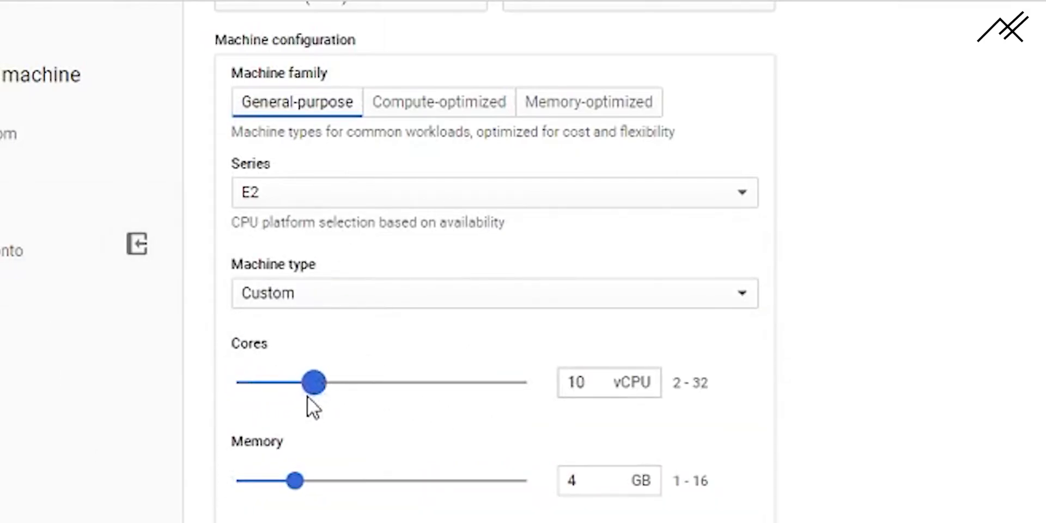
left_click_drag(294, 480, 370, 480)
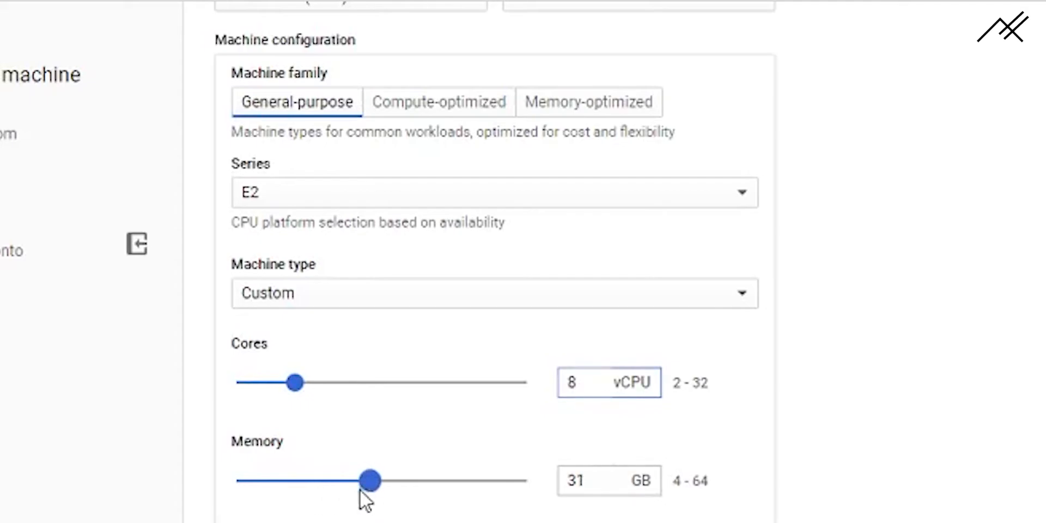
left_click_drag(371, 480, 293, 481)
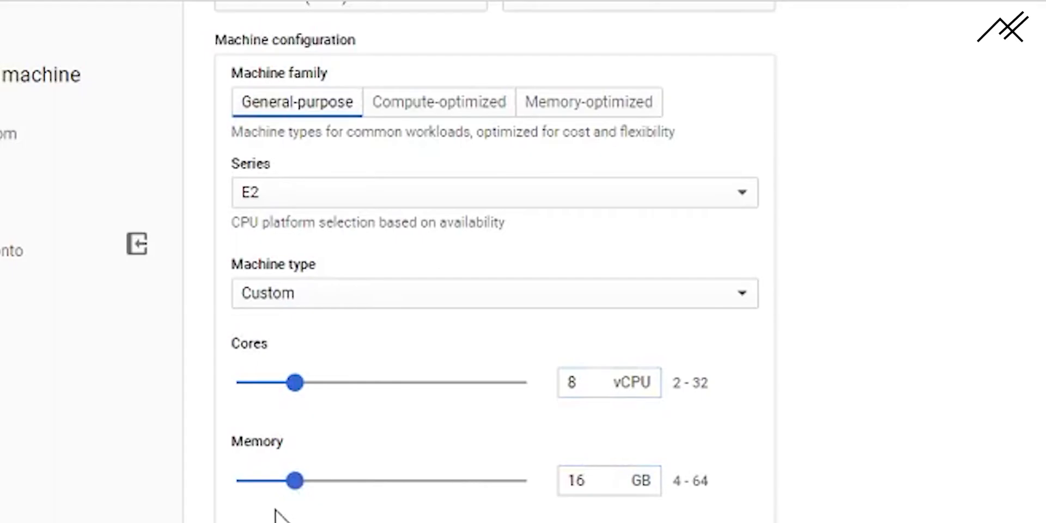
mouse_move(279, 514)
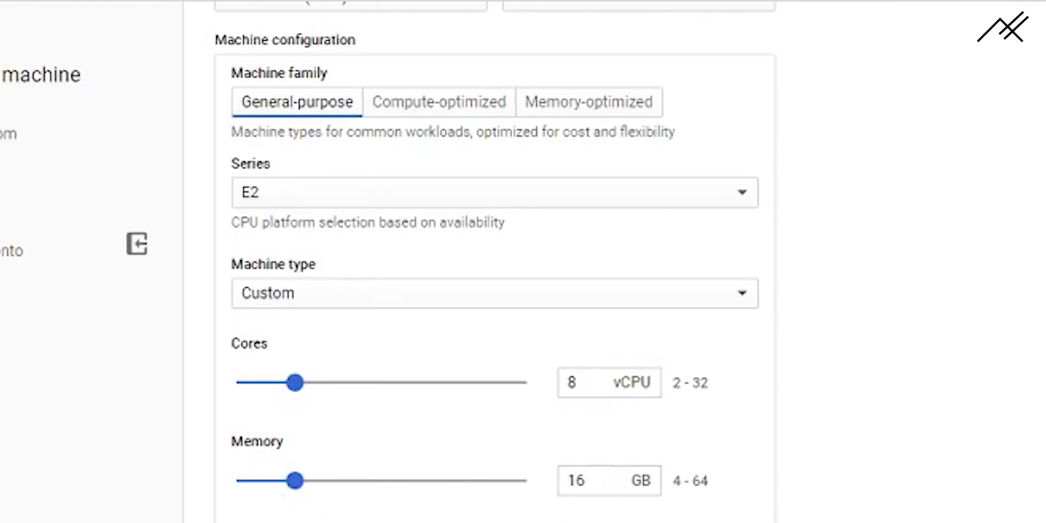
mouse_move(839, 485)
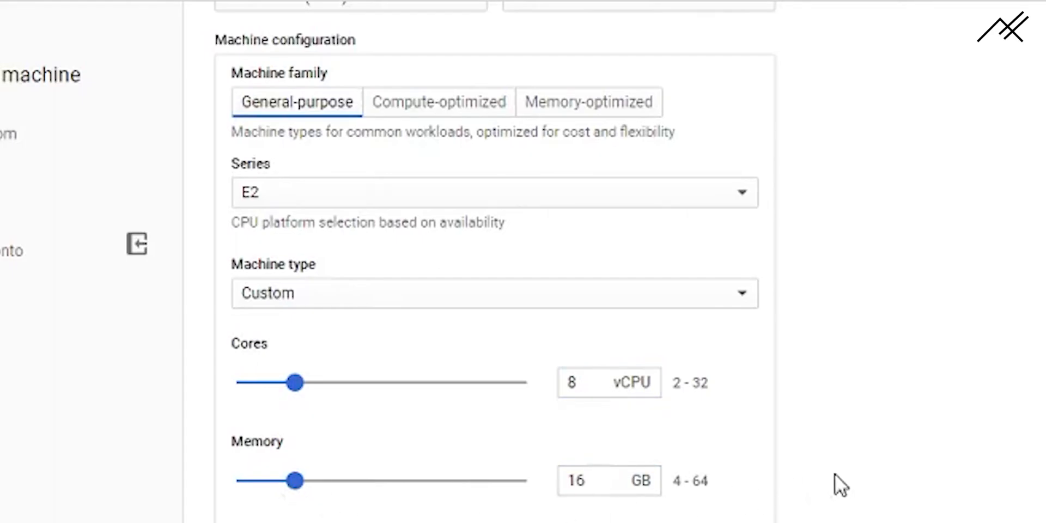
mouse_move(848, 486)
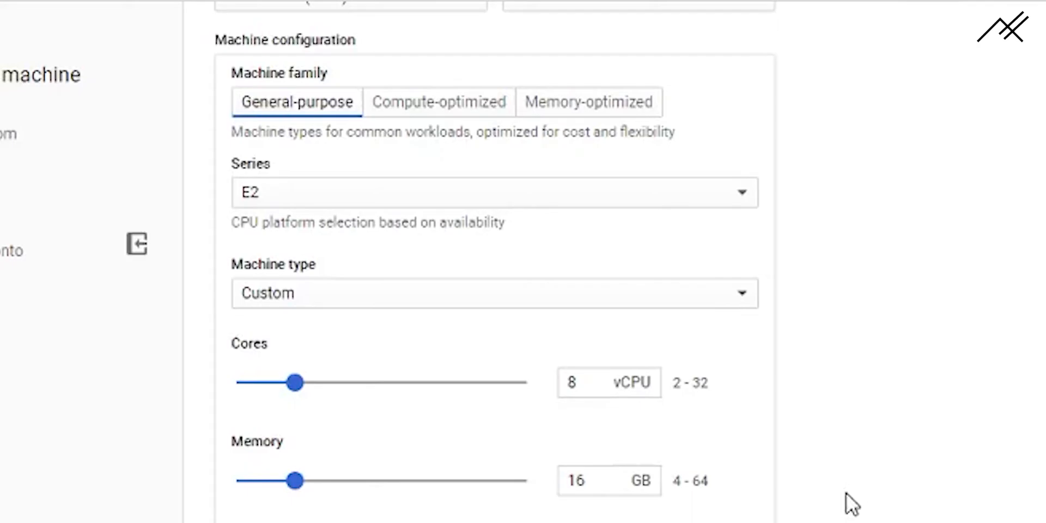
mouse_move(877, 465)
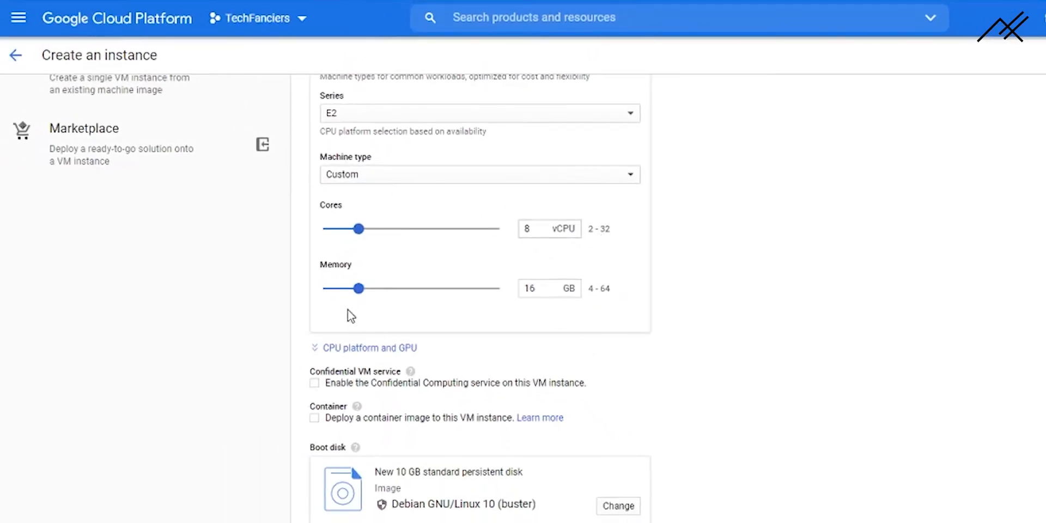
scroll("down", 3)
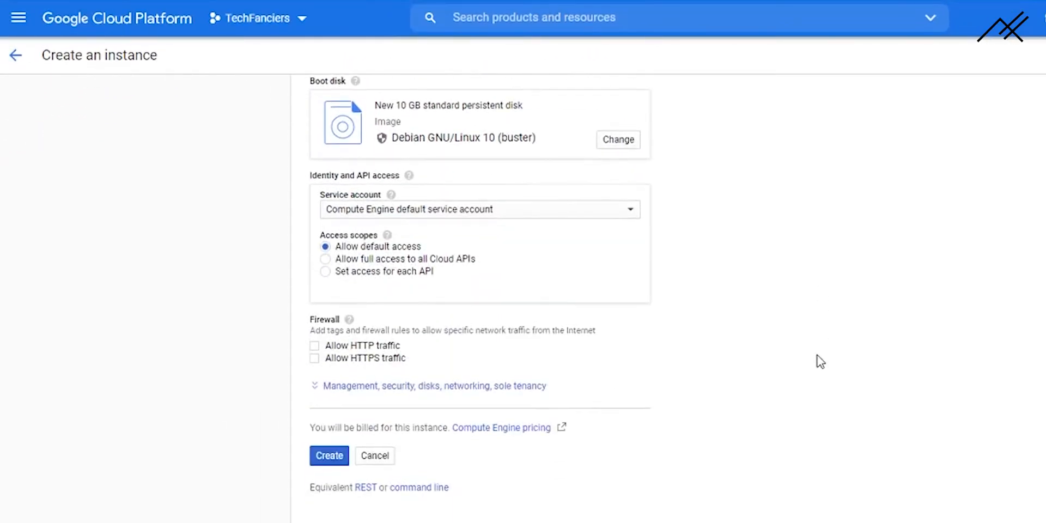
Step: Scroll the techfanciers1 form to the boot disk and service account sections
scroll("up", 3)
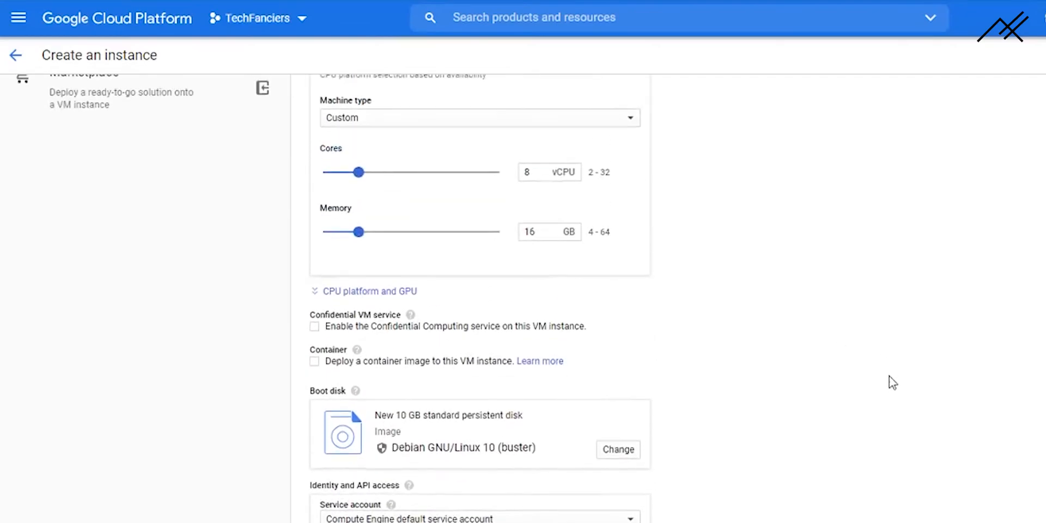
scroll("down", 3)
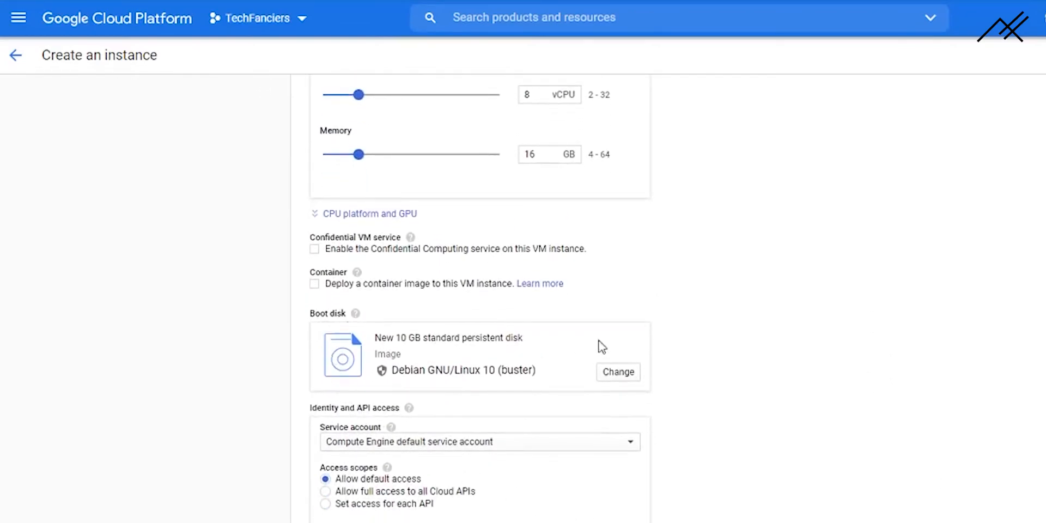
mouse_move(571, 370)
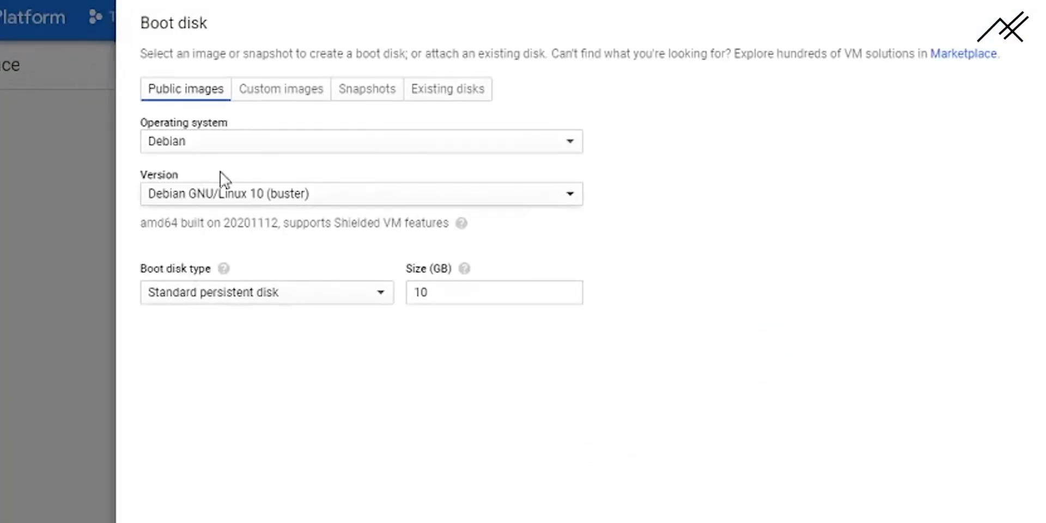
Step: Choose Ubuntu 18.04 LTS as the boot disk operating system
left_click(360, 140)
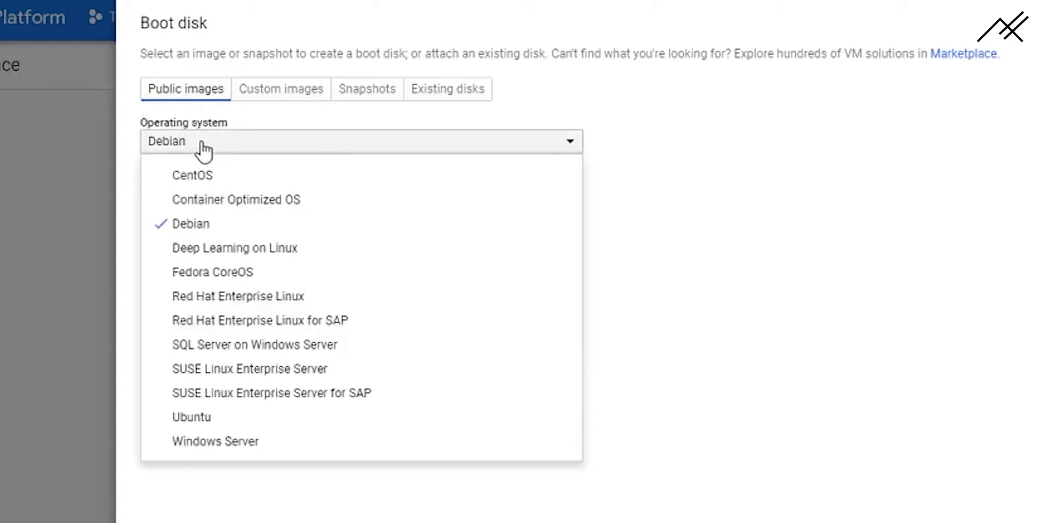
mouse_move(229, 215)
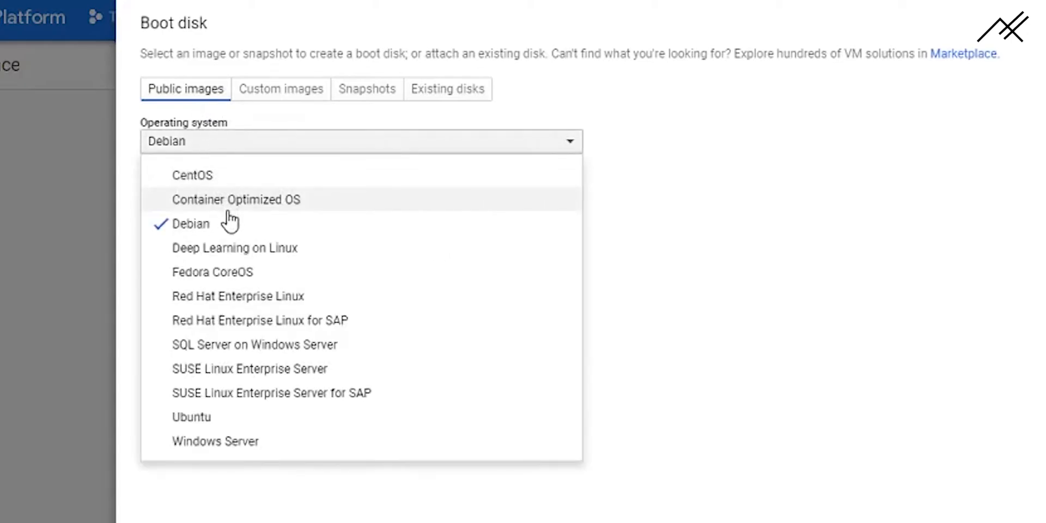
left_click(191, 417)
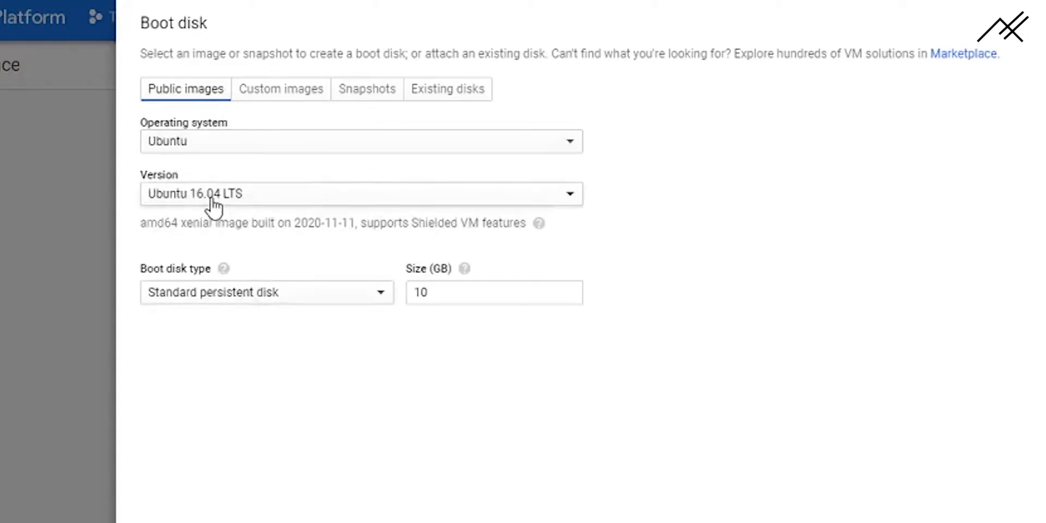
left_click(360, 194)
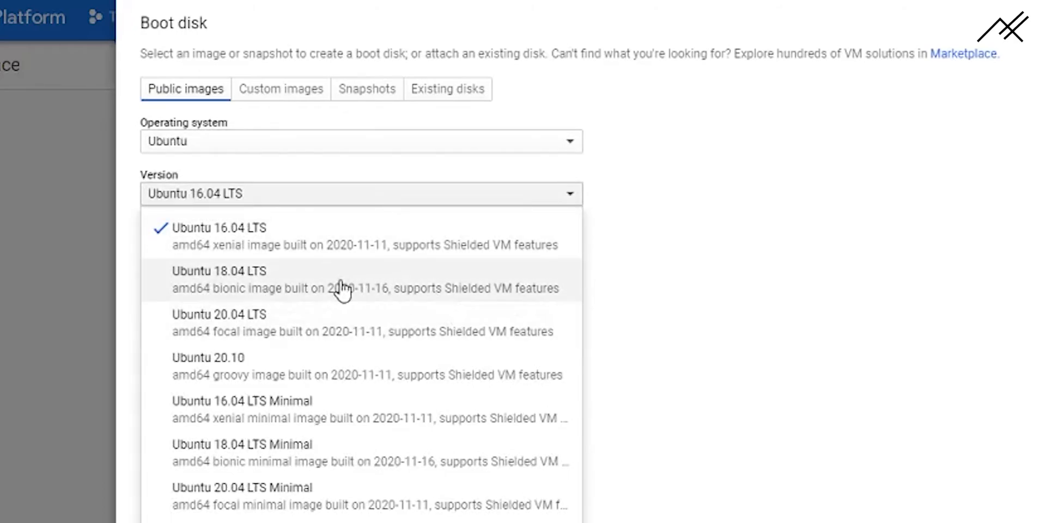
left_click(217, 271)
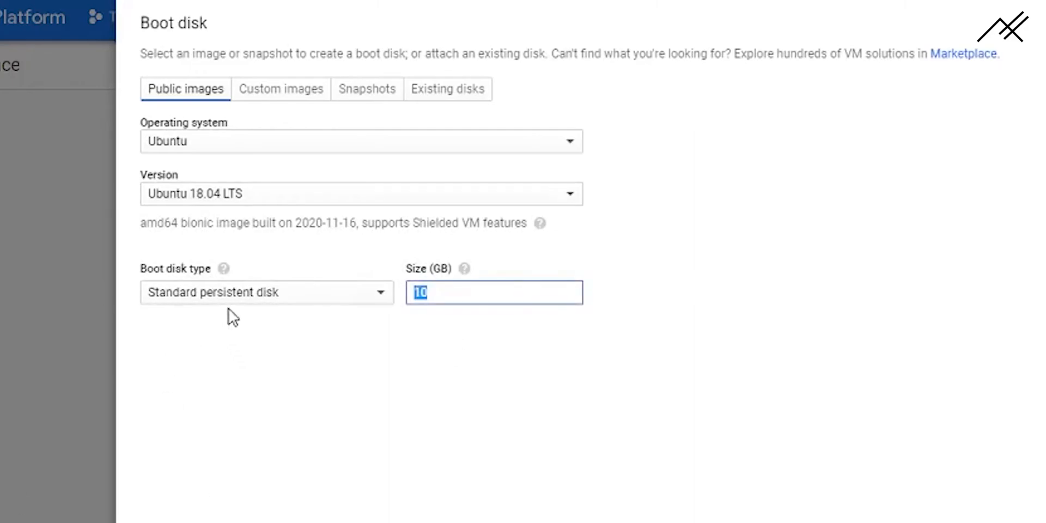
Step: Keep a standard persistent disk, set size to 500 GB, and confirm the selection
left_click(266, 292)
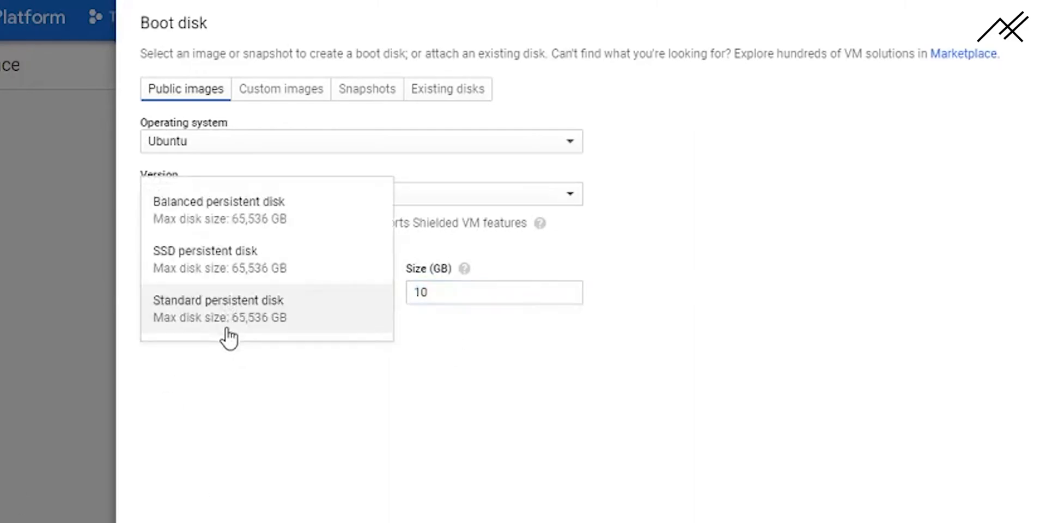
mouse_move(222, 261)
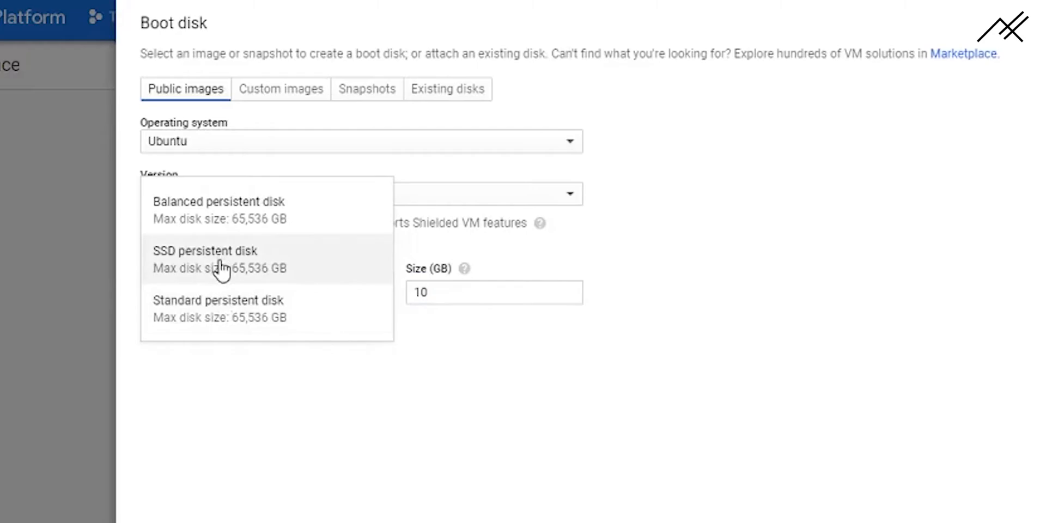
mouse_move(272, 325)
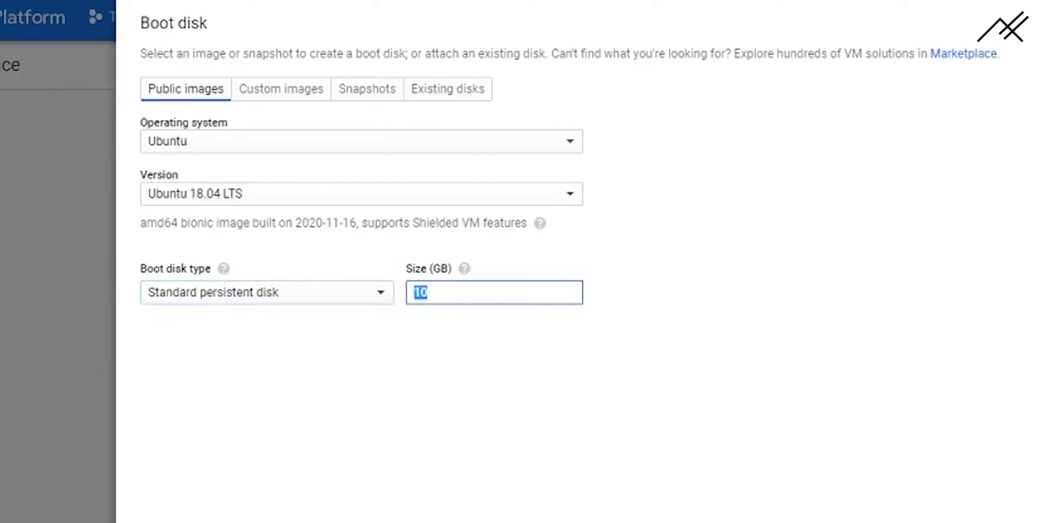
type("500")
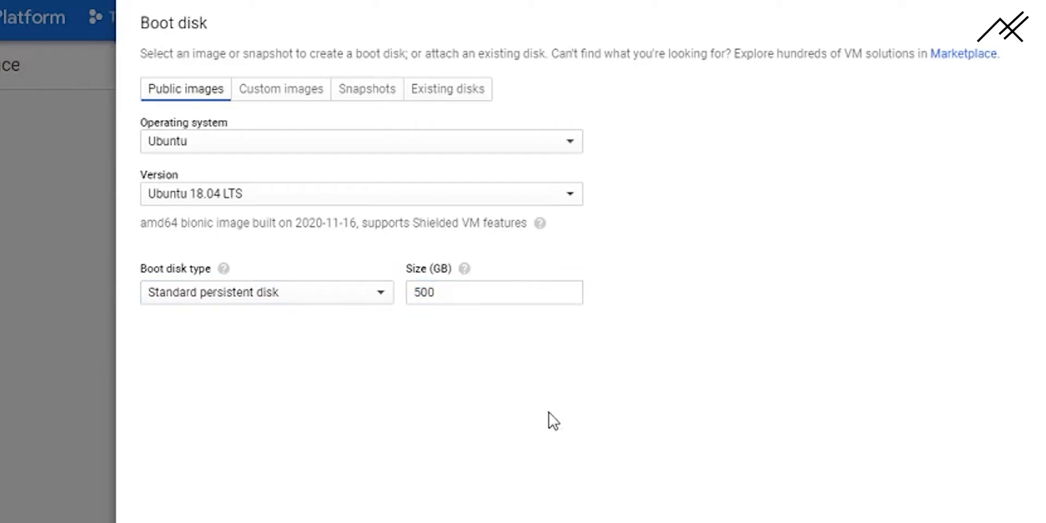
mouse_move(594, 489)
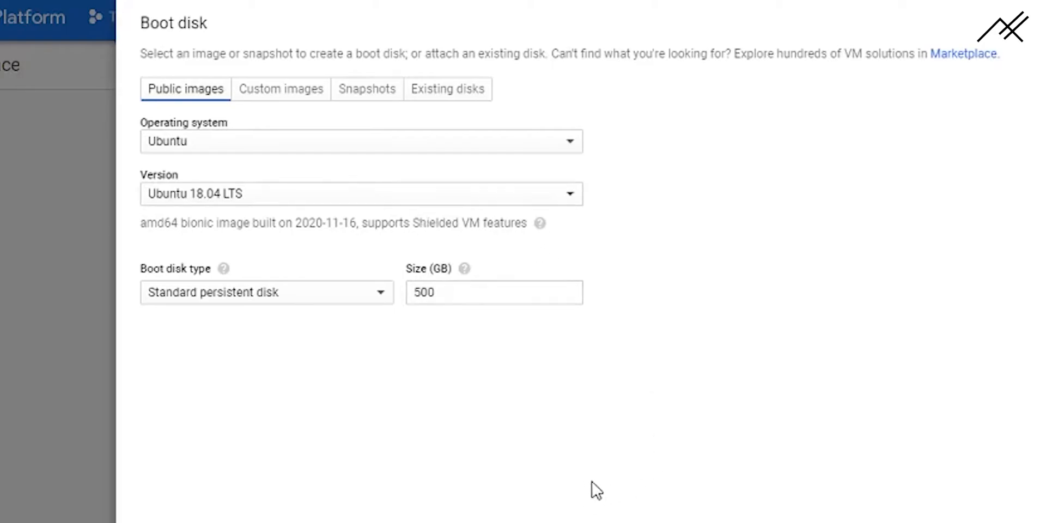
left_click(493, 292)
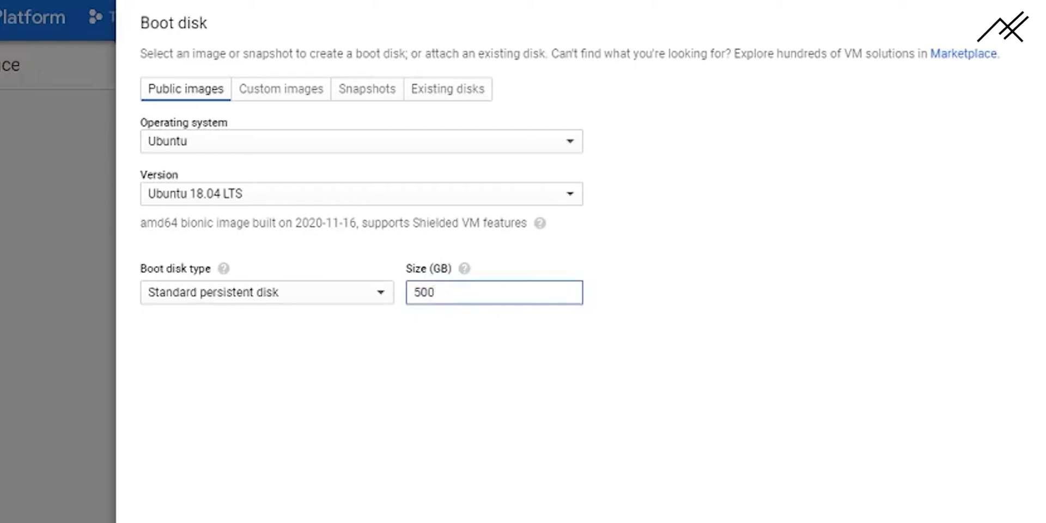
mouse_move(128, 457)
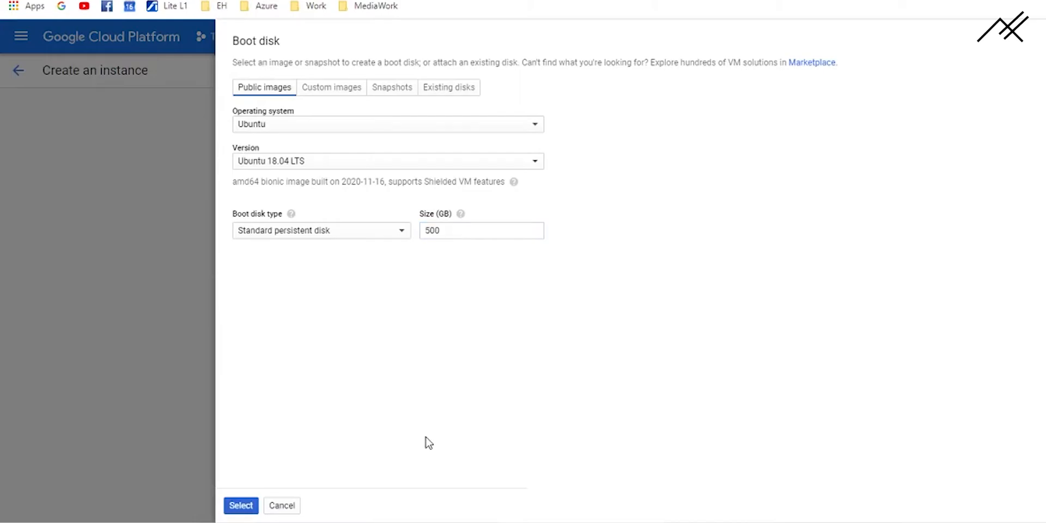
mouse_move(413, 408)
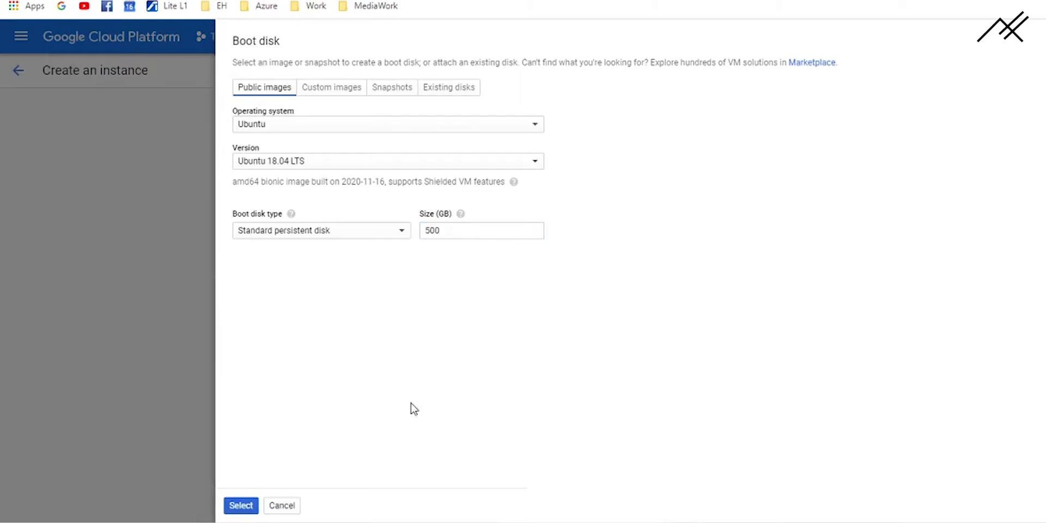
mouse_move(521, 273)
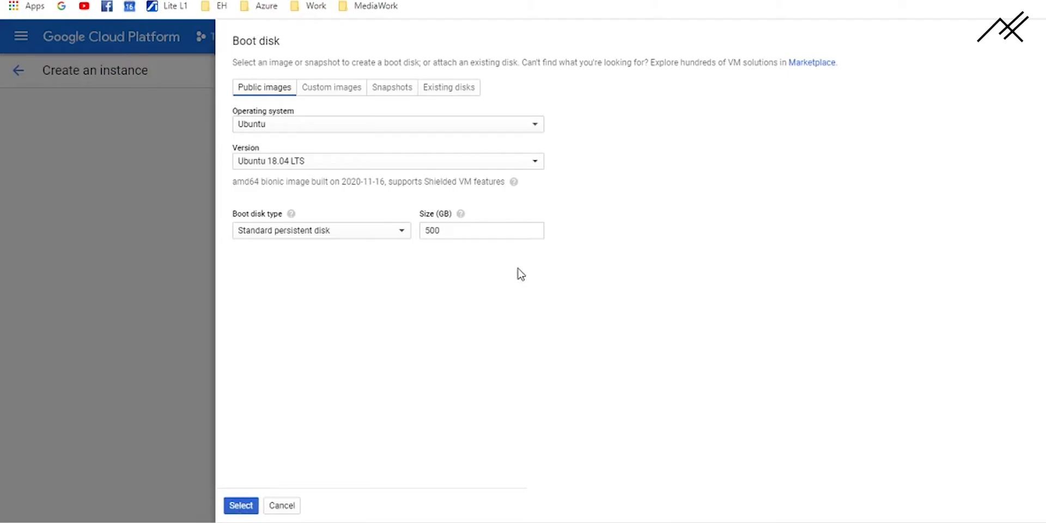
left_click(240, 505)
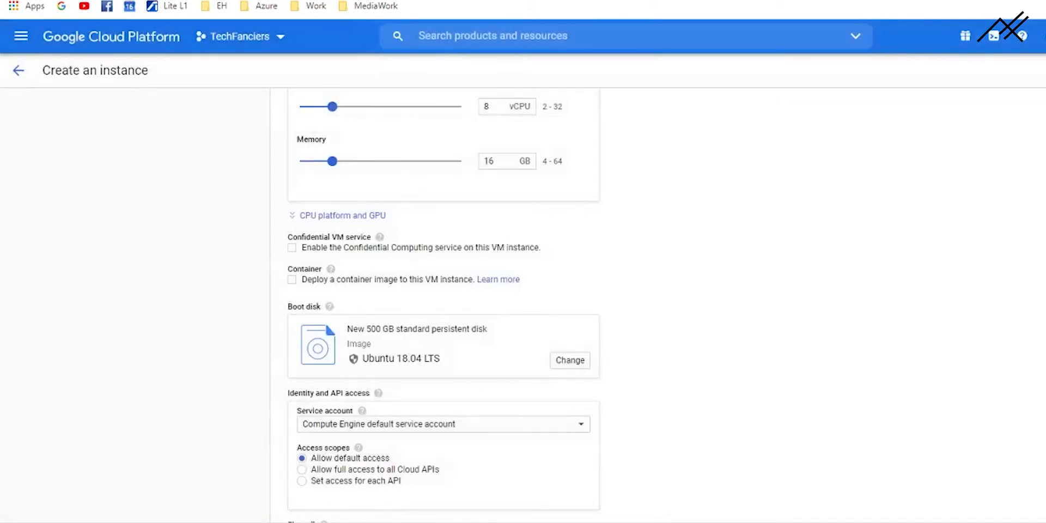
scroll("down", 3)
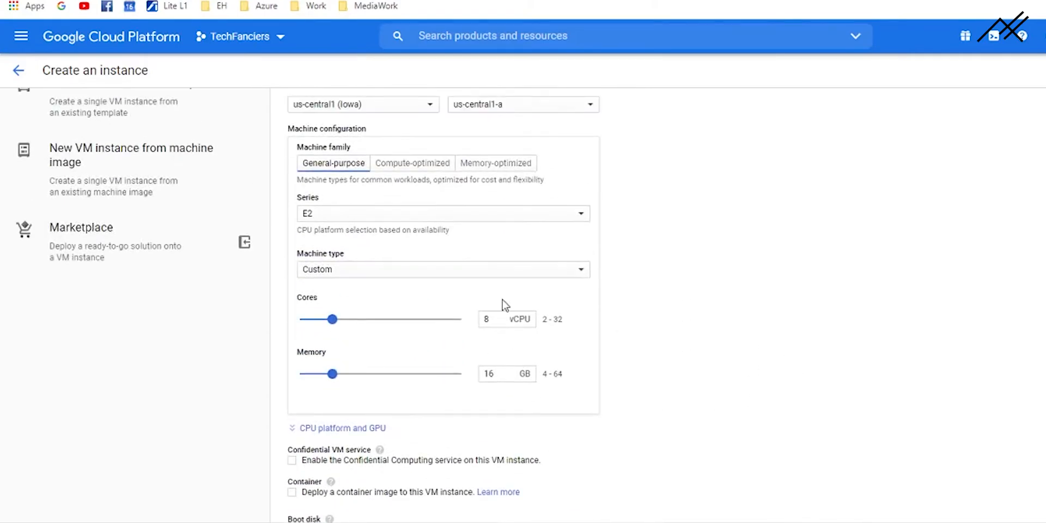
left_click(497, 374)
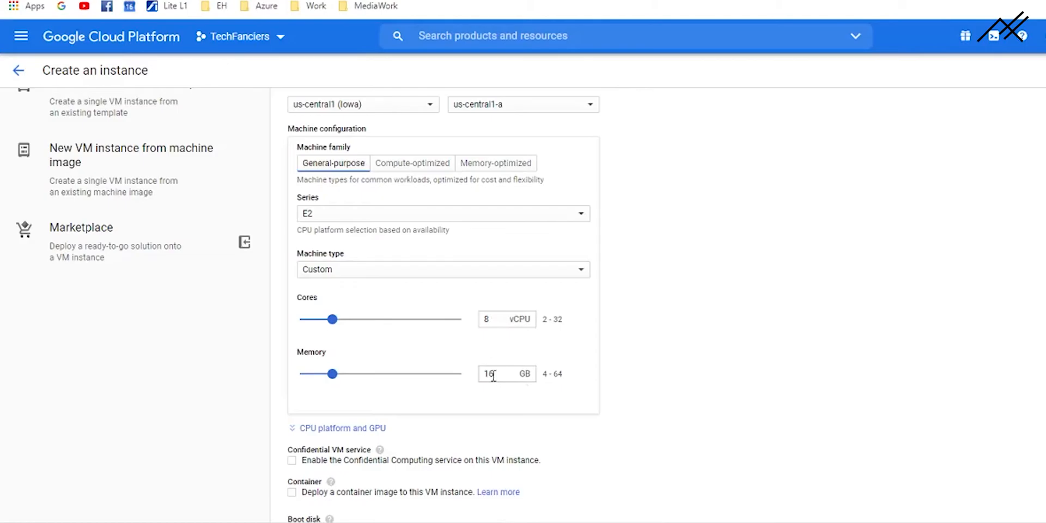
scroll("up", 3)
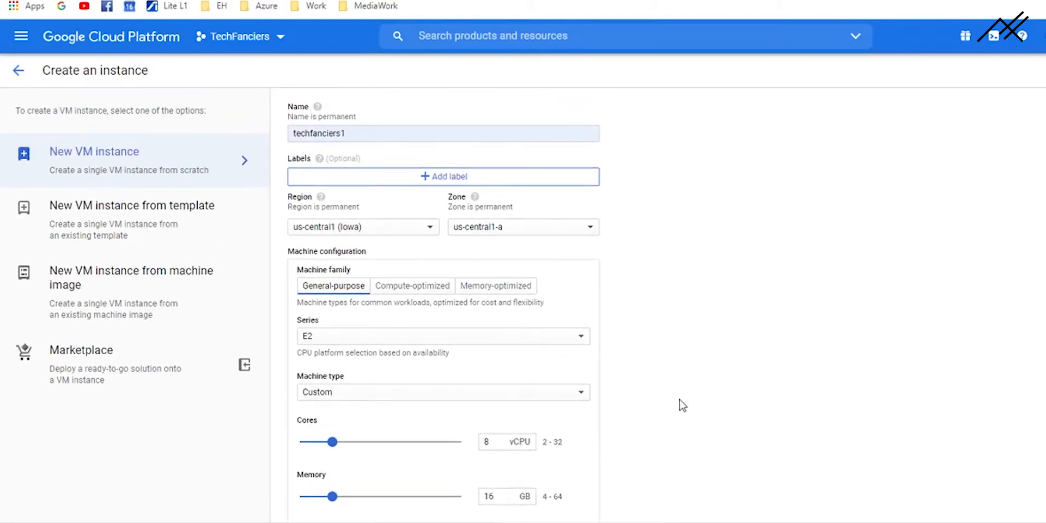
scroll("down", 3)
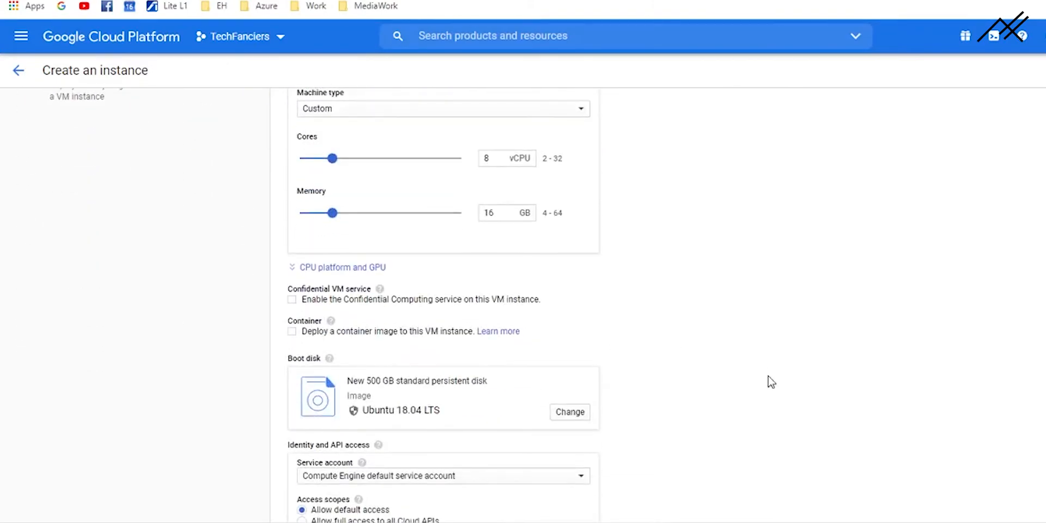
scroll("down", 3)
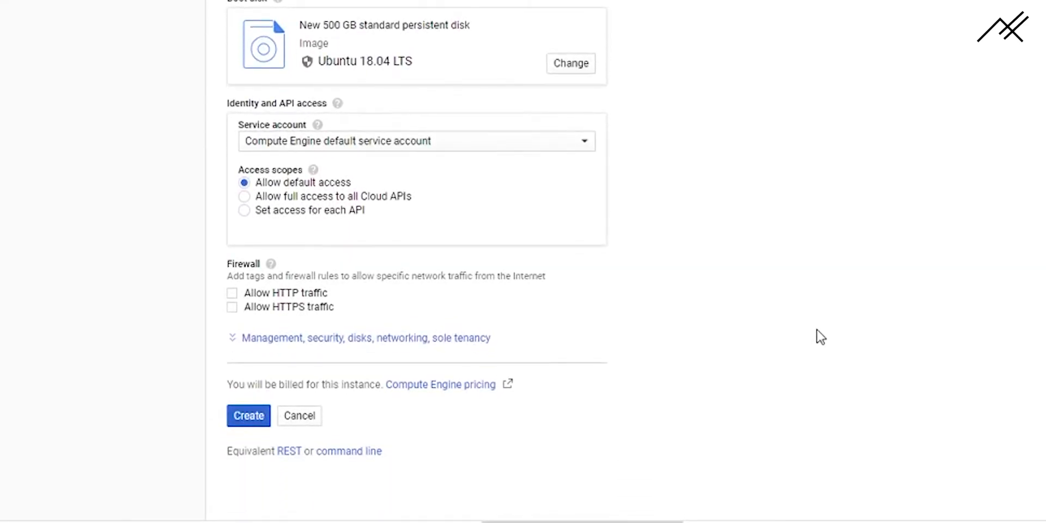
Step: Allow HTTP and HTTPS traffic and create the techfanciers1 instance
left_click(232, 293)
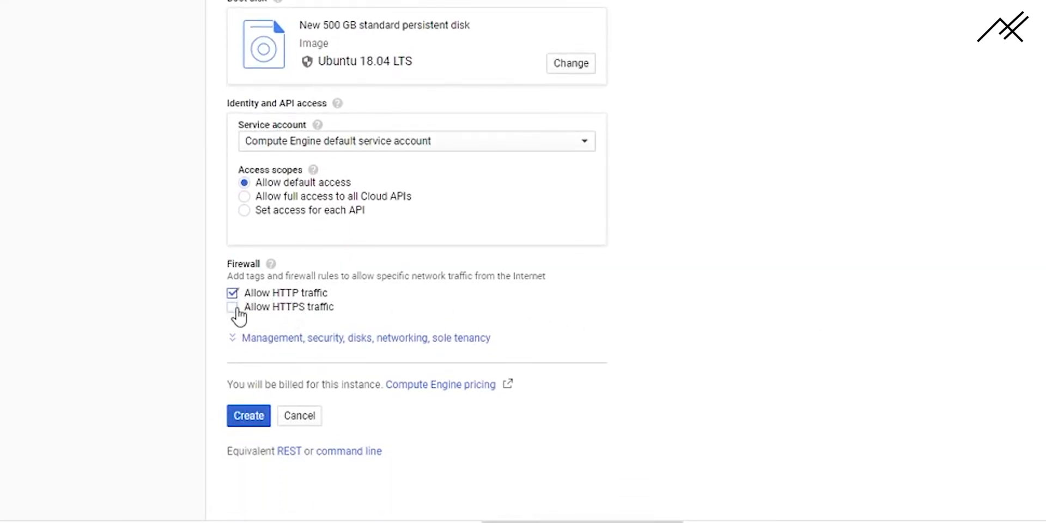
left_click(232, 307)
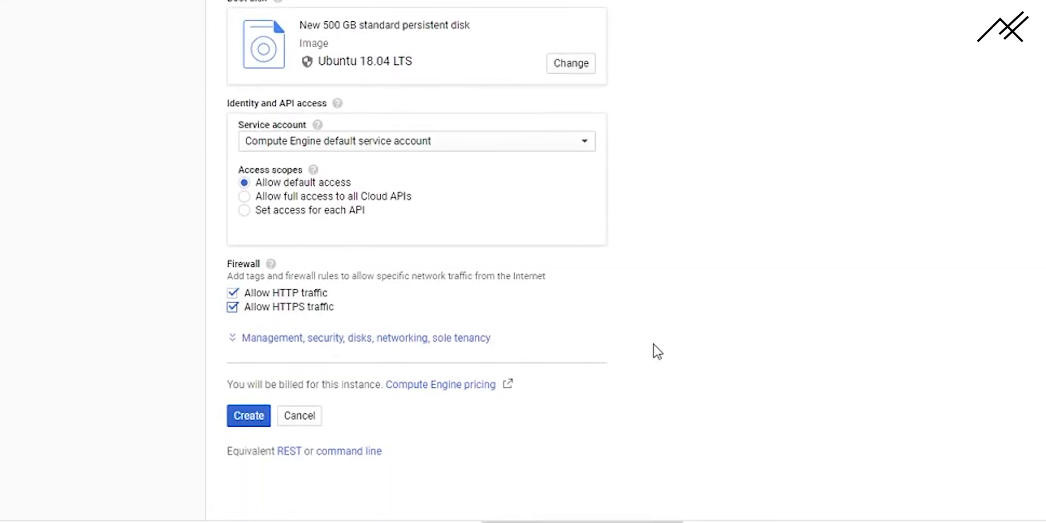
mouse_move(534, 401)
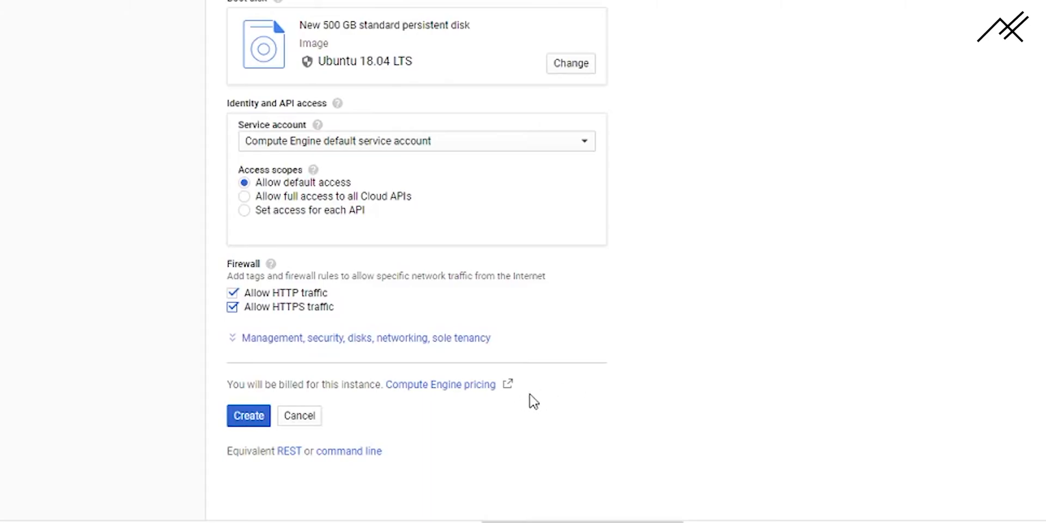
mouse_move(579, 383)
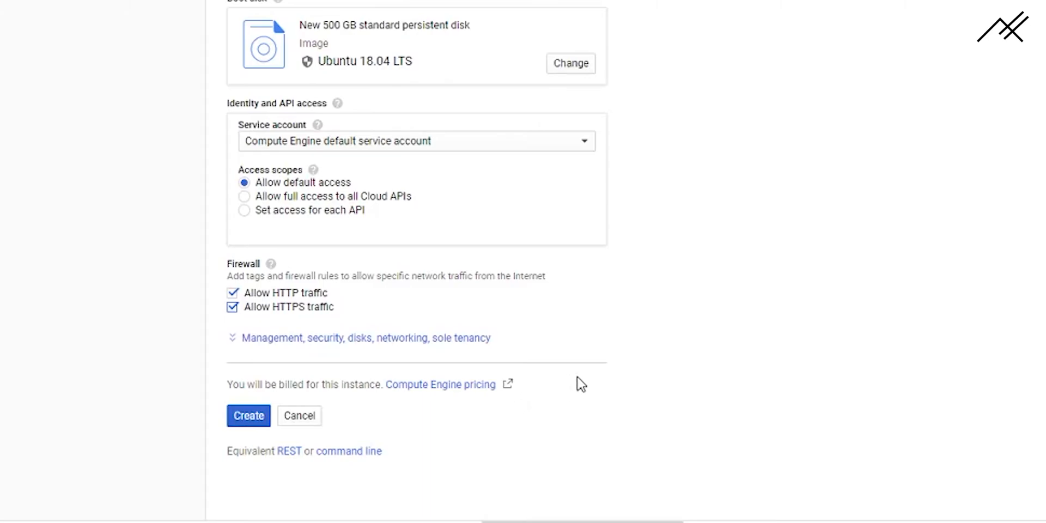
mouse_move(753, 100)
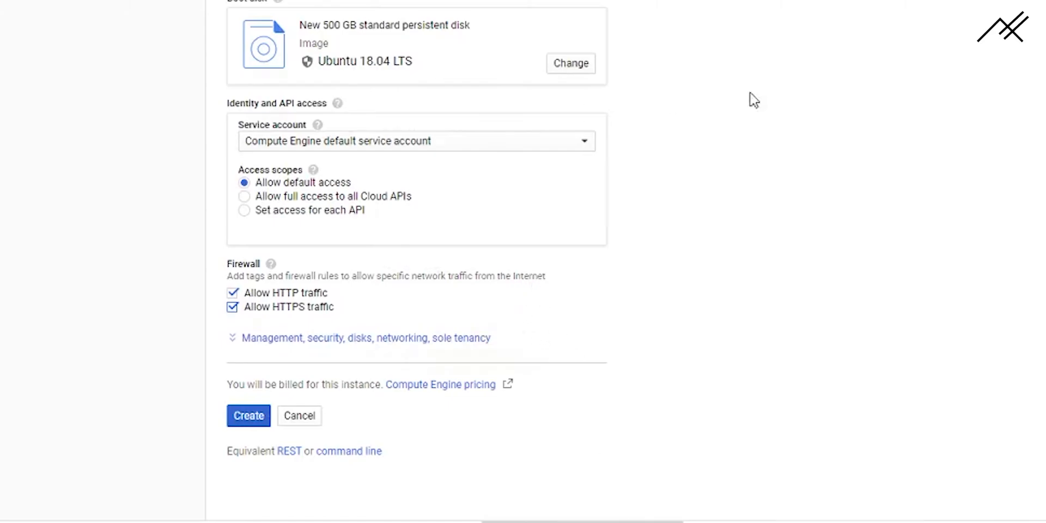
mouse_move(349, 421)
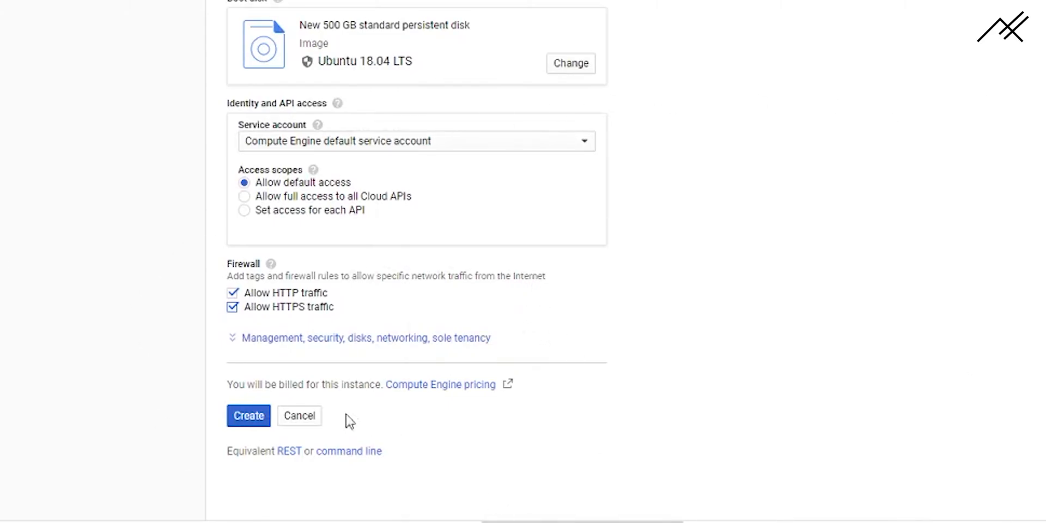
left_click(365, 337)
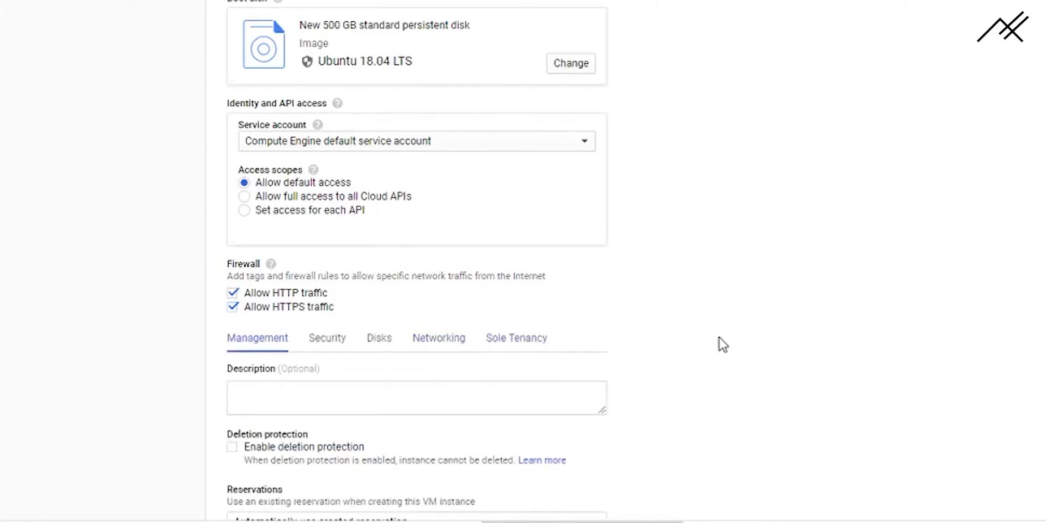
scroll("down", 3)
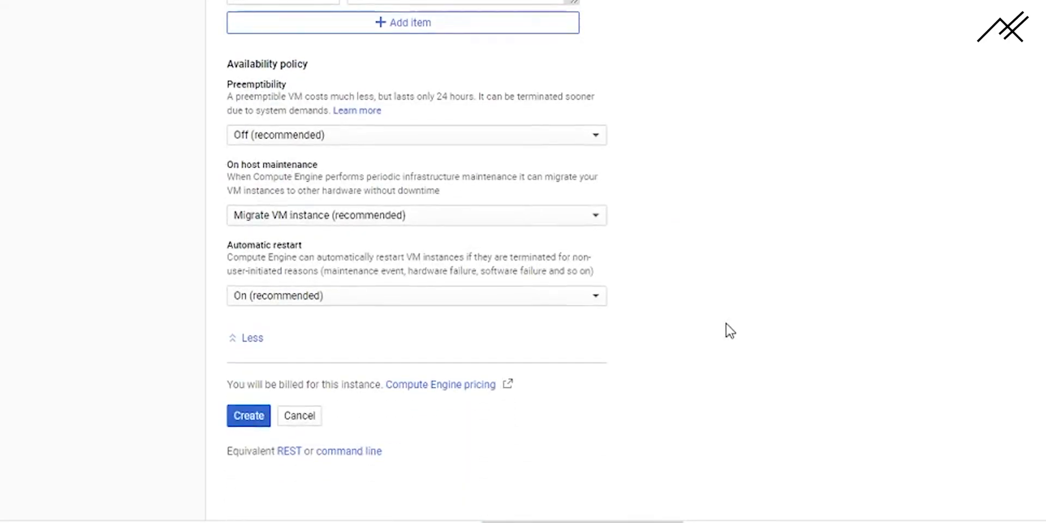
left_click(248, 415)
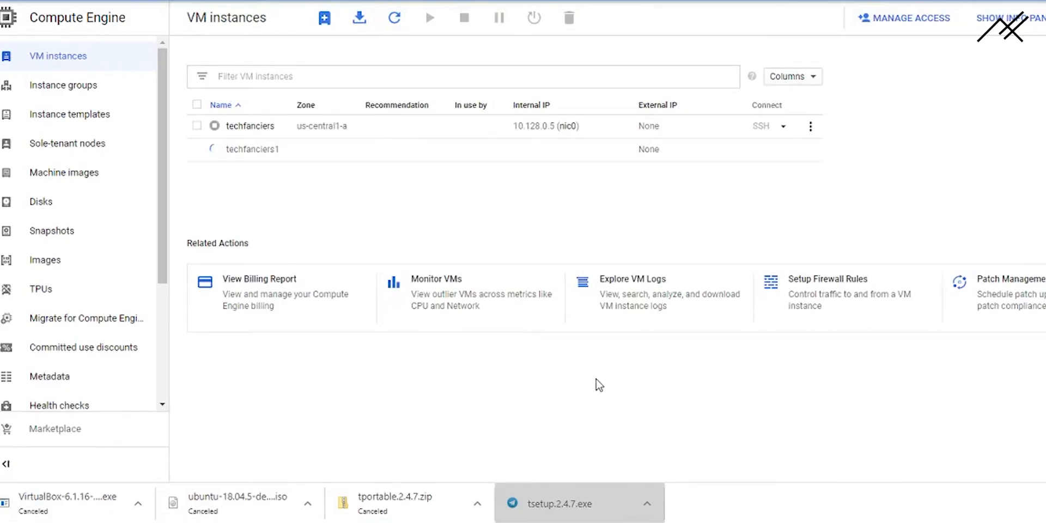
mouse_move(539, 358)
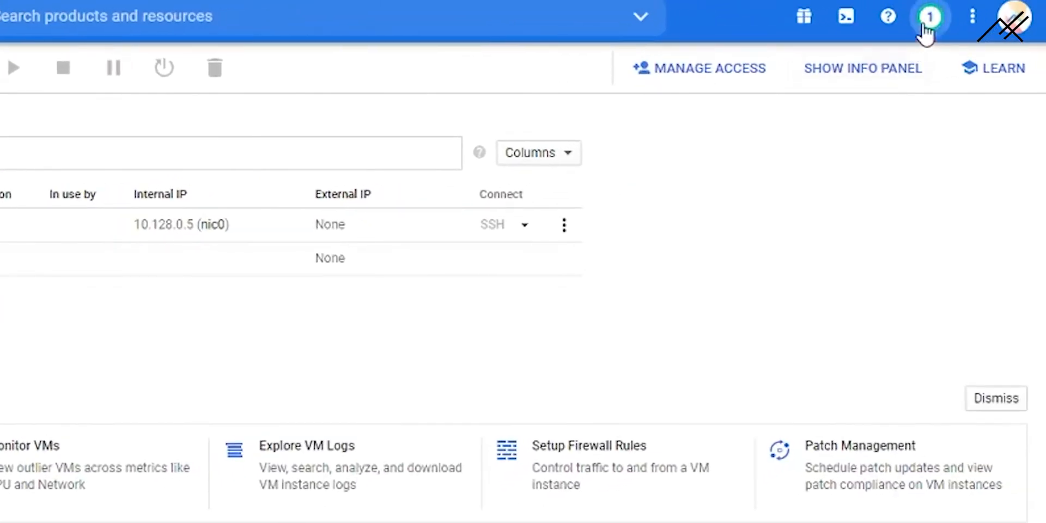
Step: Check the notifications panel for techfanciers1's creation status, then close it
left_click(929, 16)
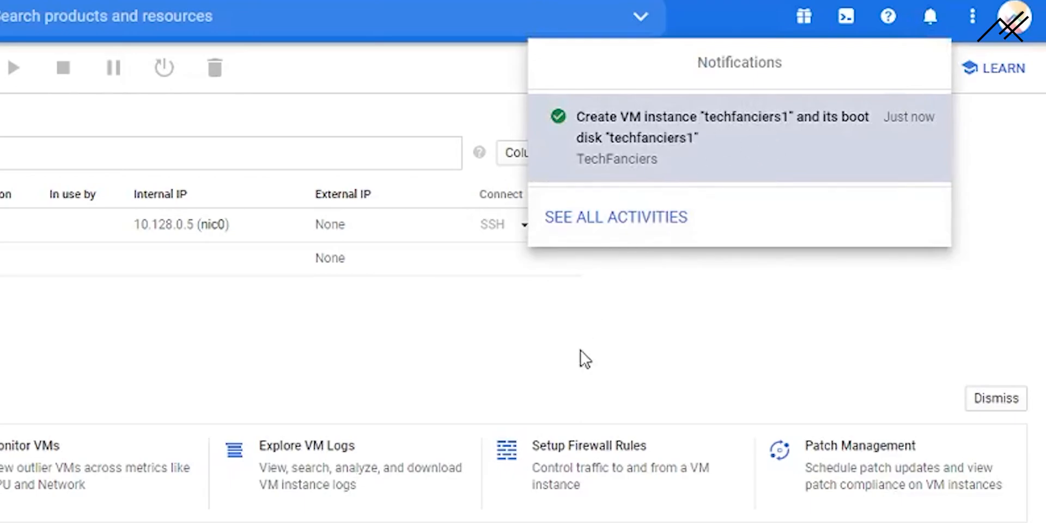
left_click(564, 225)
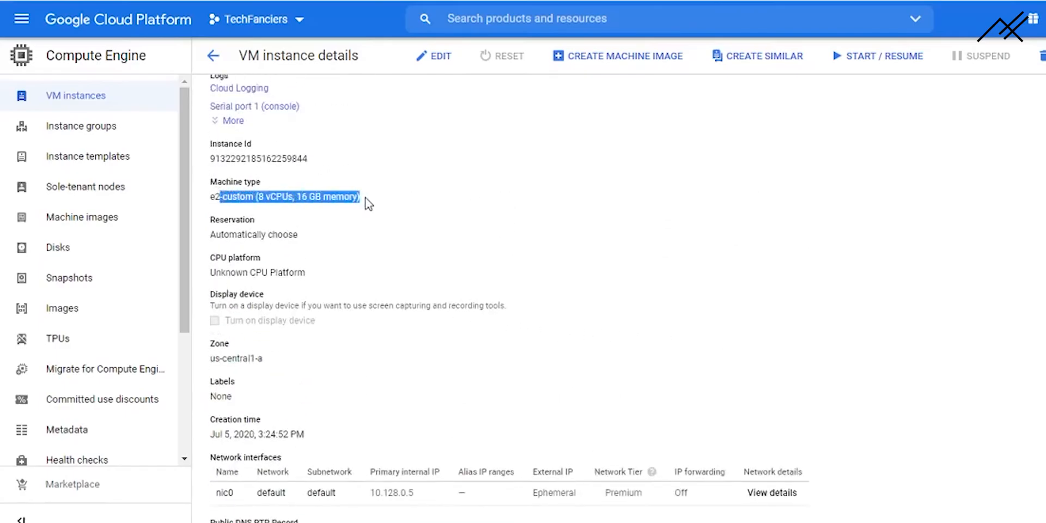
Step: Review the instance details page, then return to the VM instances list
scroll("down", 3)
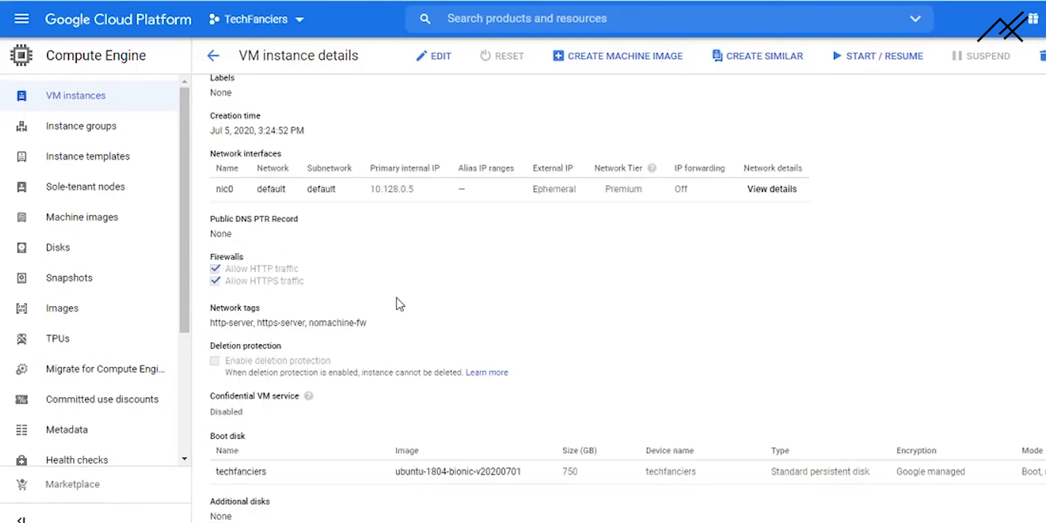
scroll("down", 3)
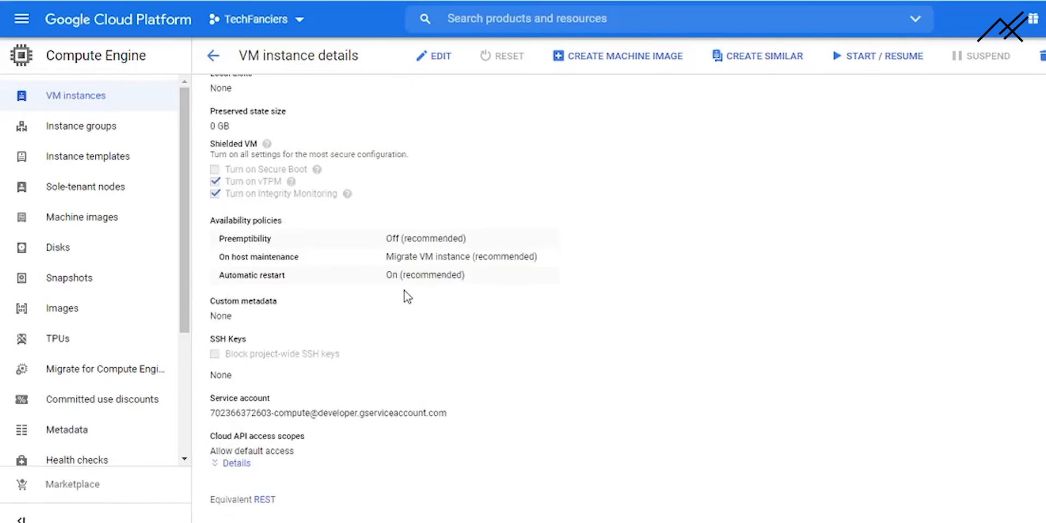
scroll("up", 3)
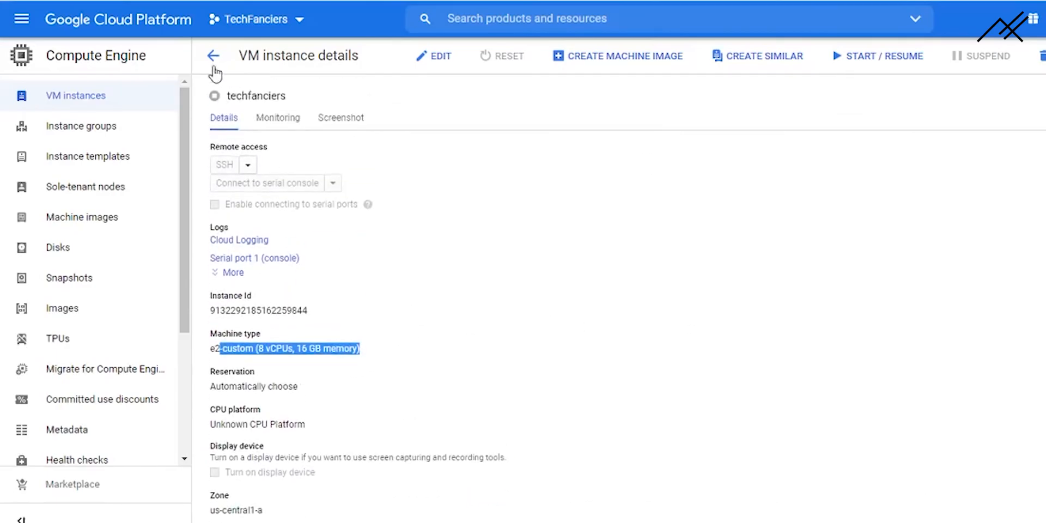
left_click(213, 56)
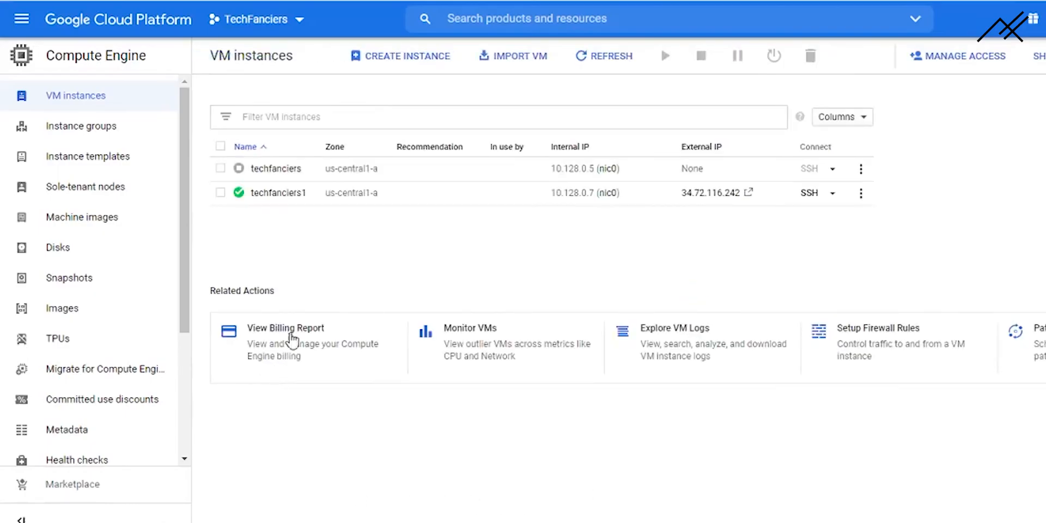
mouse_move(739, 271)
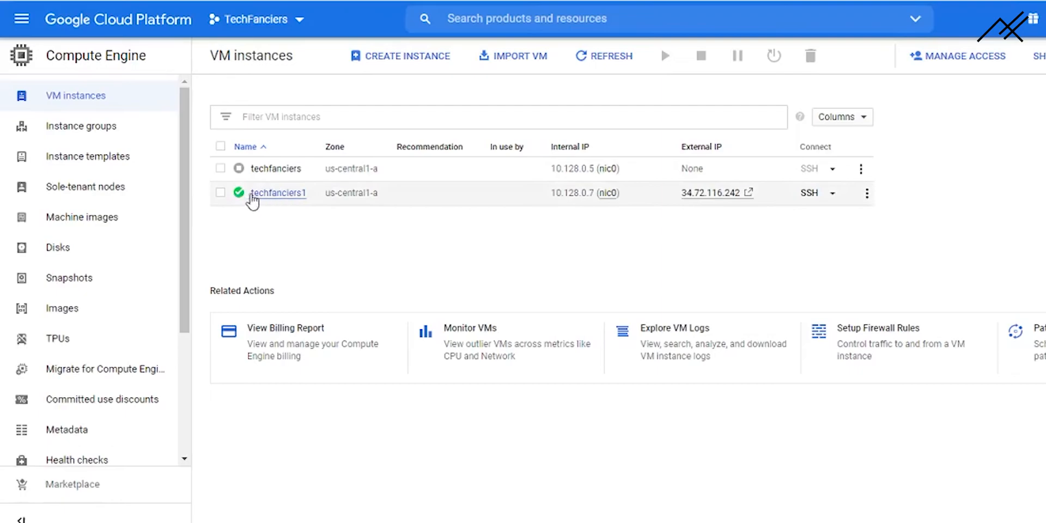
mouse_move(440, 291)
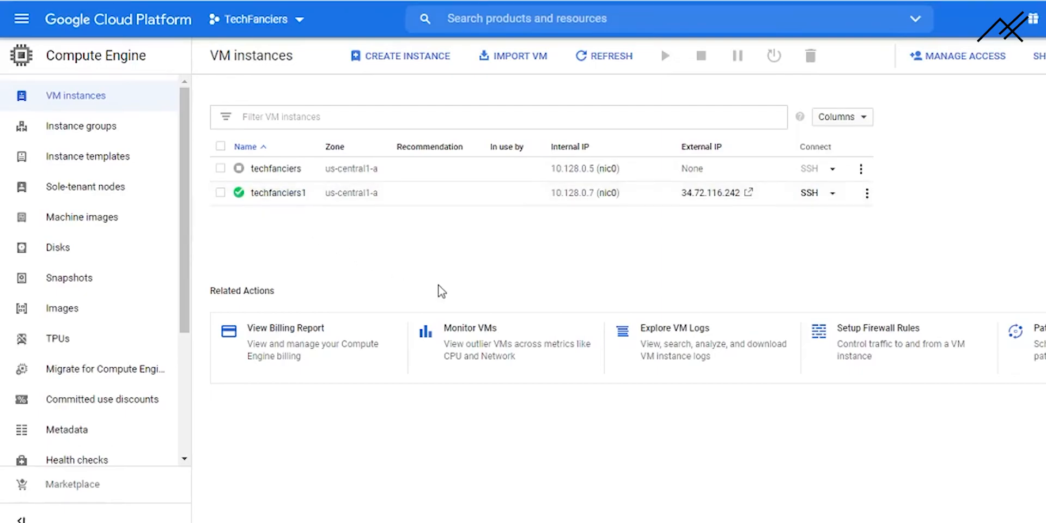
mouse_move(446, 291)
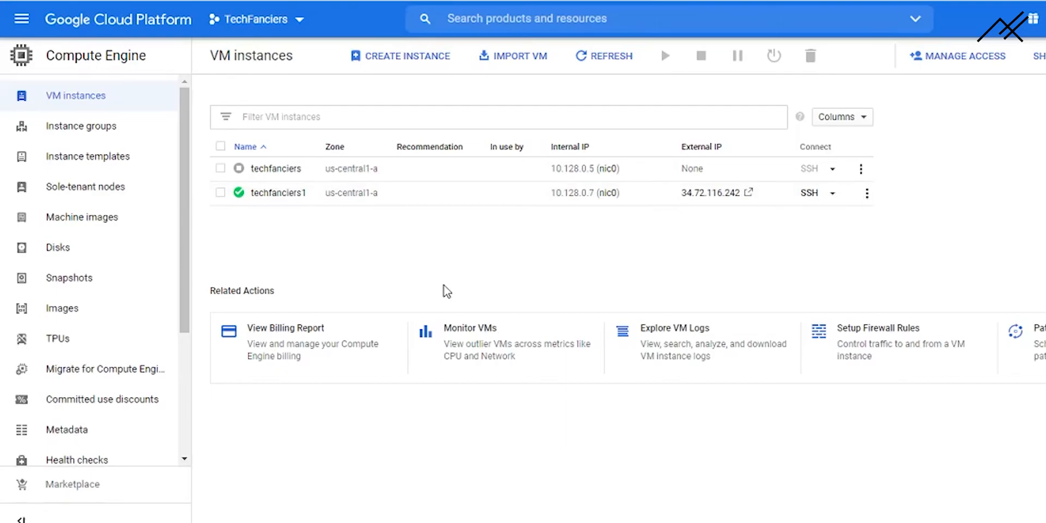
left_click(866, 193)
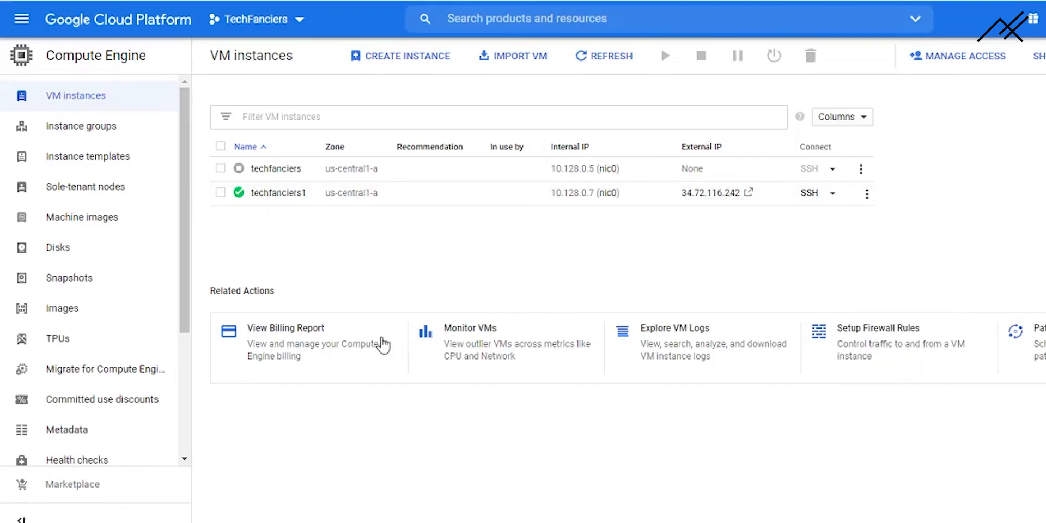
mouse_move(838, 215)
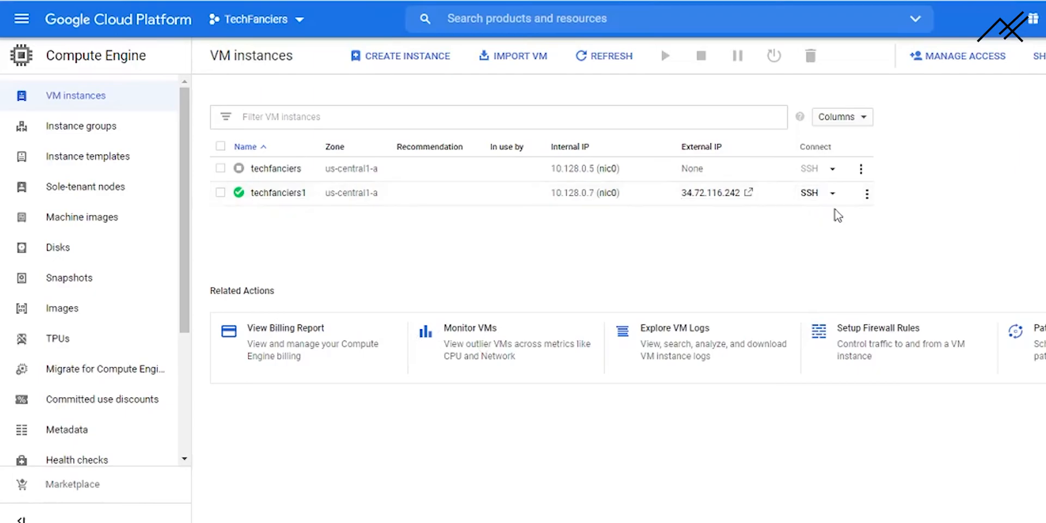
mouse_move(915, 212)
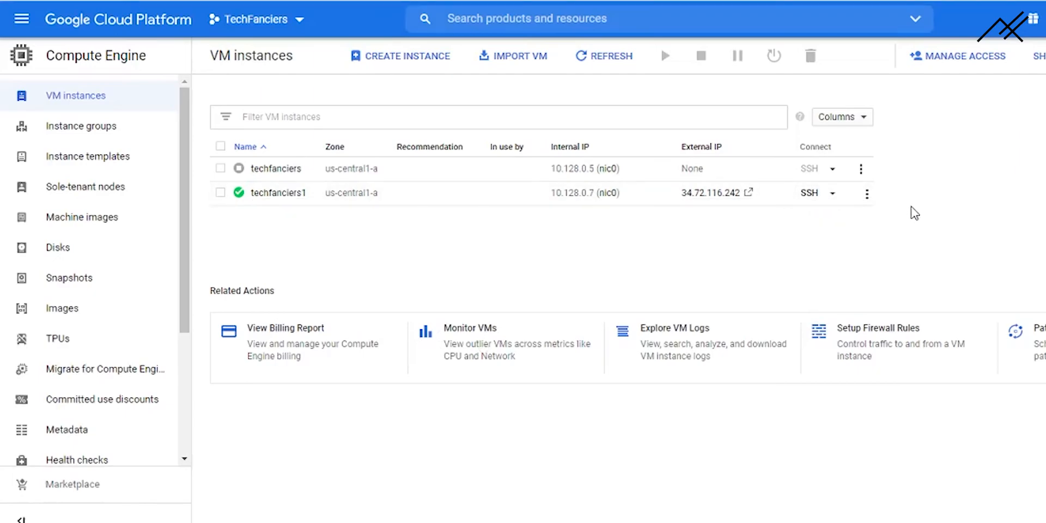
mouse_move(965, 250)
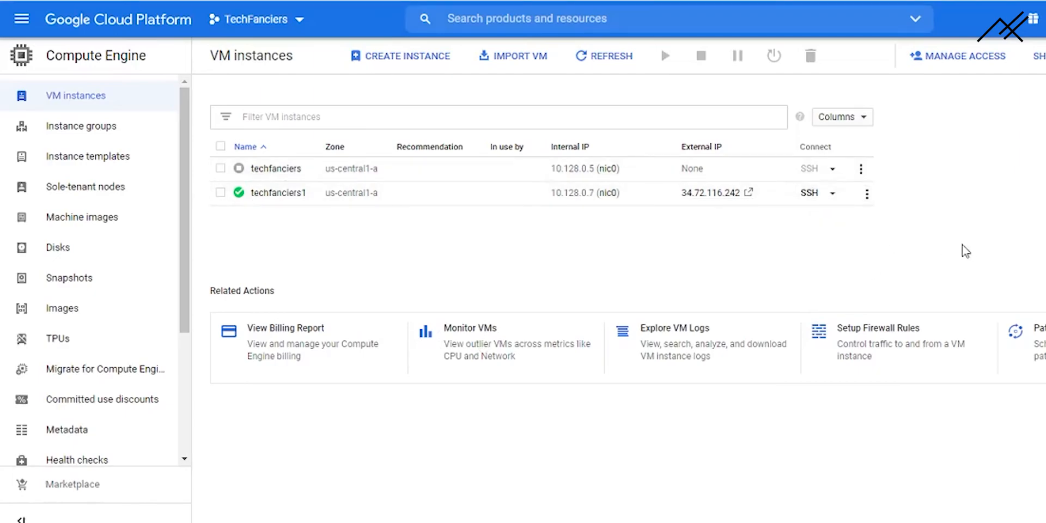
mouse_move(867, 249)
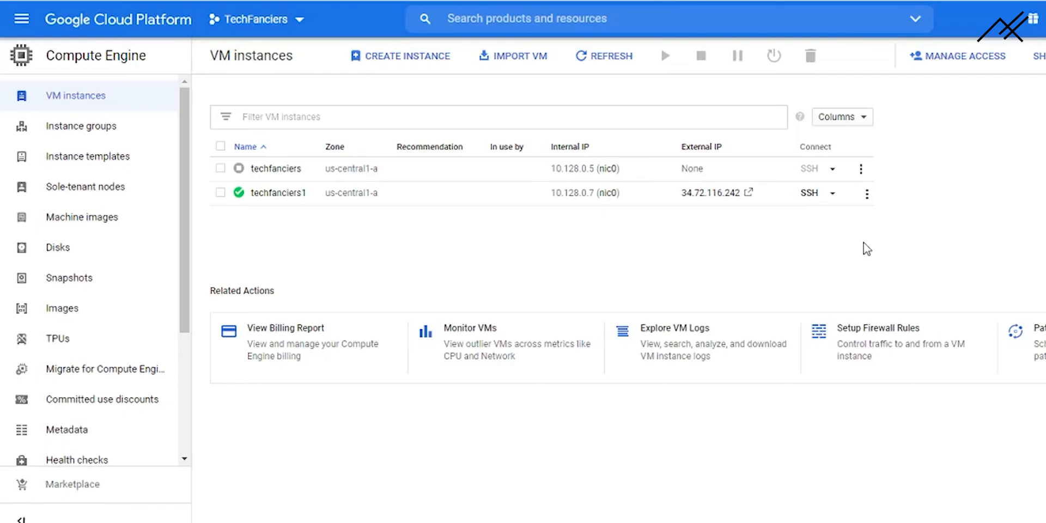
left_click(860, 168)
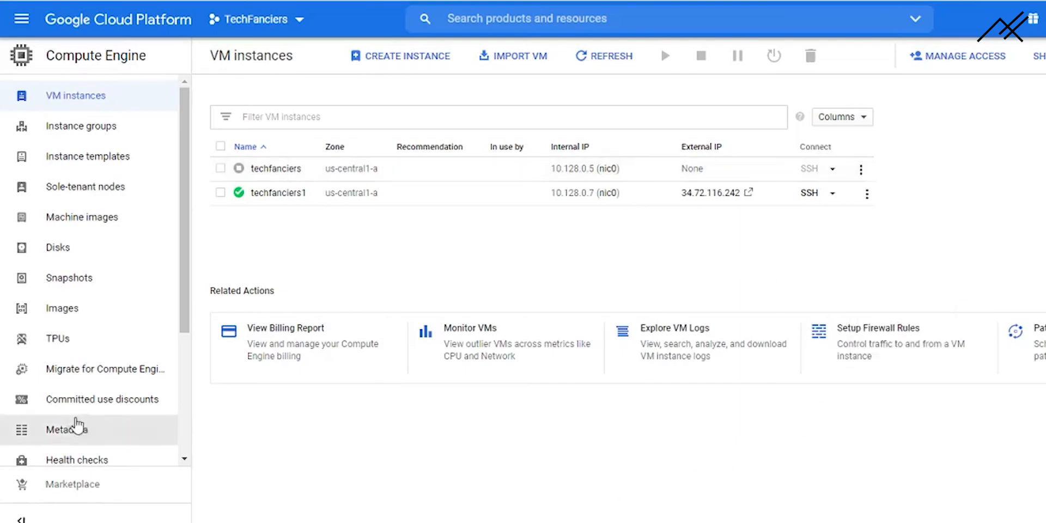
left_click(867, 192)
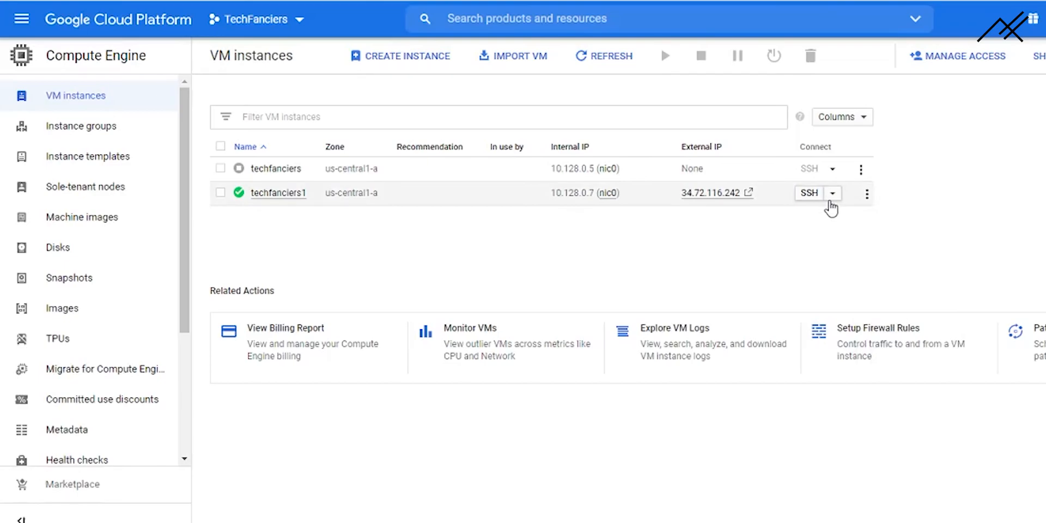
left_click(832, 194)
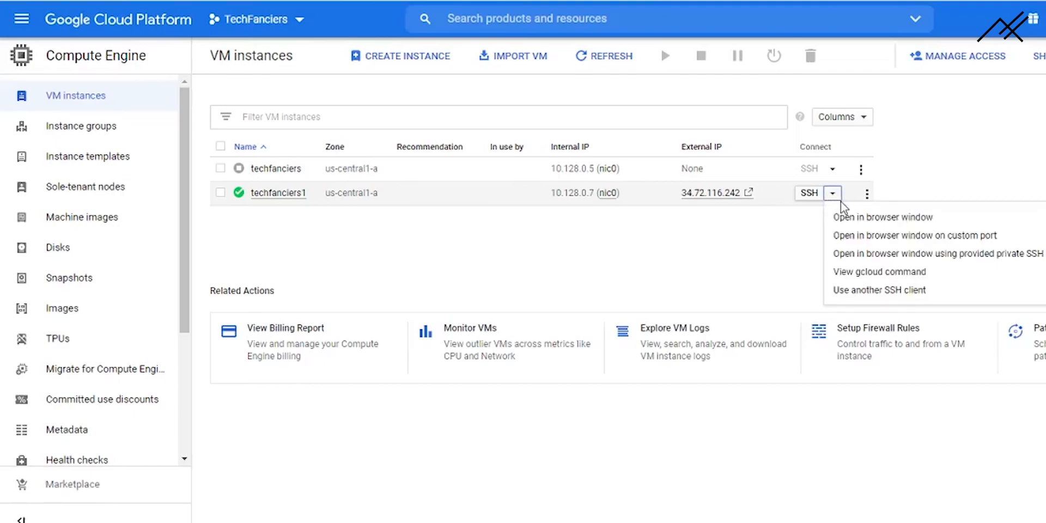
mouse_move(855, 209)
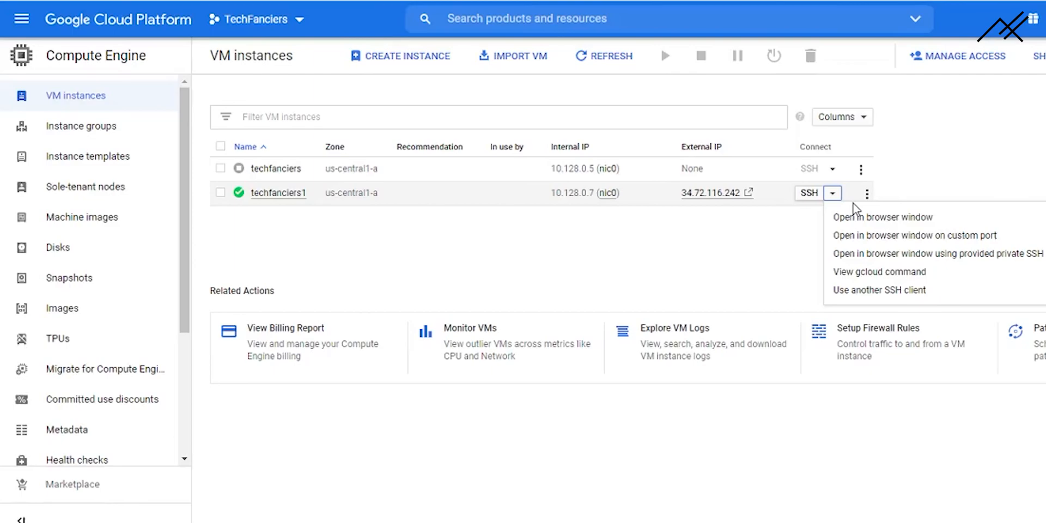
mouse_move(881, 217)
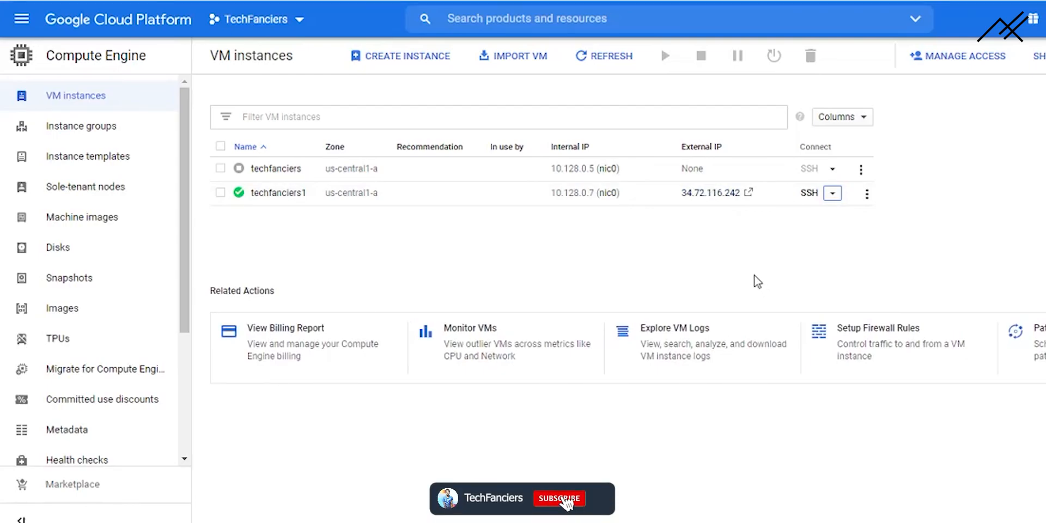
left_click(559, 499)
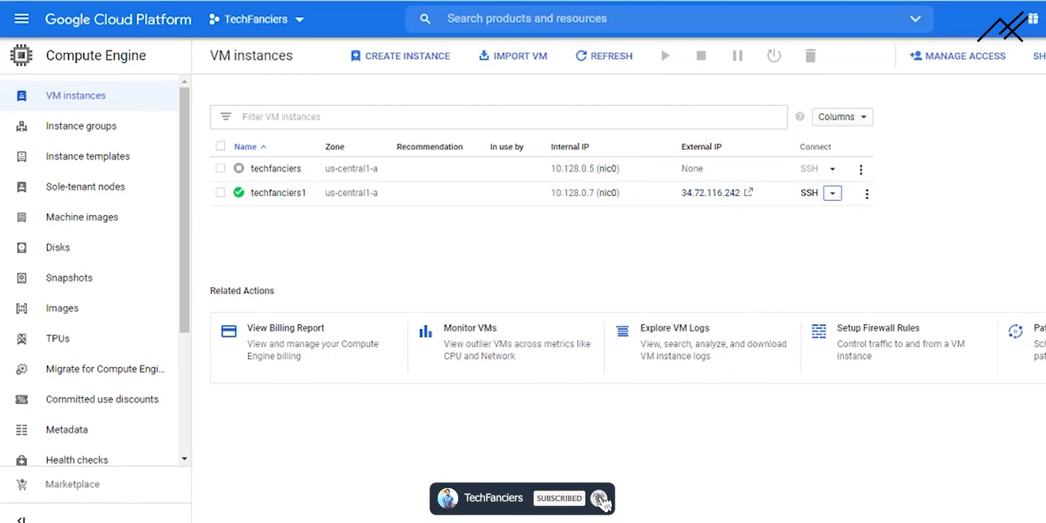